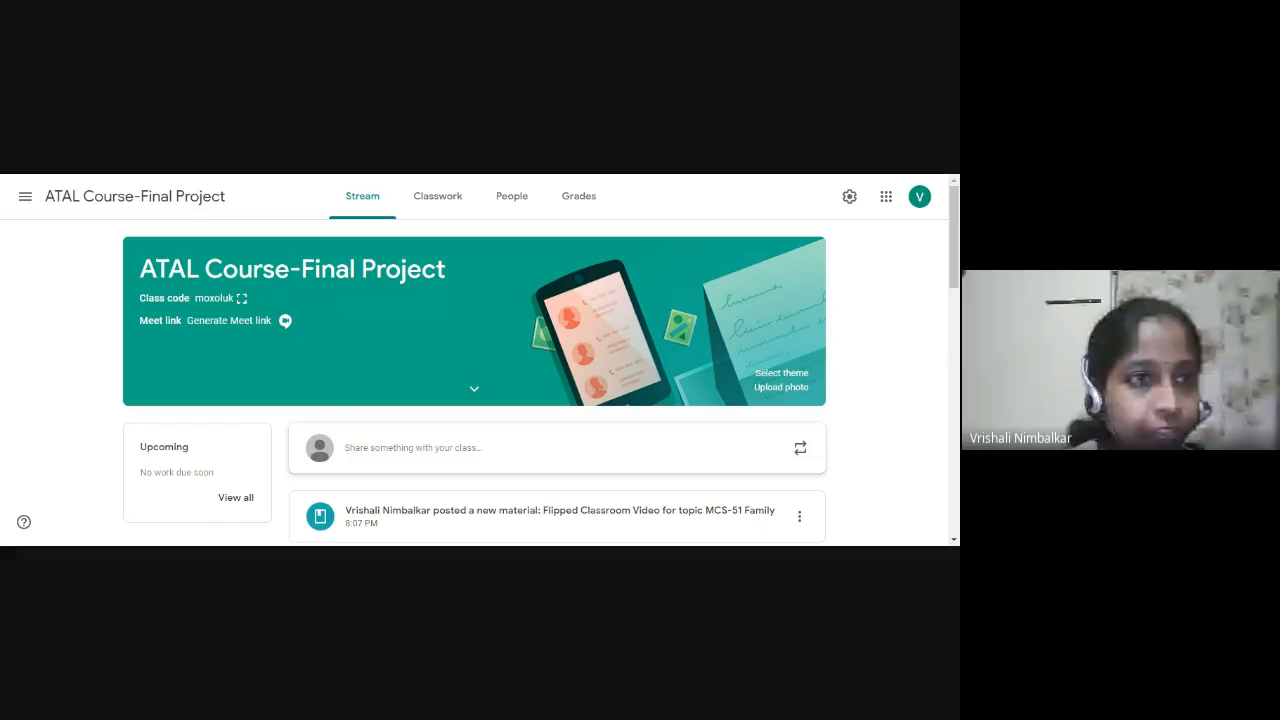
mouse_move(612, 252)
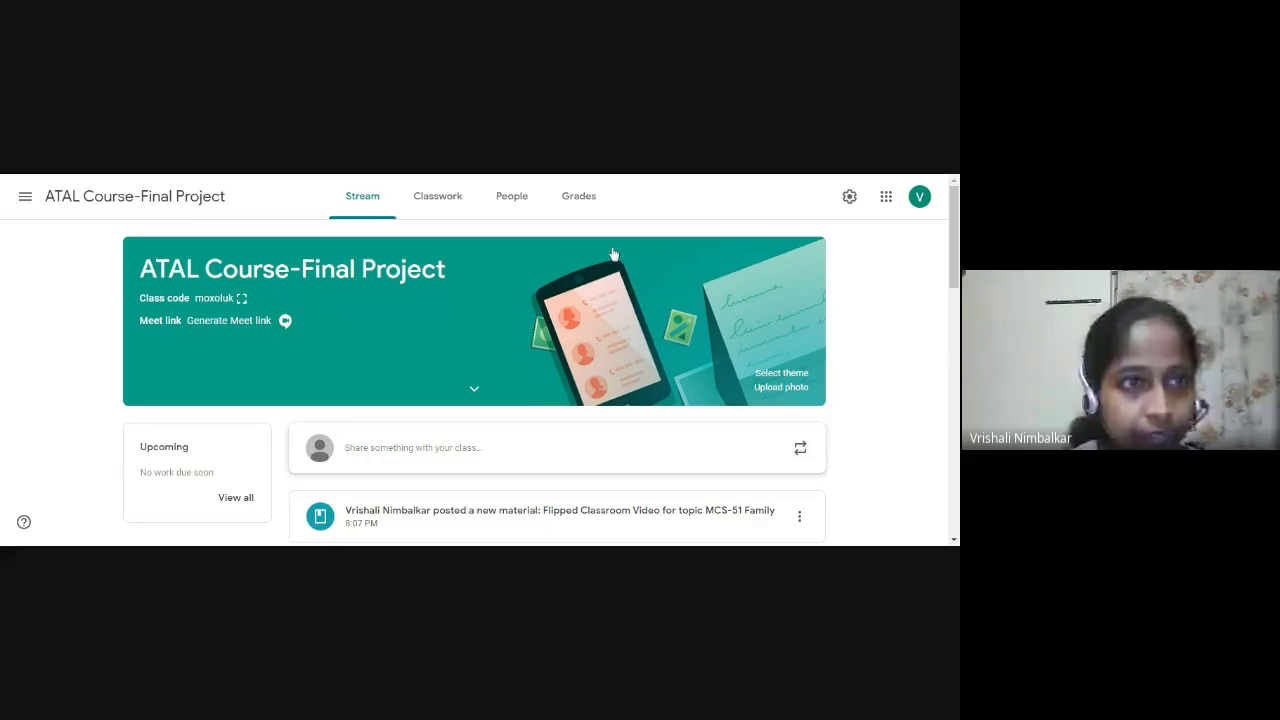
mouse_move(434, 444)
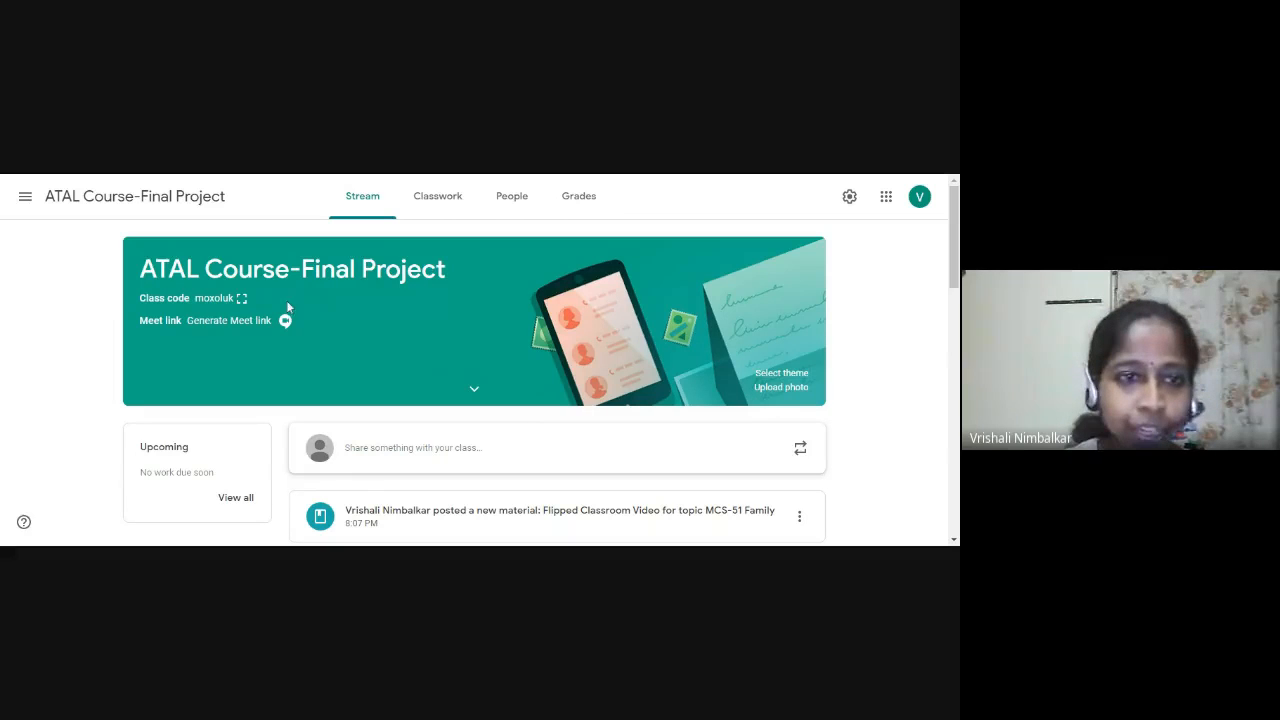
mouse_move(388, 290)
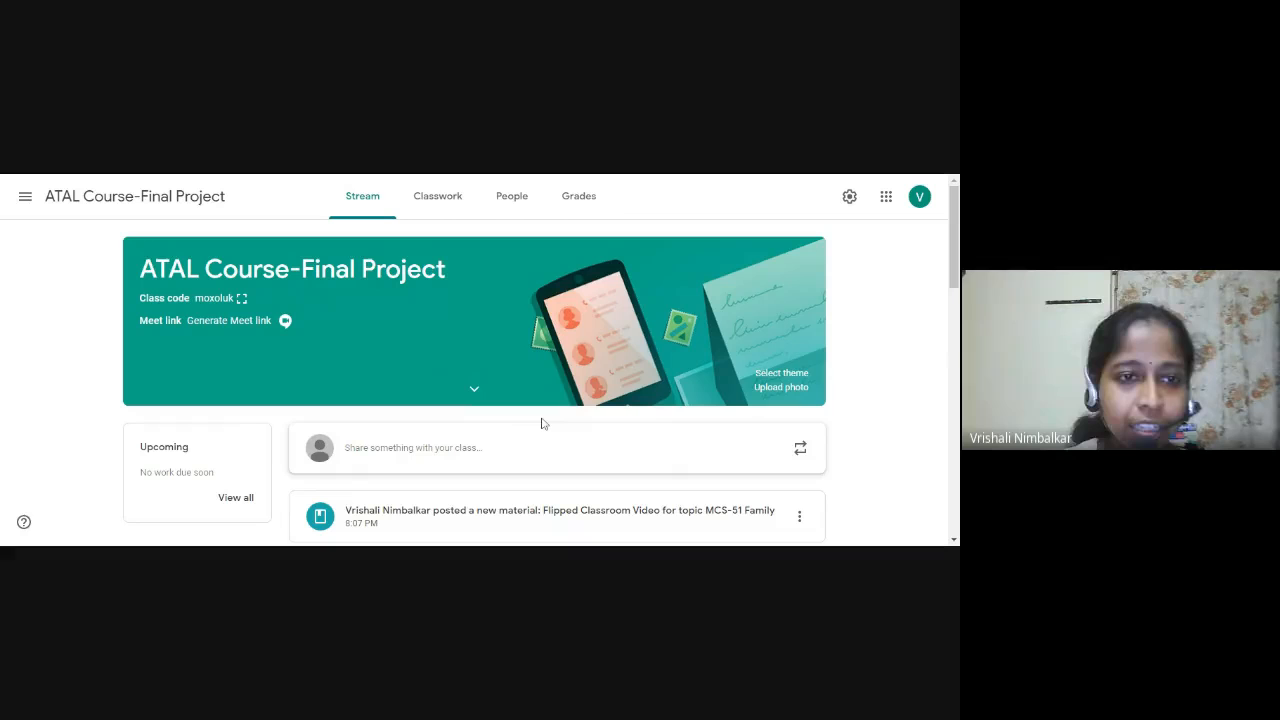
- Show the People roster and scroll through the one teacher and nine enrolled students
scroll(down, 3)
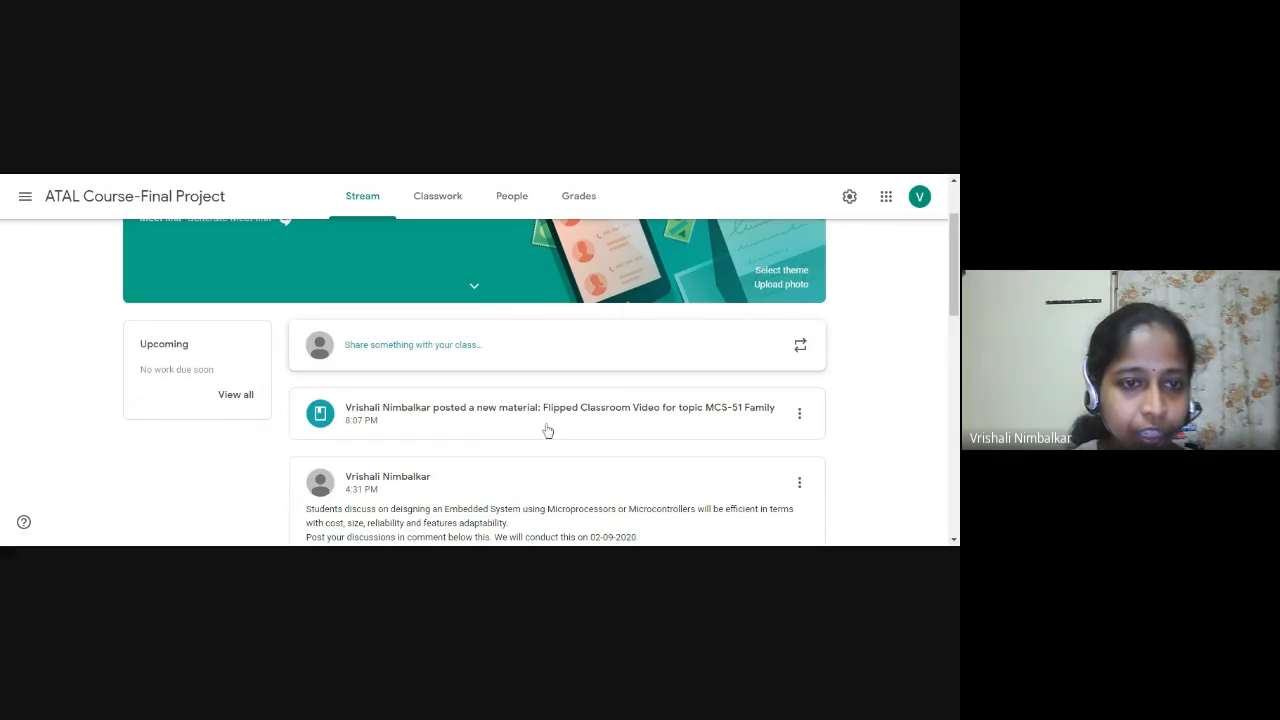
scroll(down, 3)
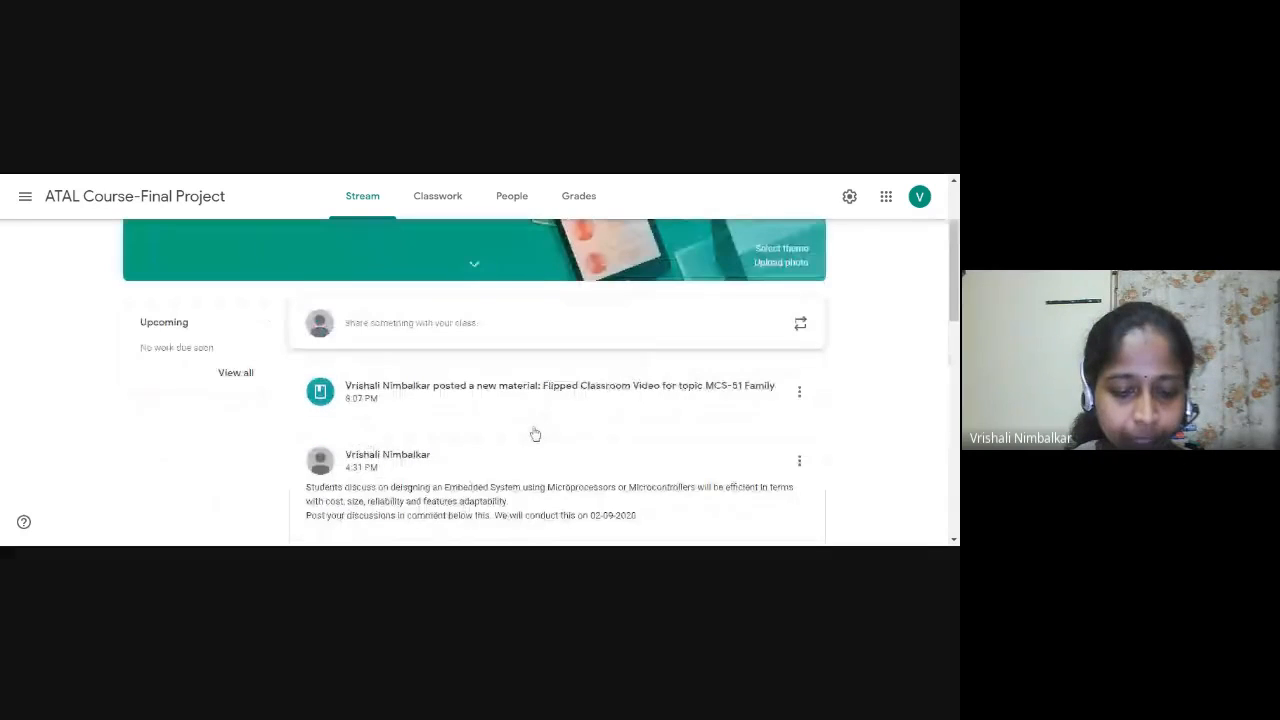
scroll(up, 3)
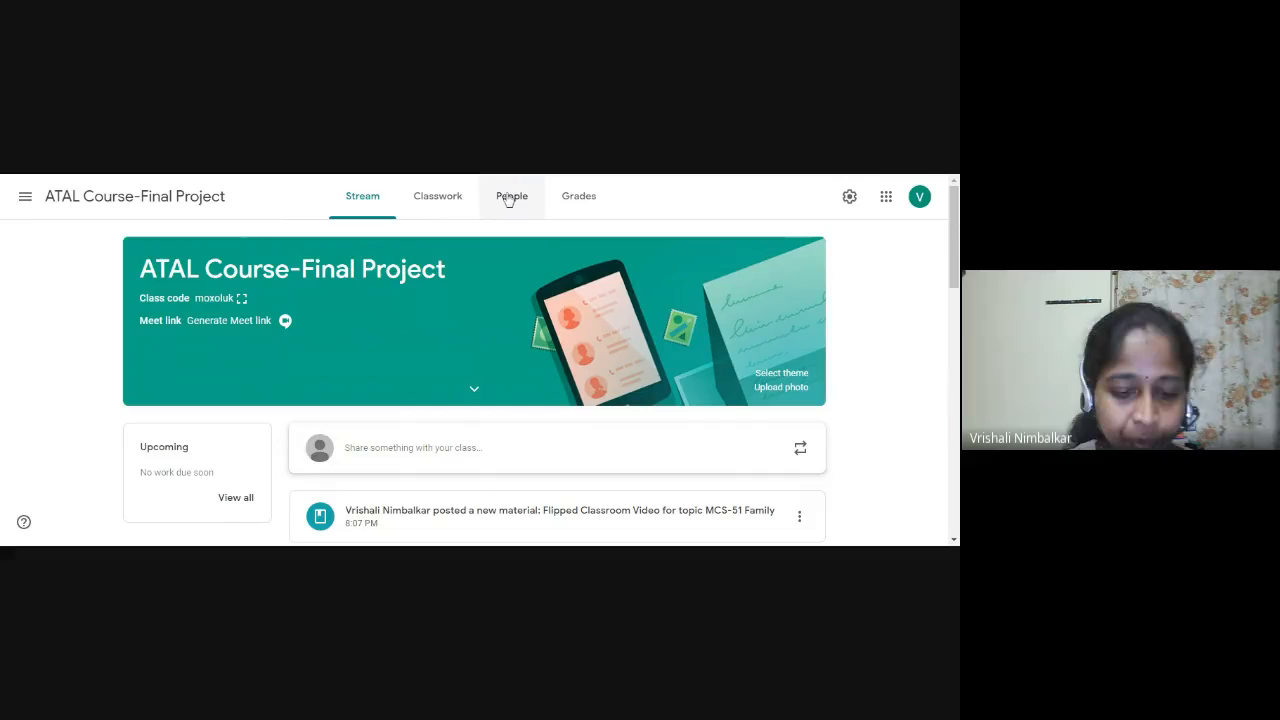
click(512, 196)
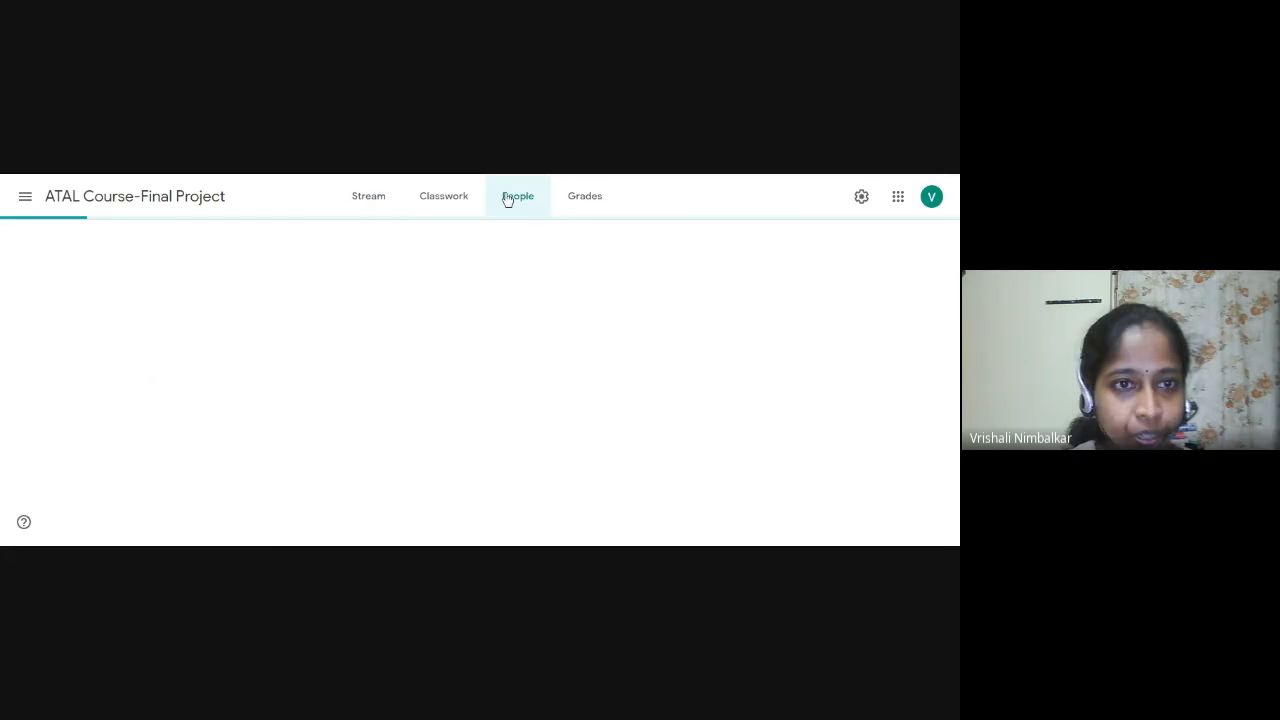
click(518, 196)
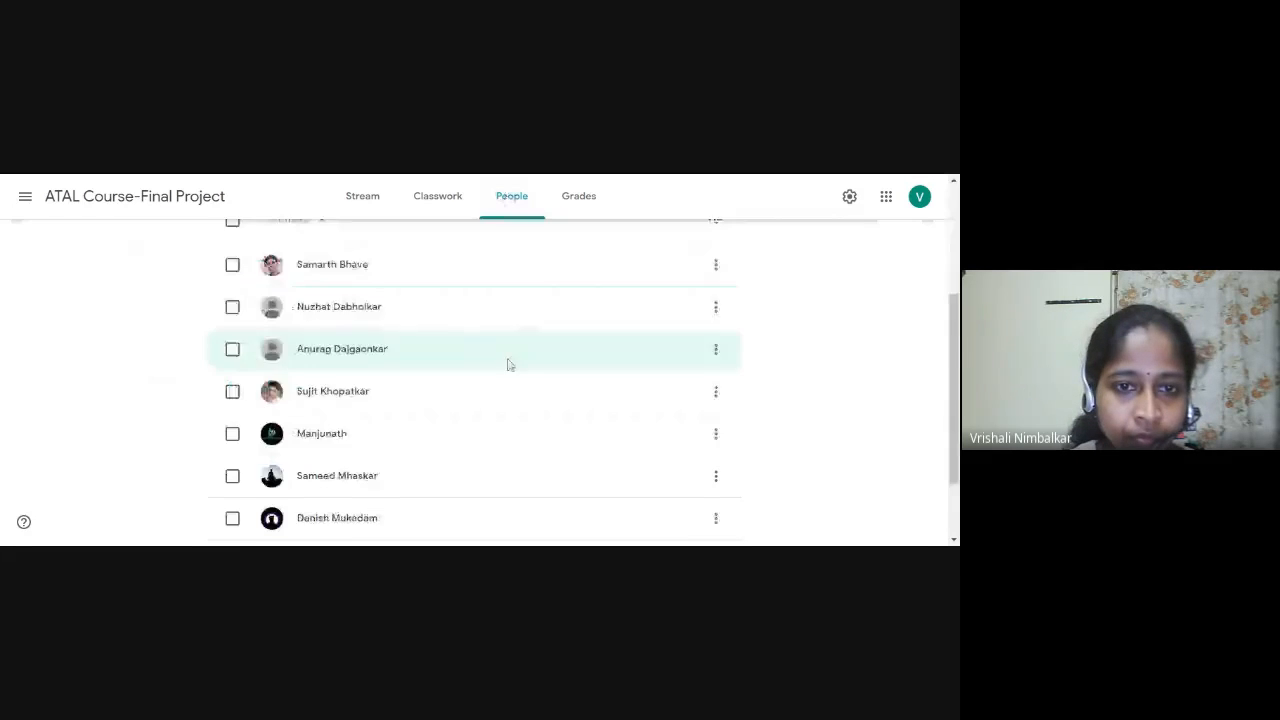
scroll(up, 3)
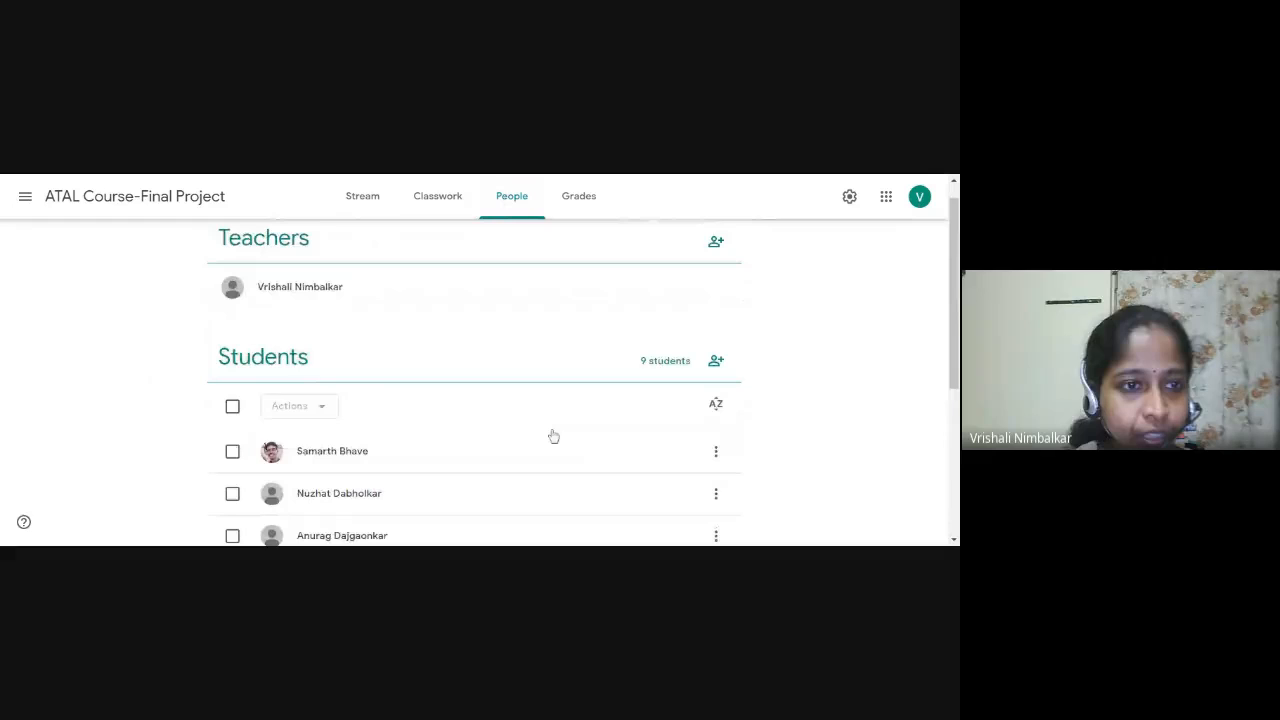
mouse_move(472, 432)
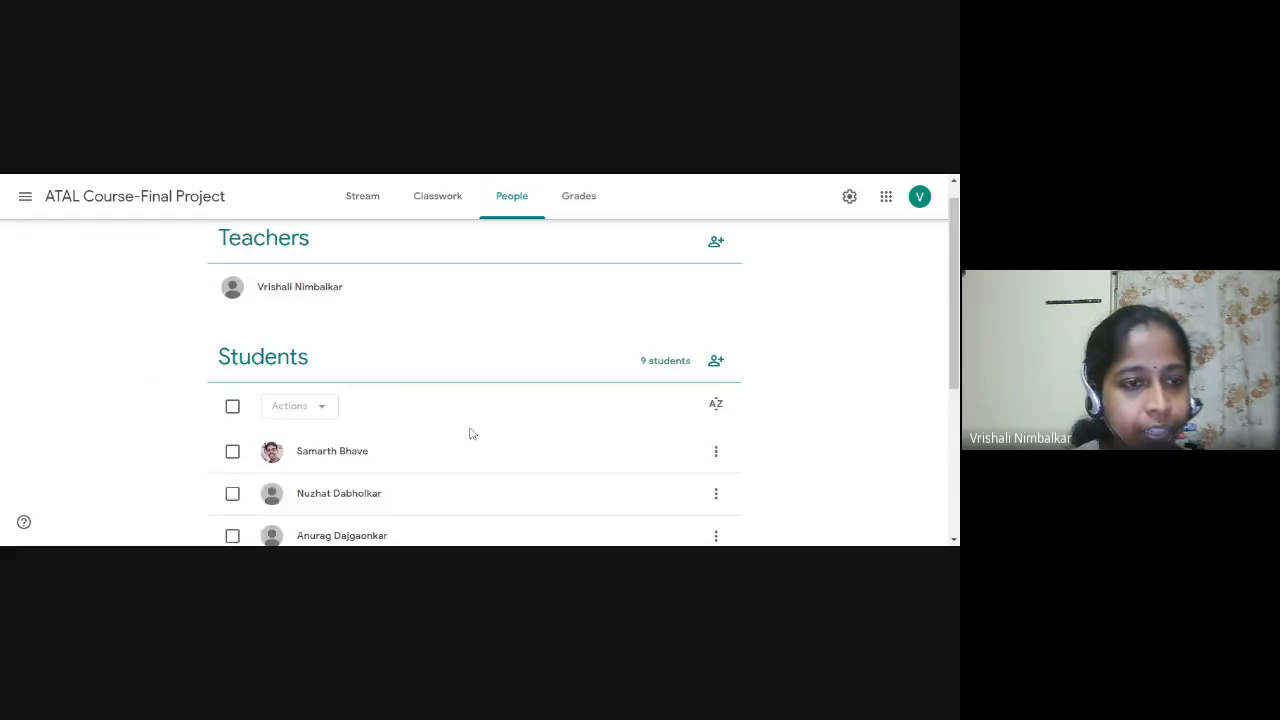
scroll(down, 3)
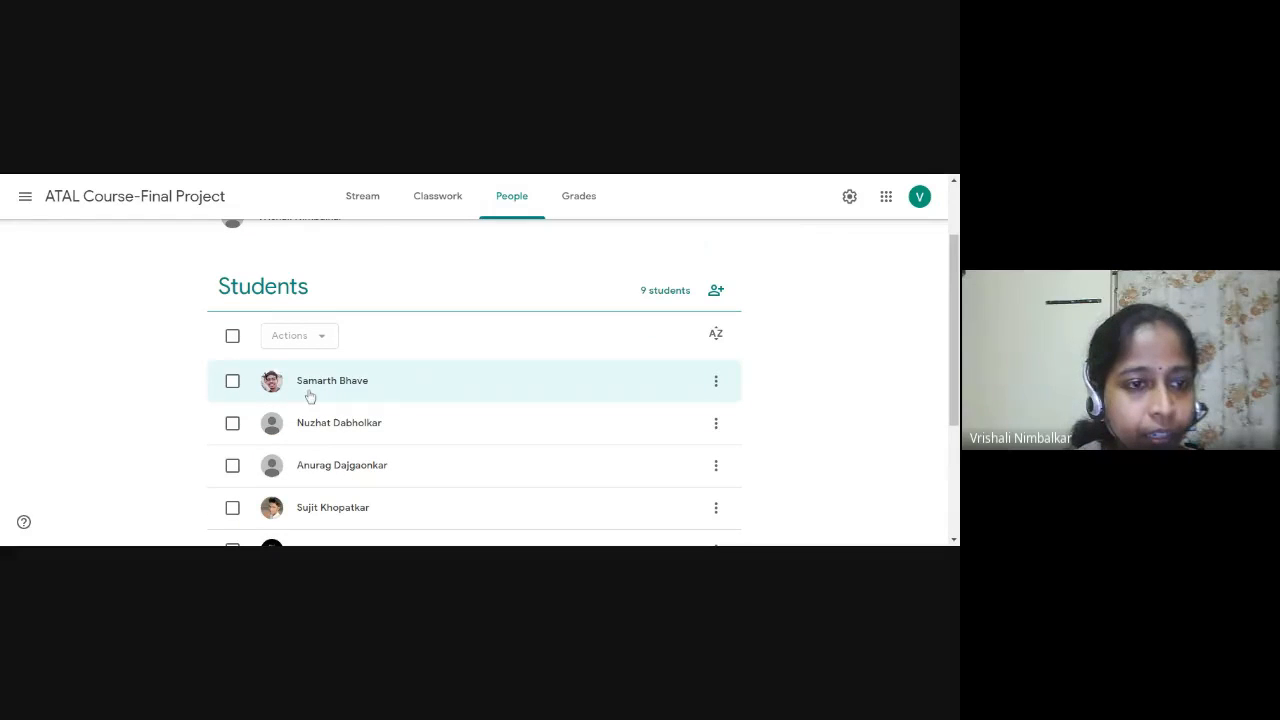
scroll(down, 3)
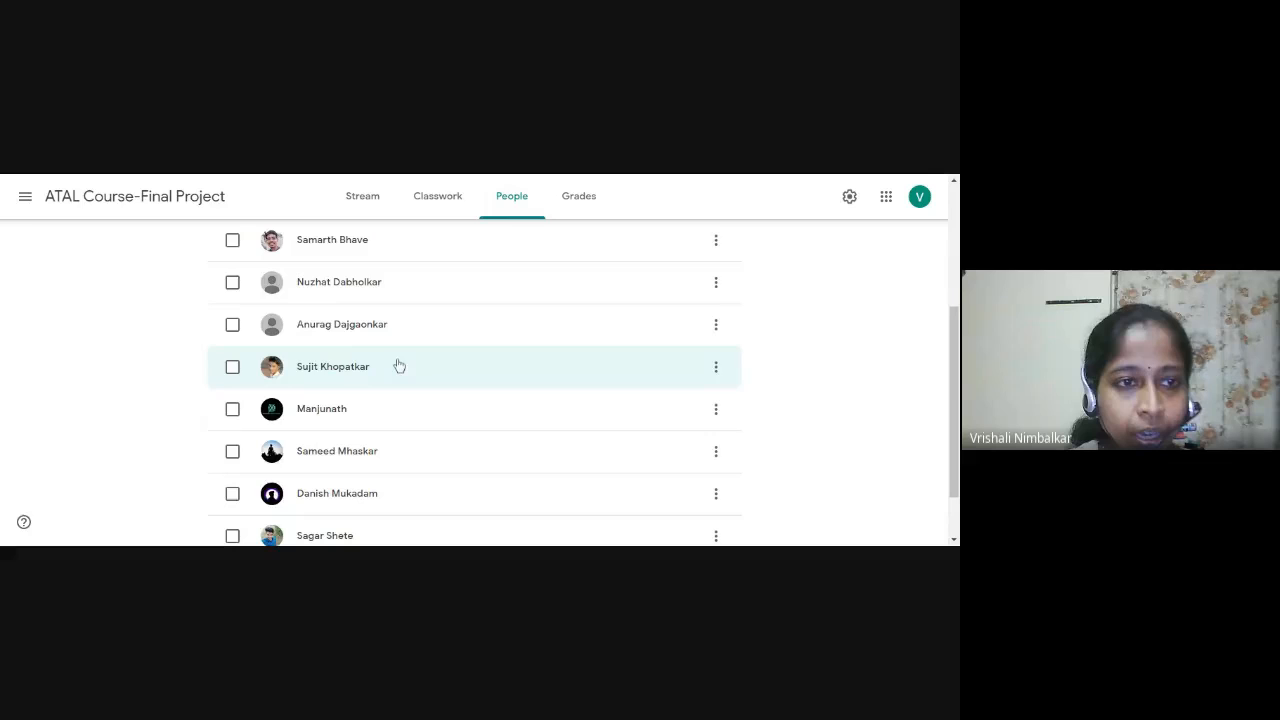
scroll(down, 3)
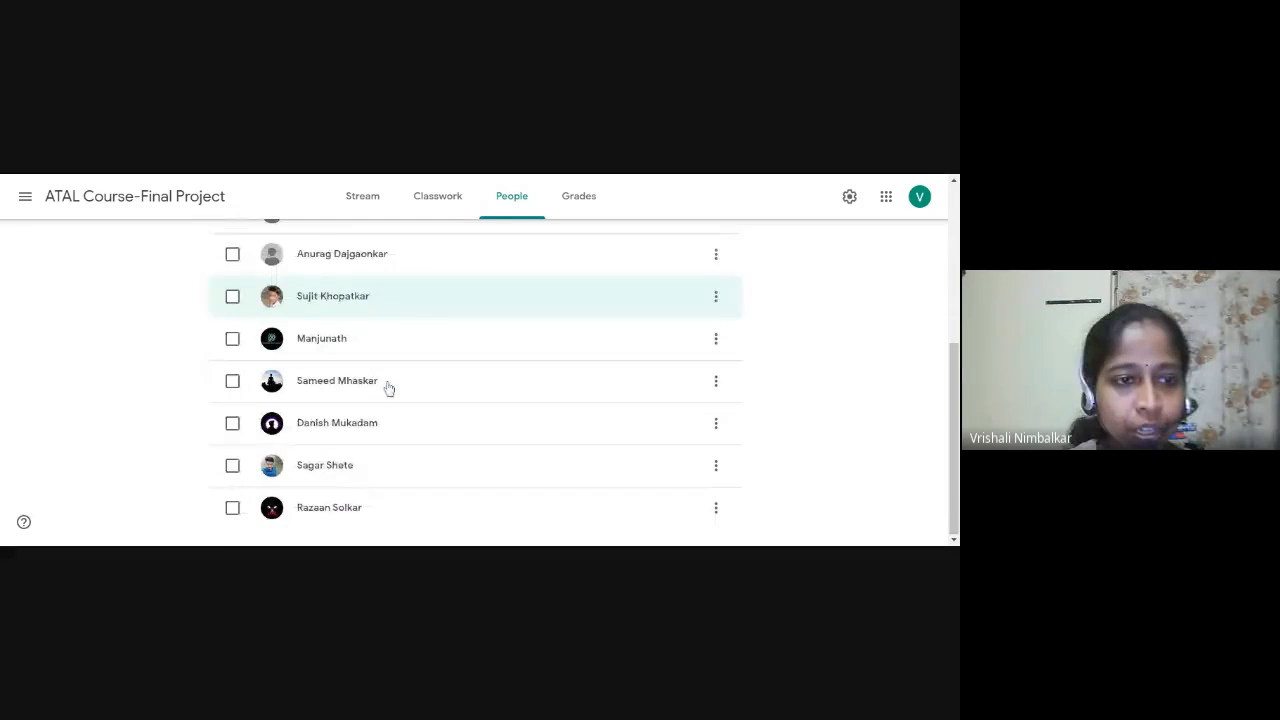
mouse_move(438, 472)
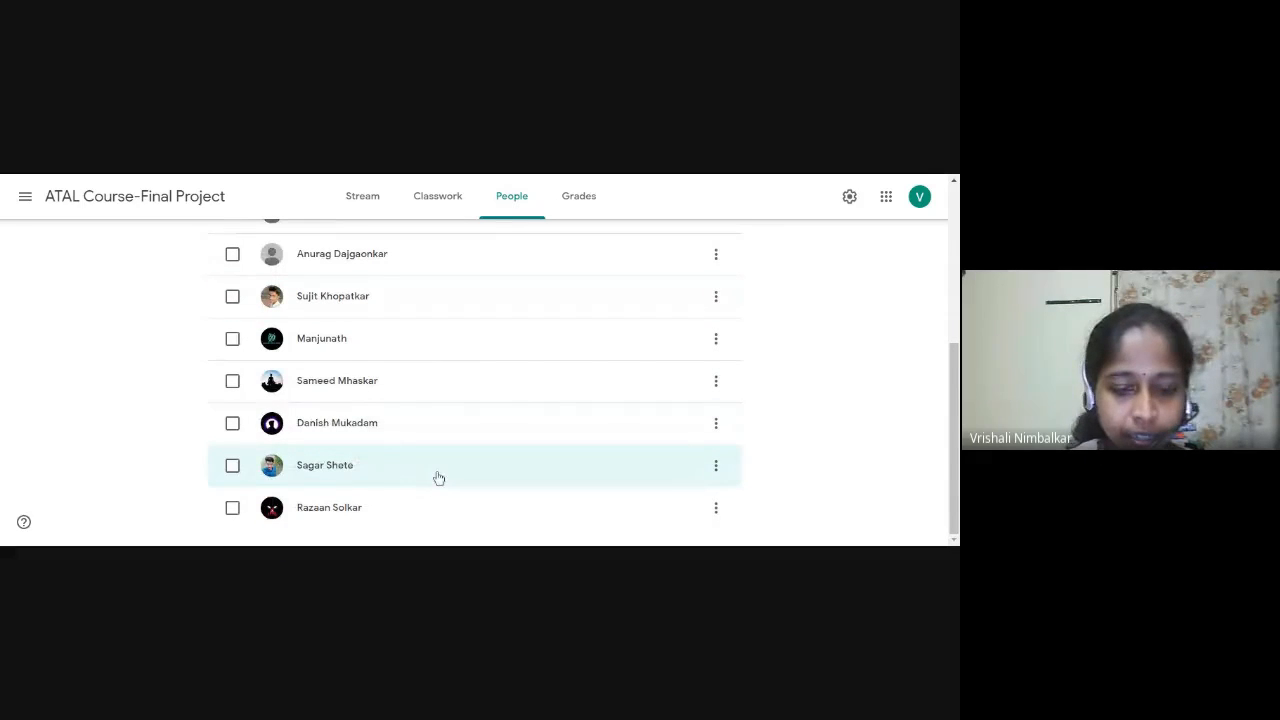
scroll(up, 3)
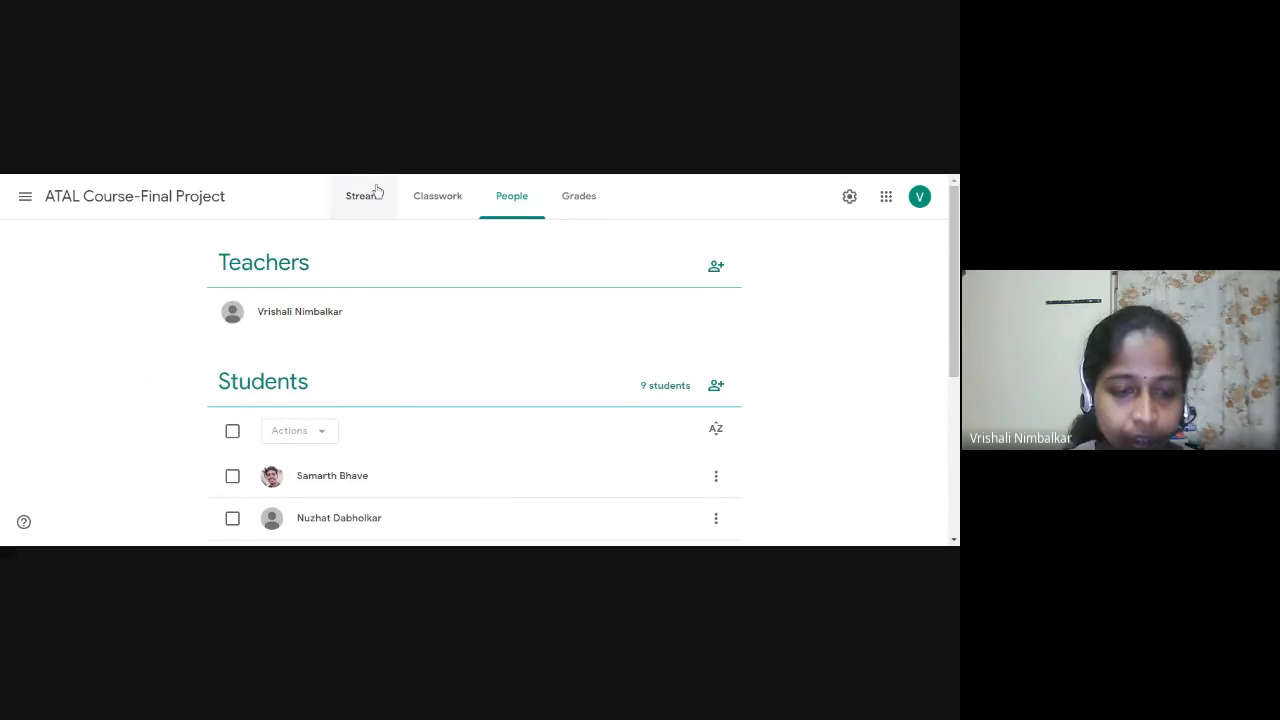
mouse_move(362, 200)
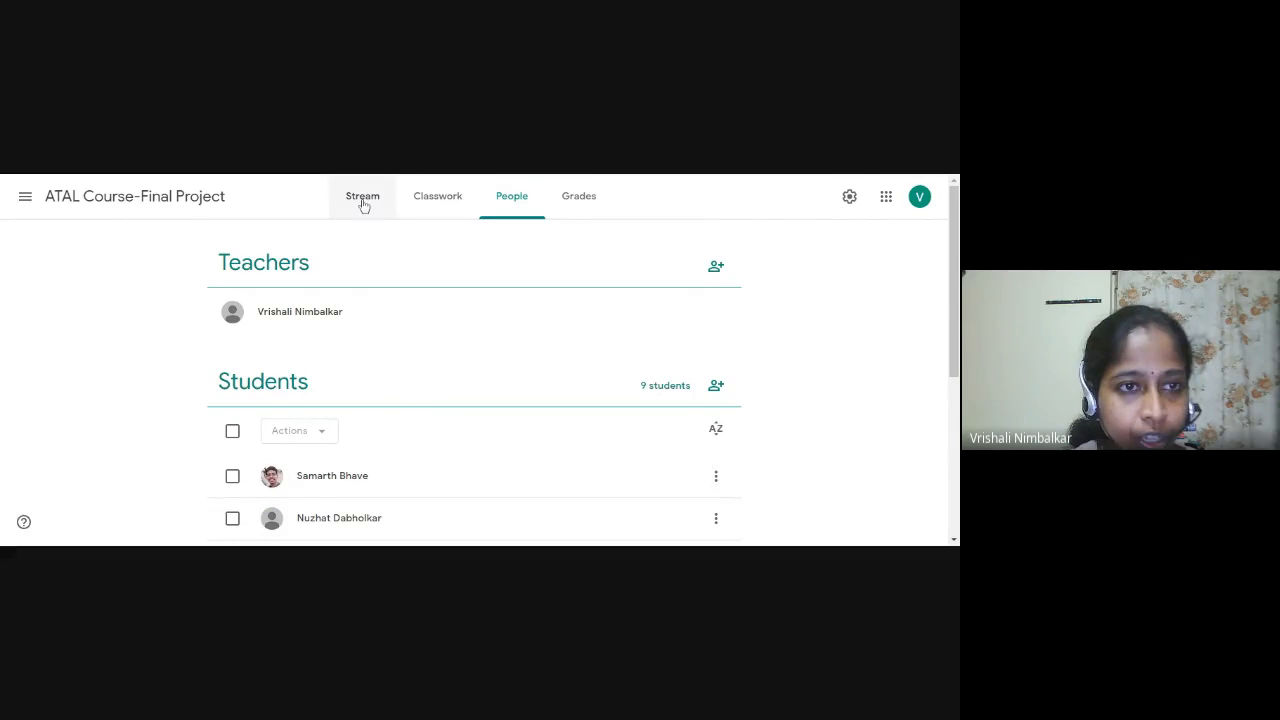
- Return to the ATAL Course-Final Project stream with its banner and announcements
click(362, 196)
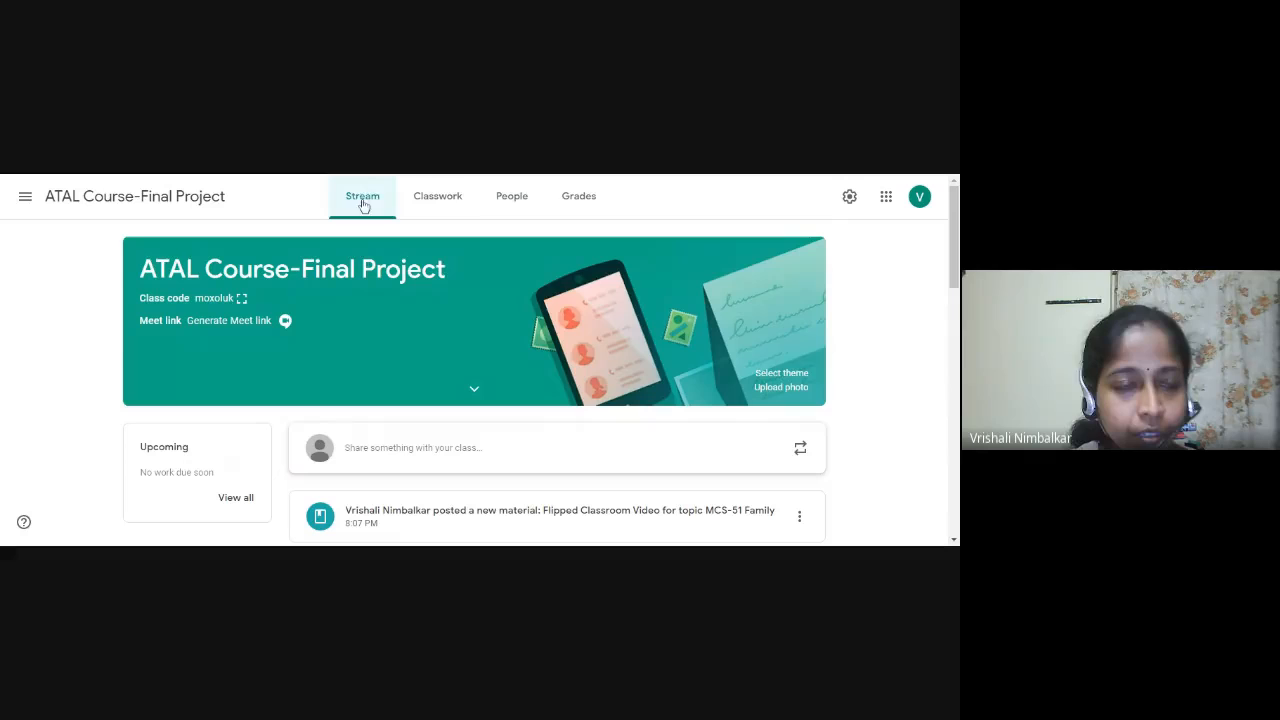
mouse_move(436, 196)
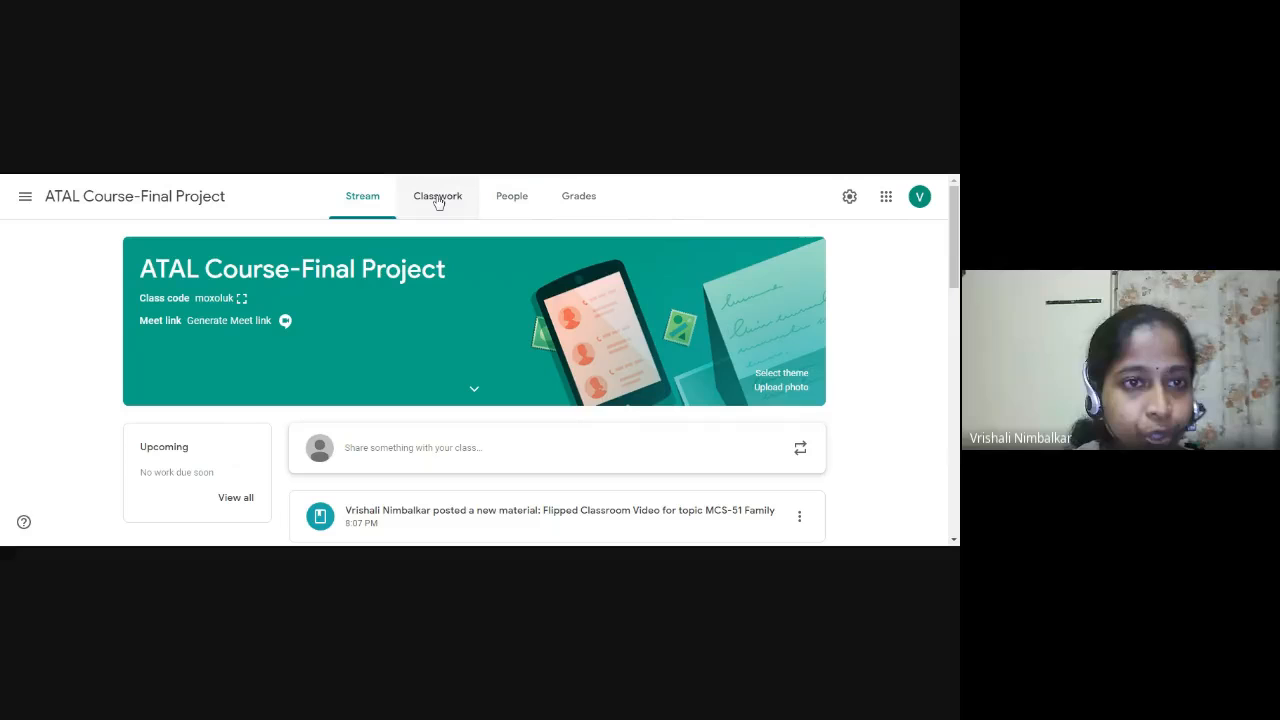
- Switch to Classwork listing the Introductory Module topic and its posted materials
click(436, 196)
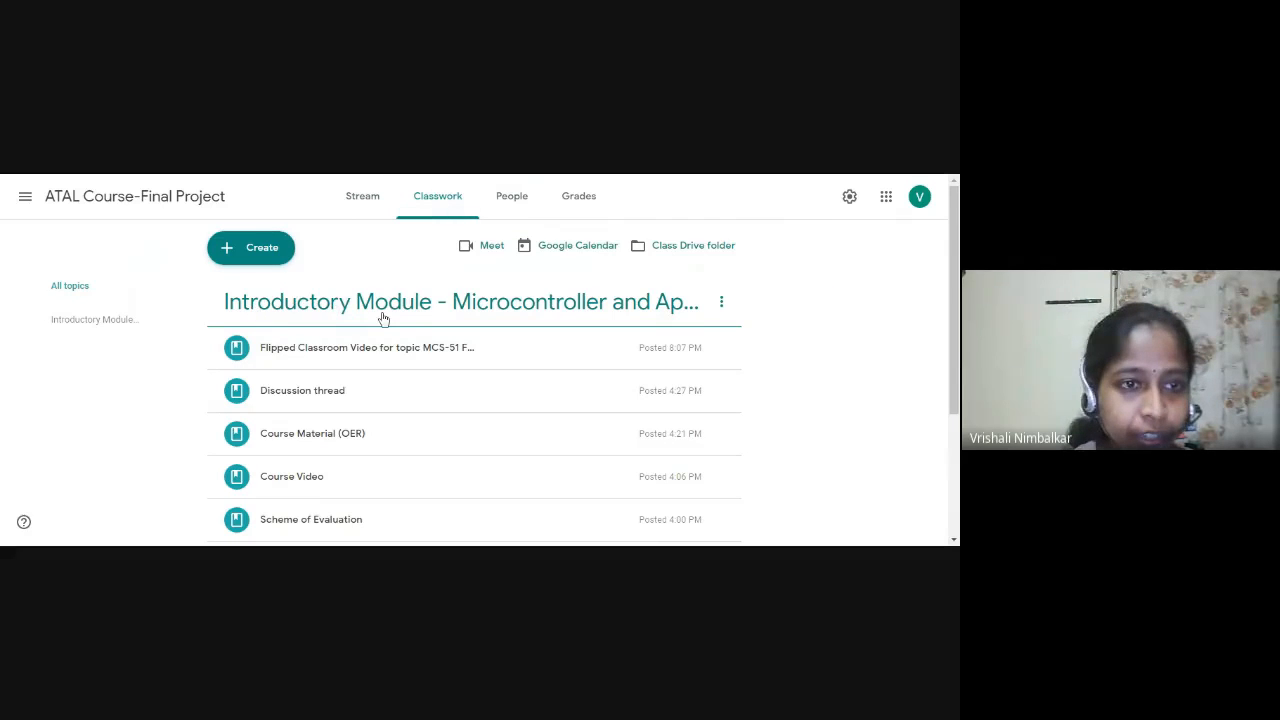
mouse_move(524, 308)
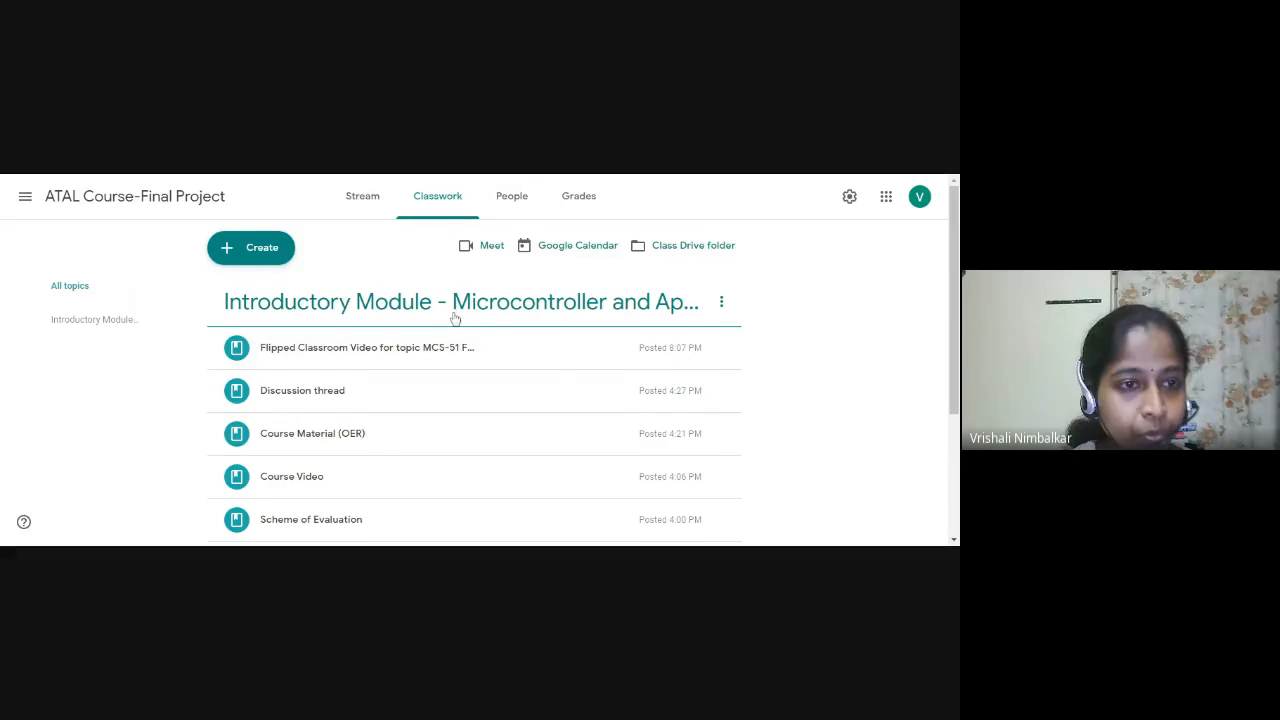
scroll(down, 3)
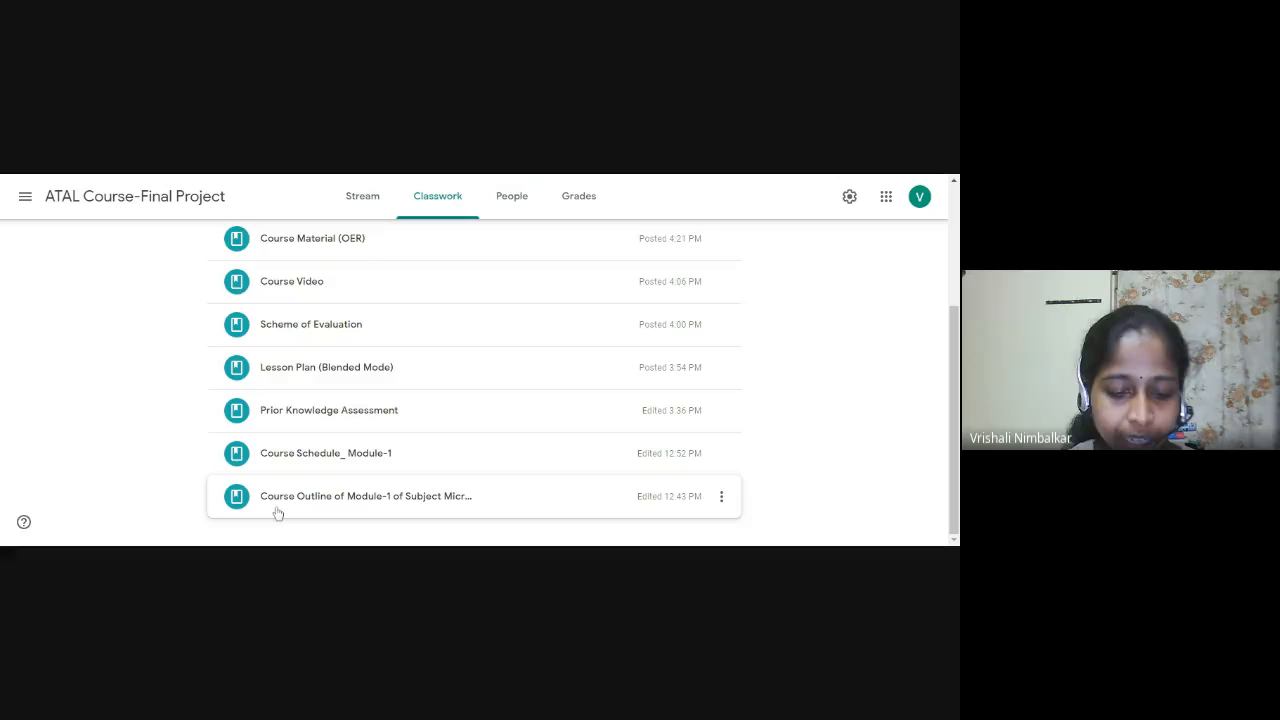
mouse_move(316, 512)
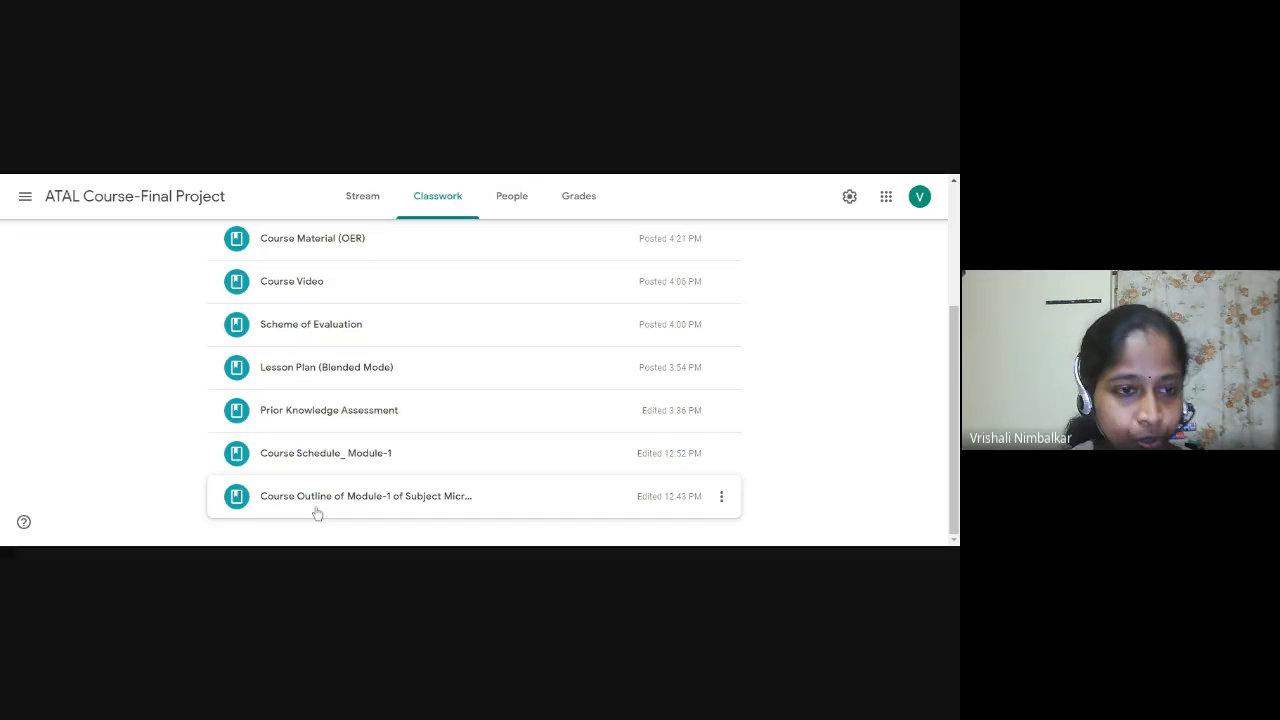
mouse_move(296, 460)
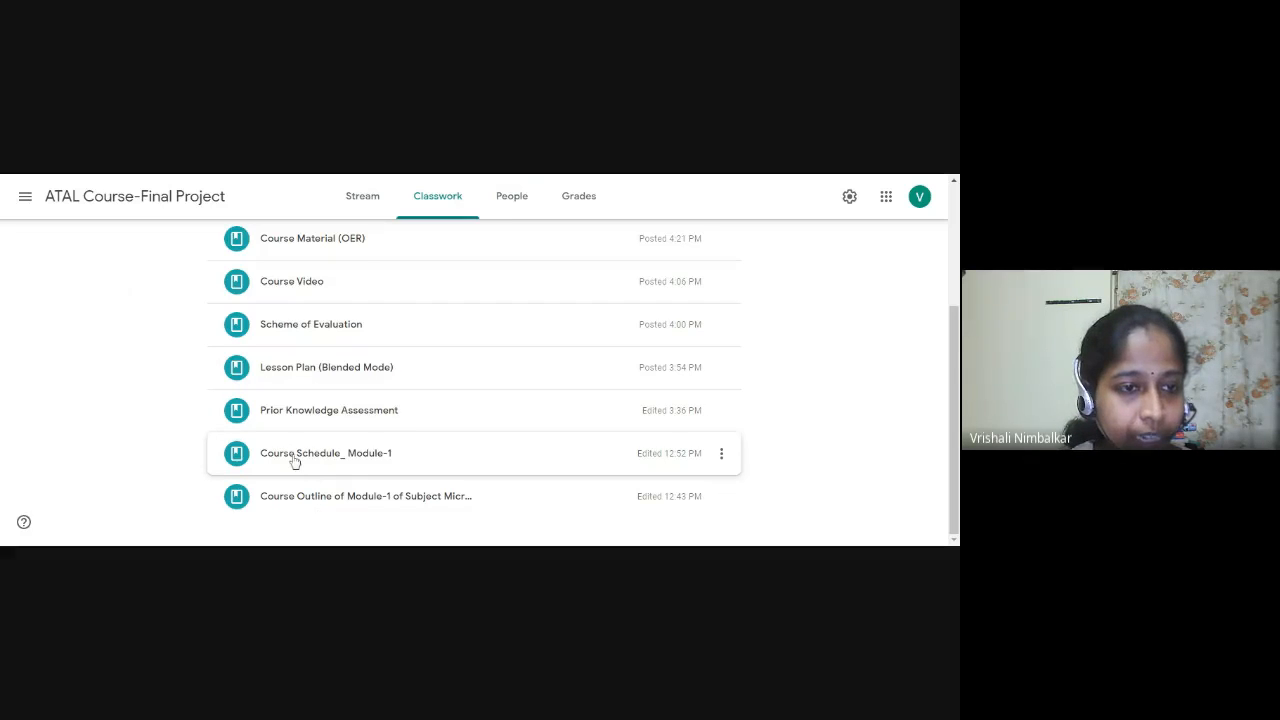
mouse_move(298, 436)
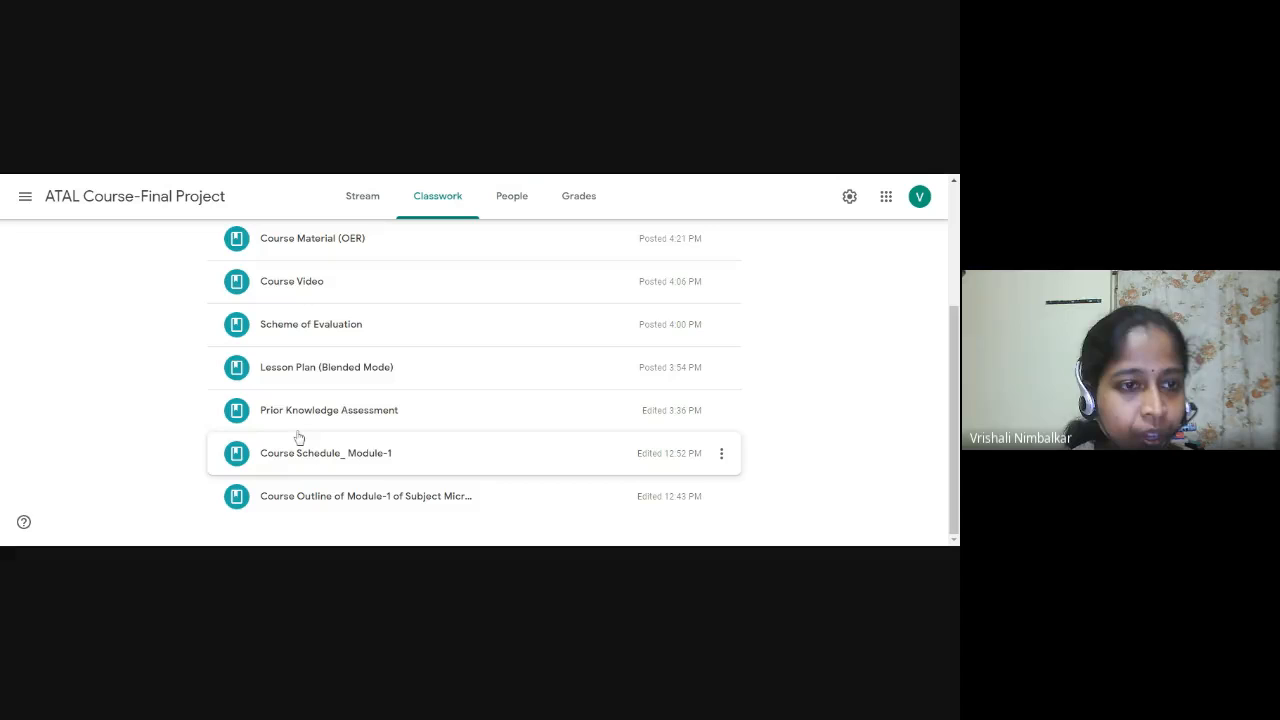
mouse_move(276, 410)
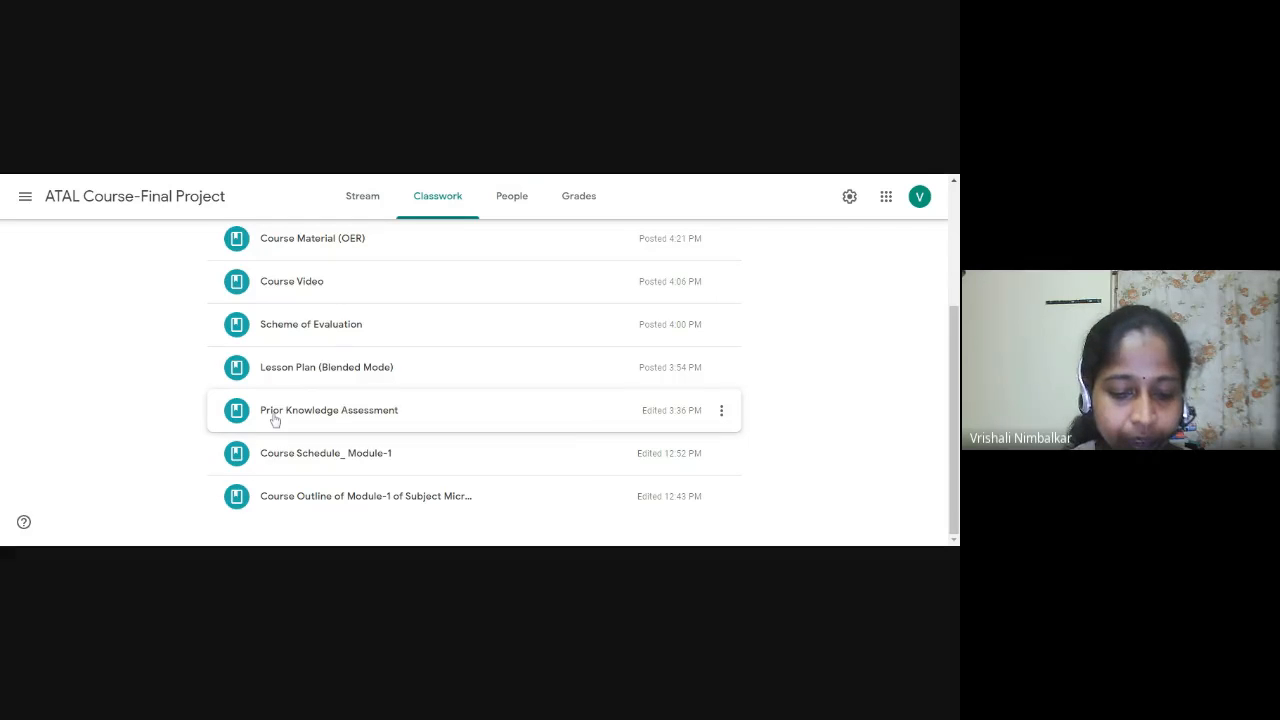
mouse_move(350, 420)
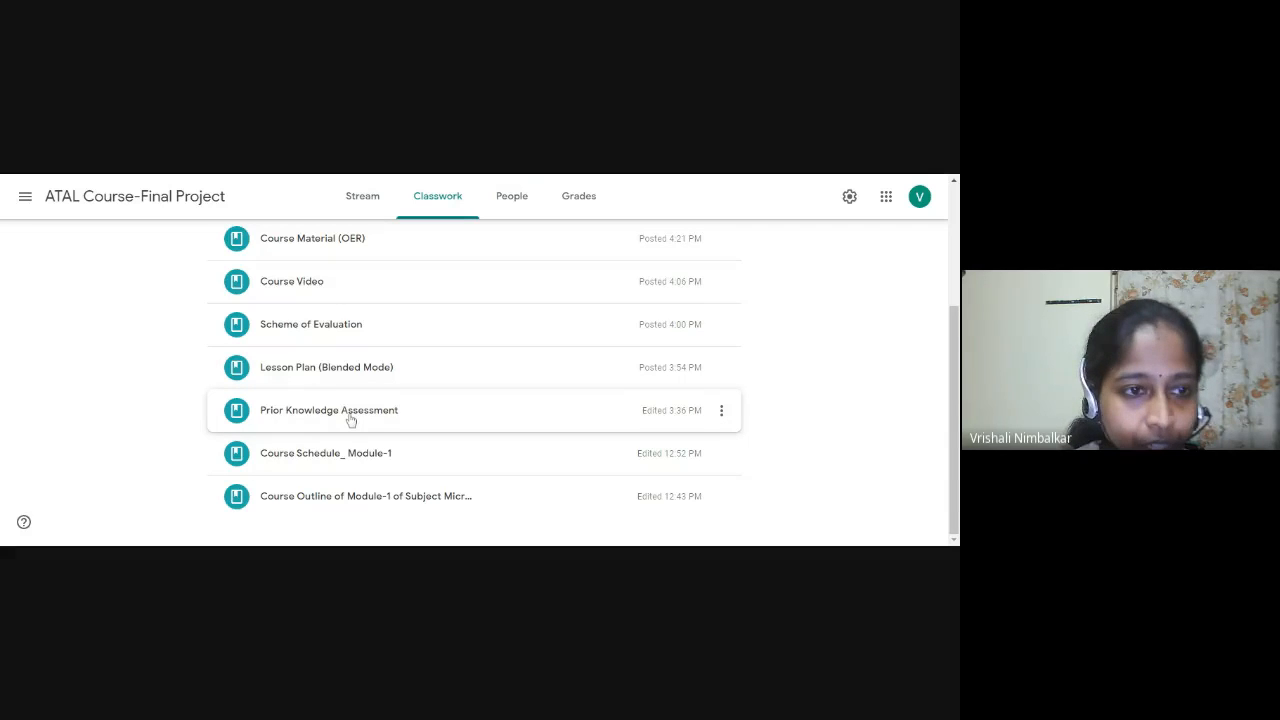
mouse_move(350, 418)
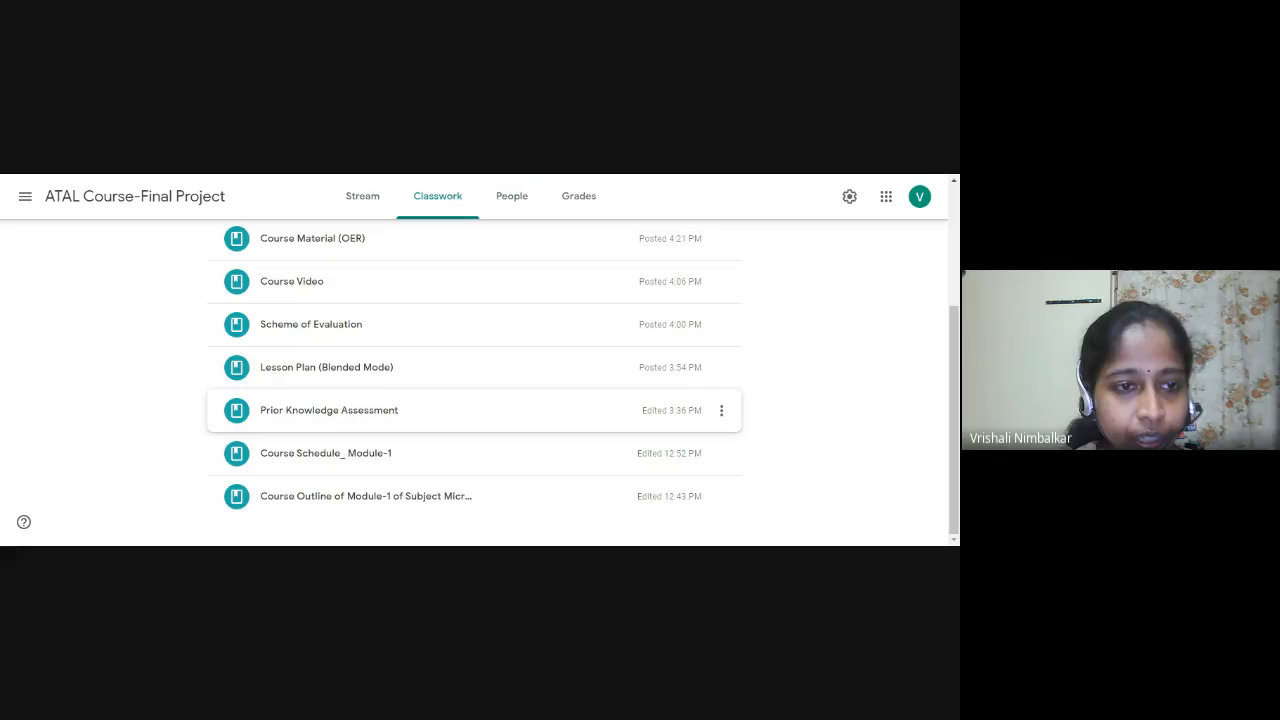
mouse_move(280, 388)
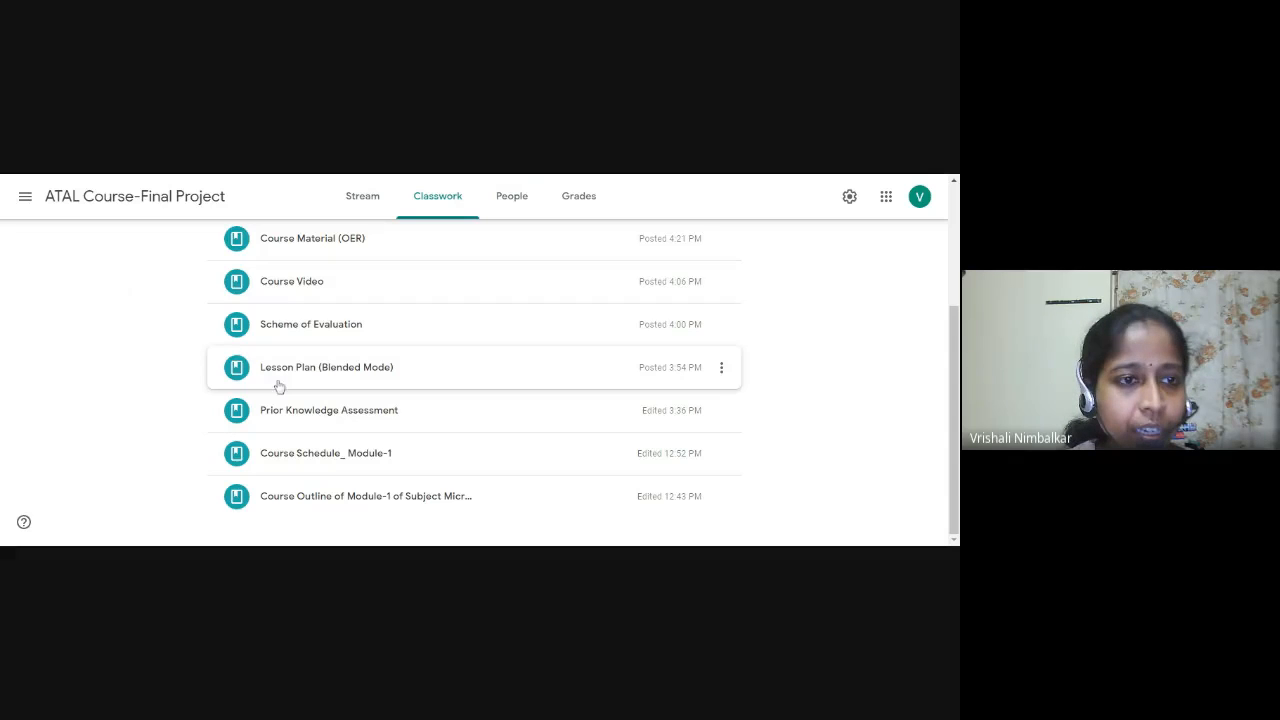
mouse_move(314, 376)
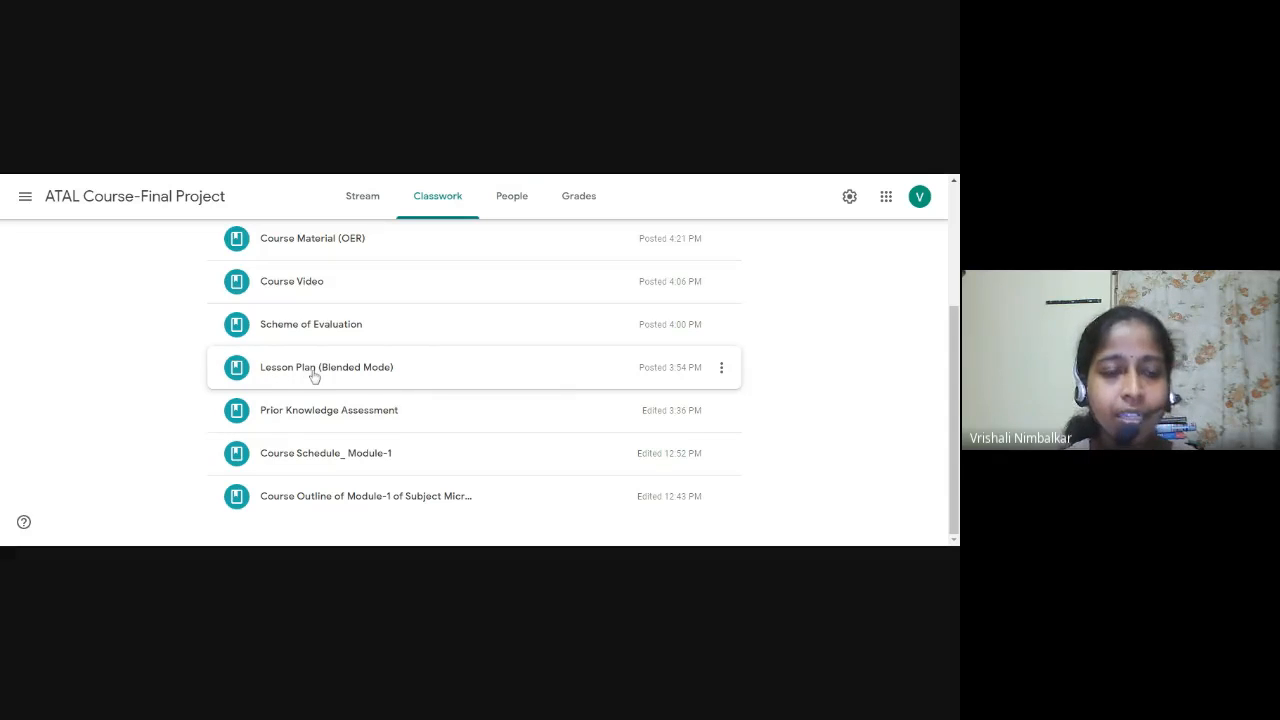
mouse_move(398, 364)
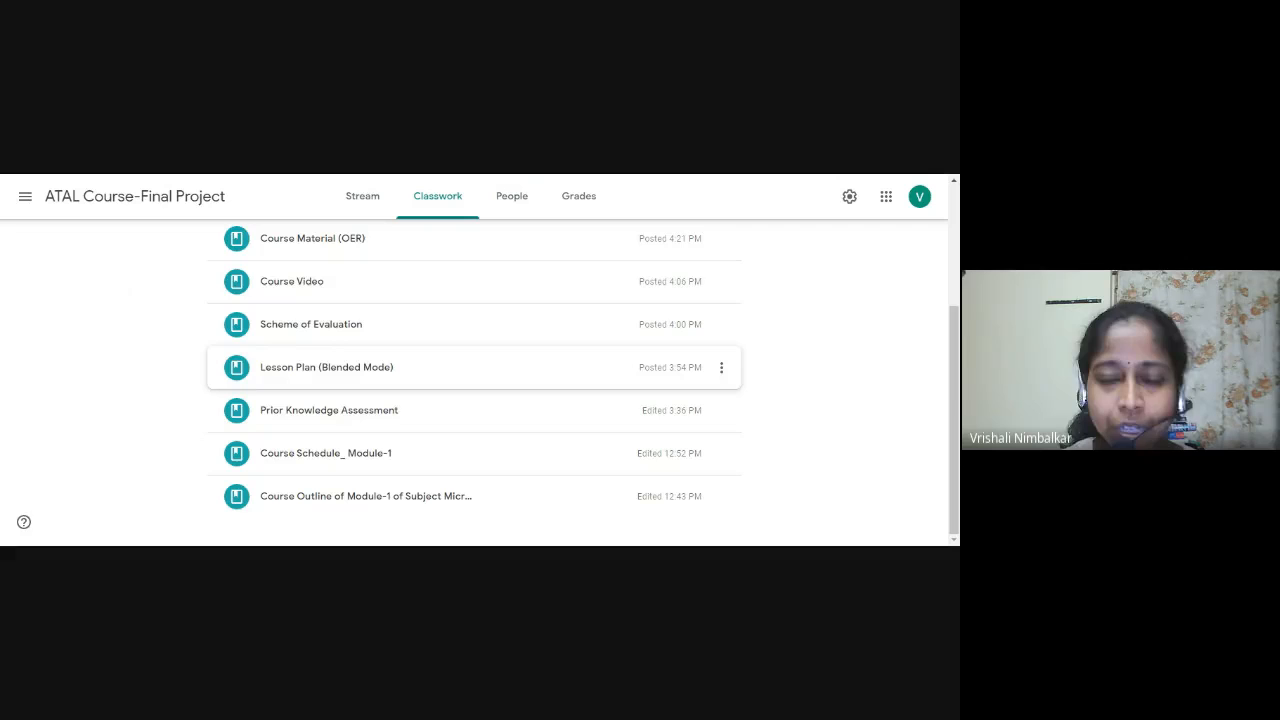
mouse_move(264, 380)
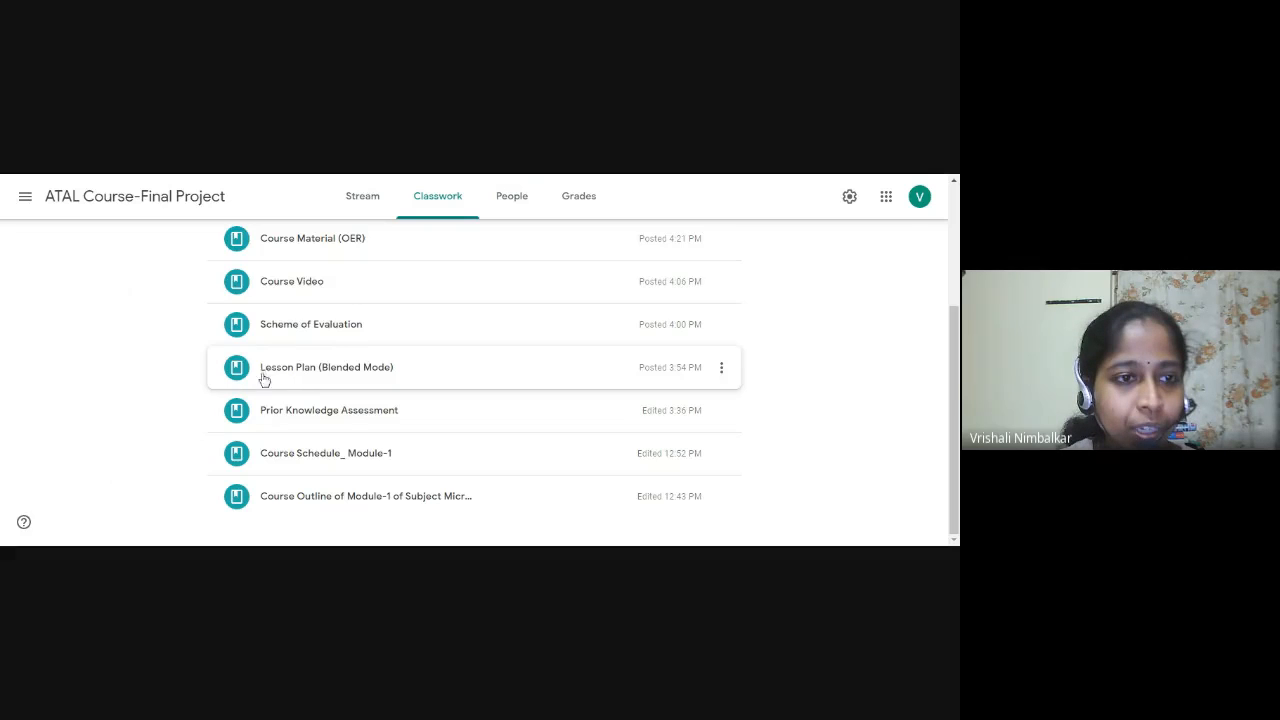
mouse_move(362, 388)
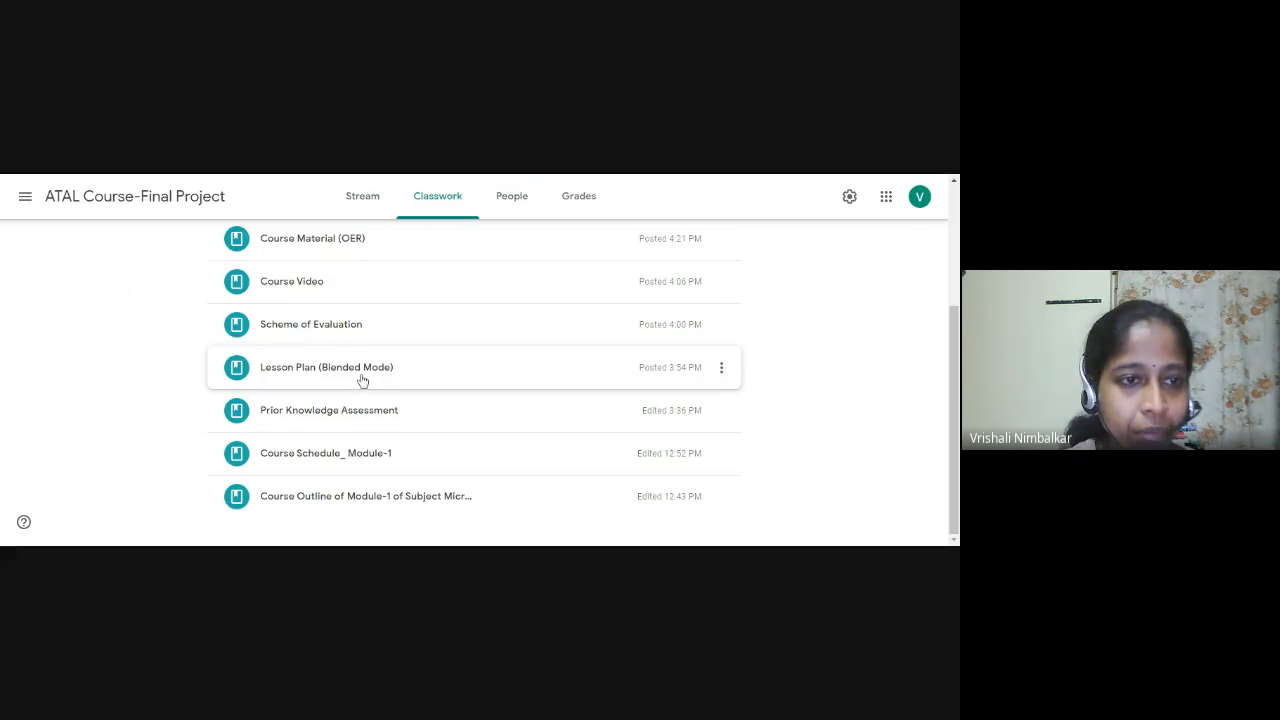
mouse_move(316, 324)
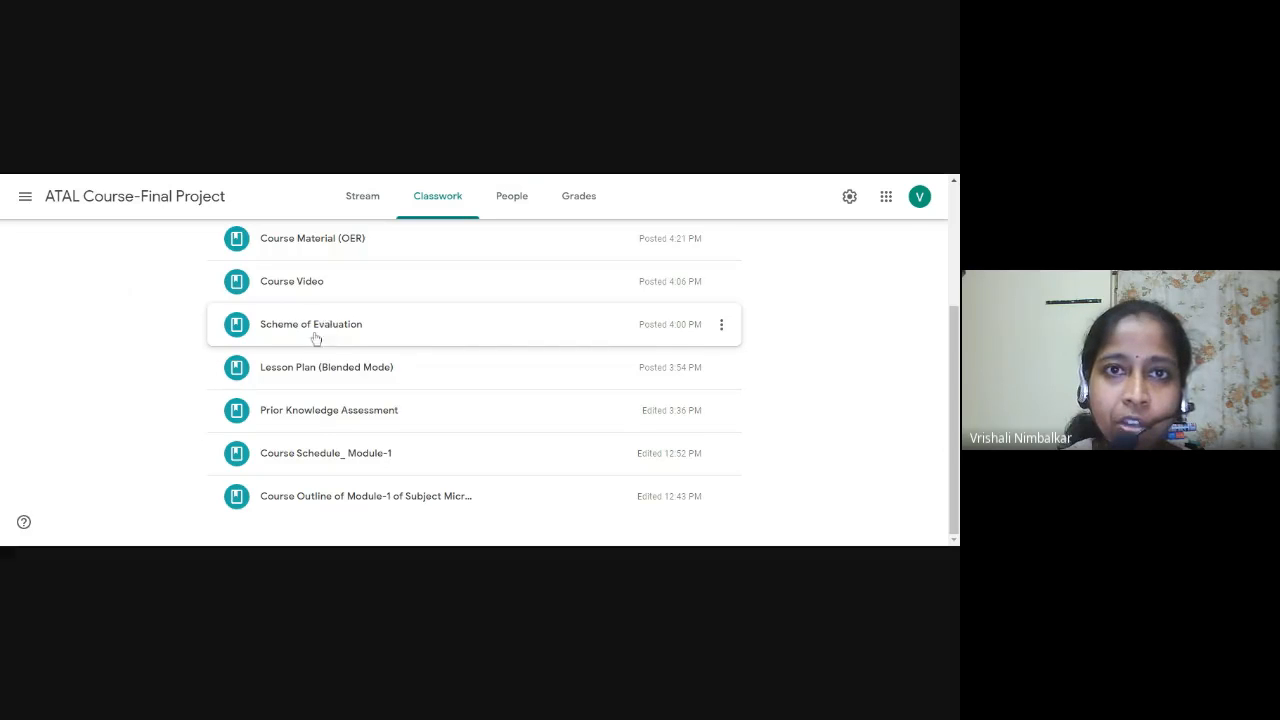
mouse_move(310, 280)
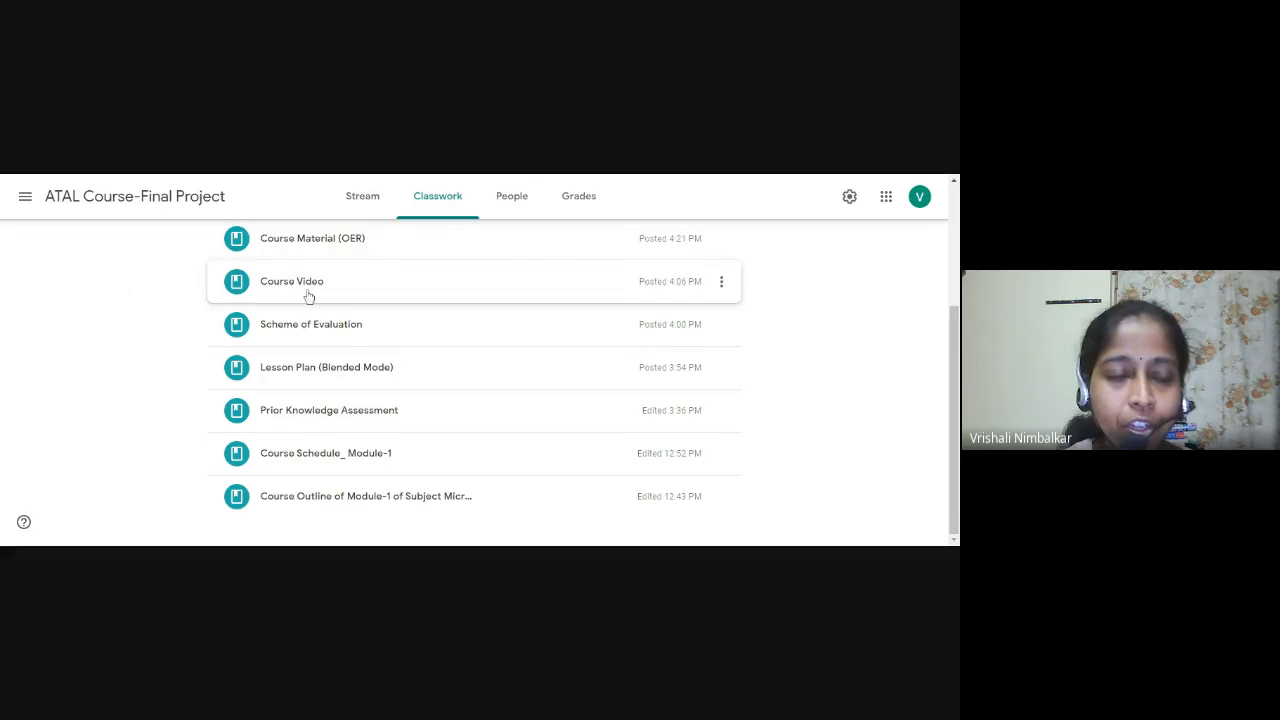
scroll(up, 3)
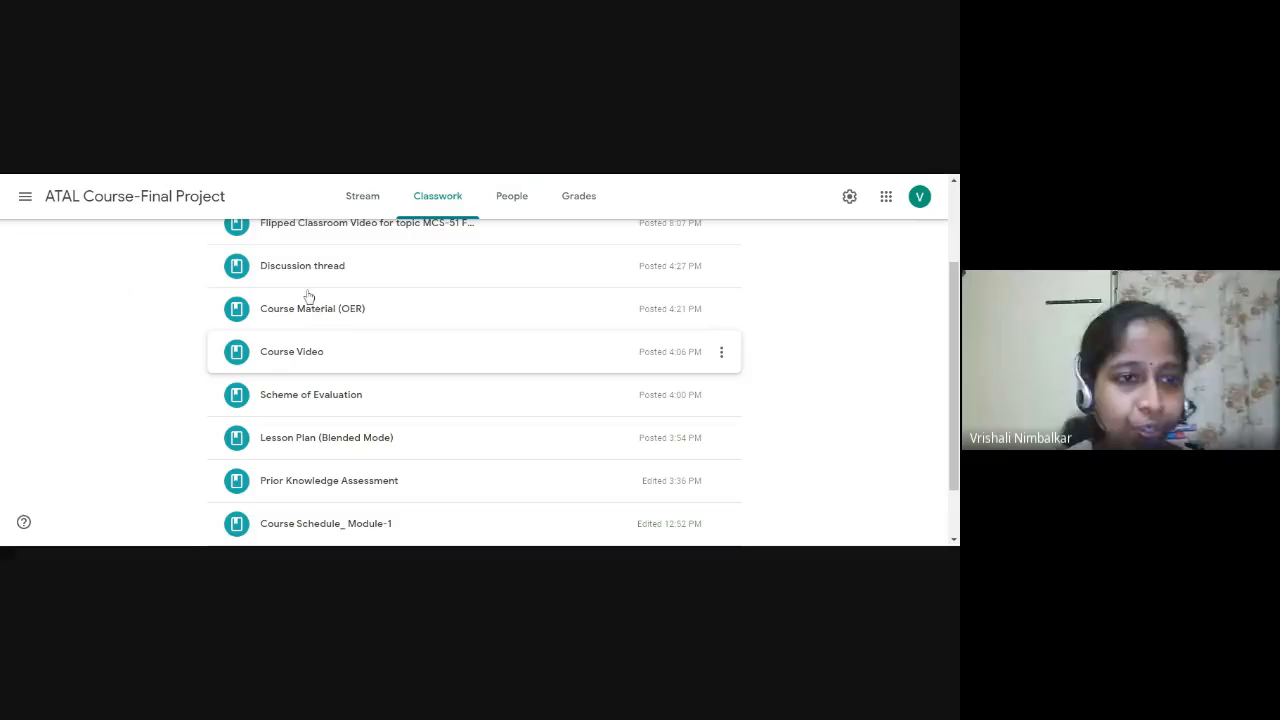
mouse_move(312, 308)
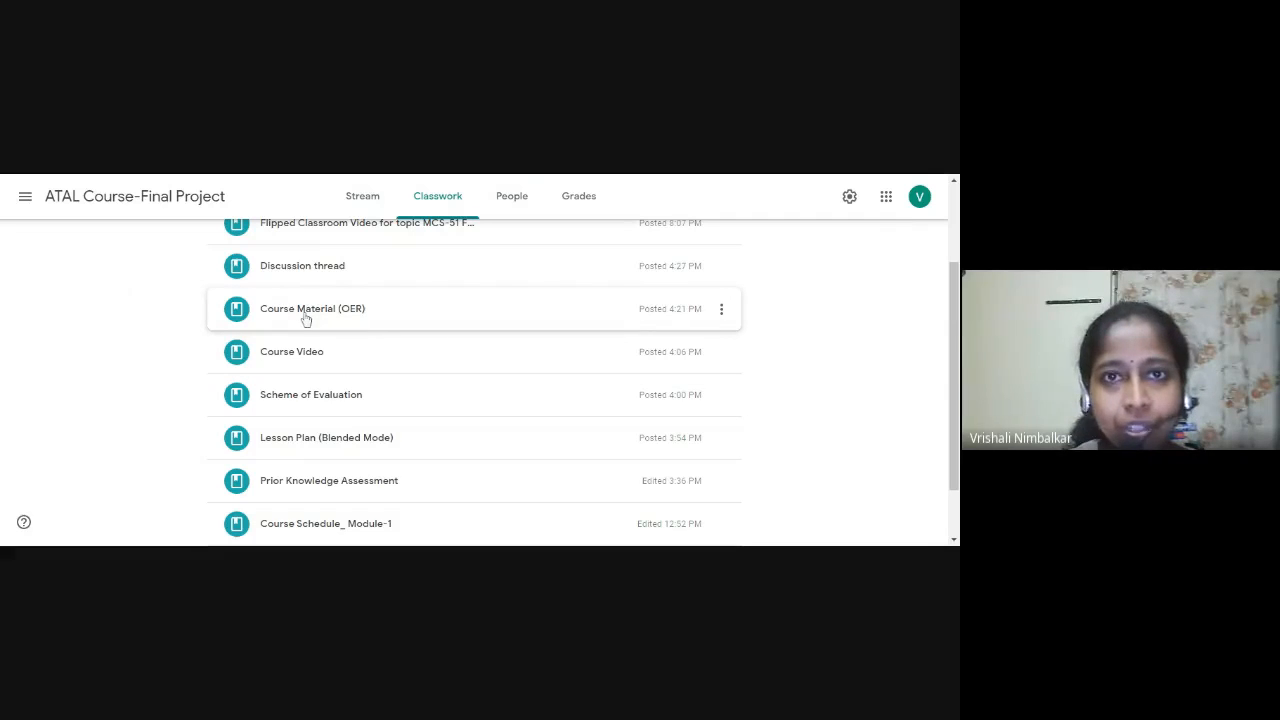
mouse_move(388, 316)
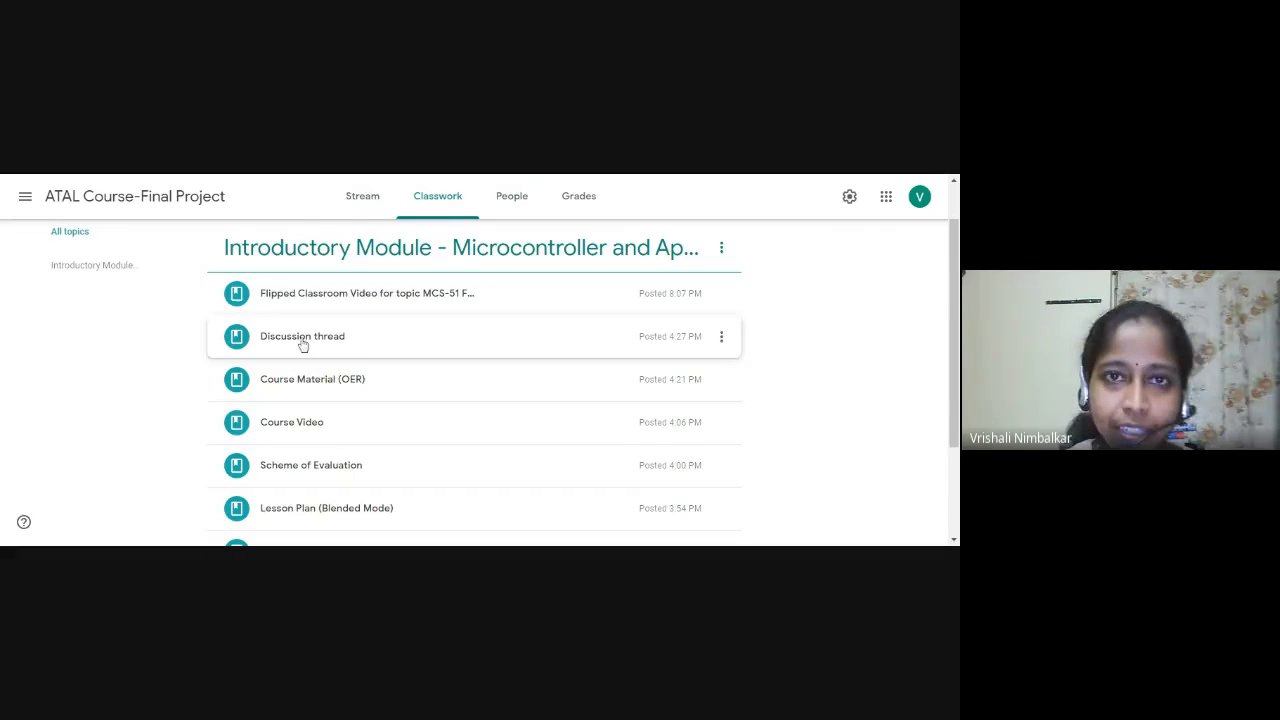
mouse_move(280, 300)
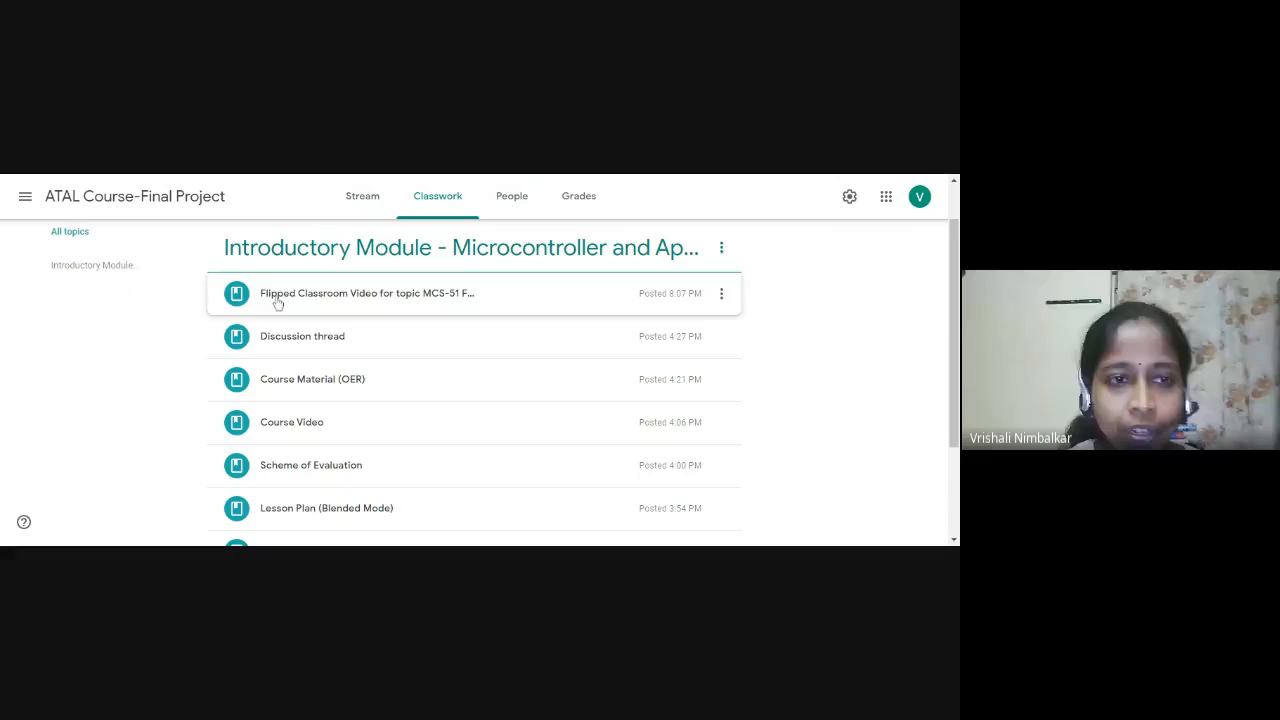
mouse_move(314, 308)
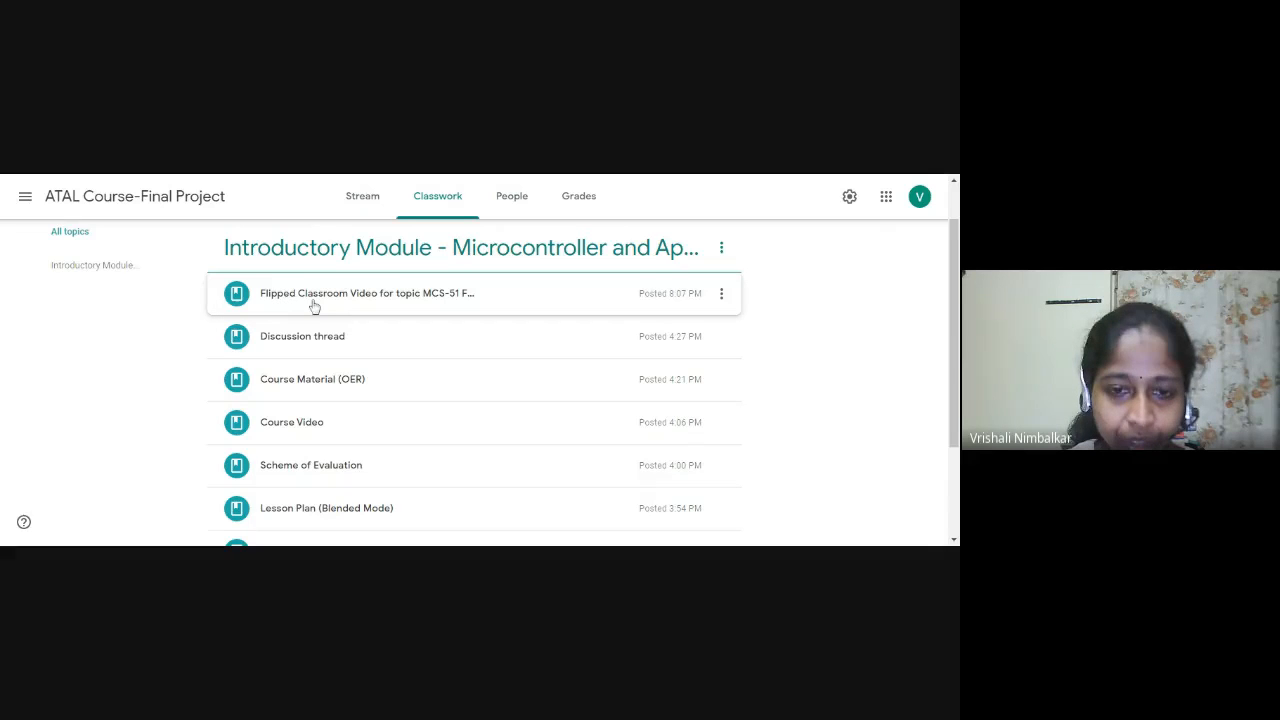
mouse_move(340, 308)
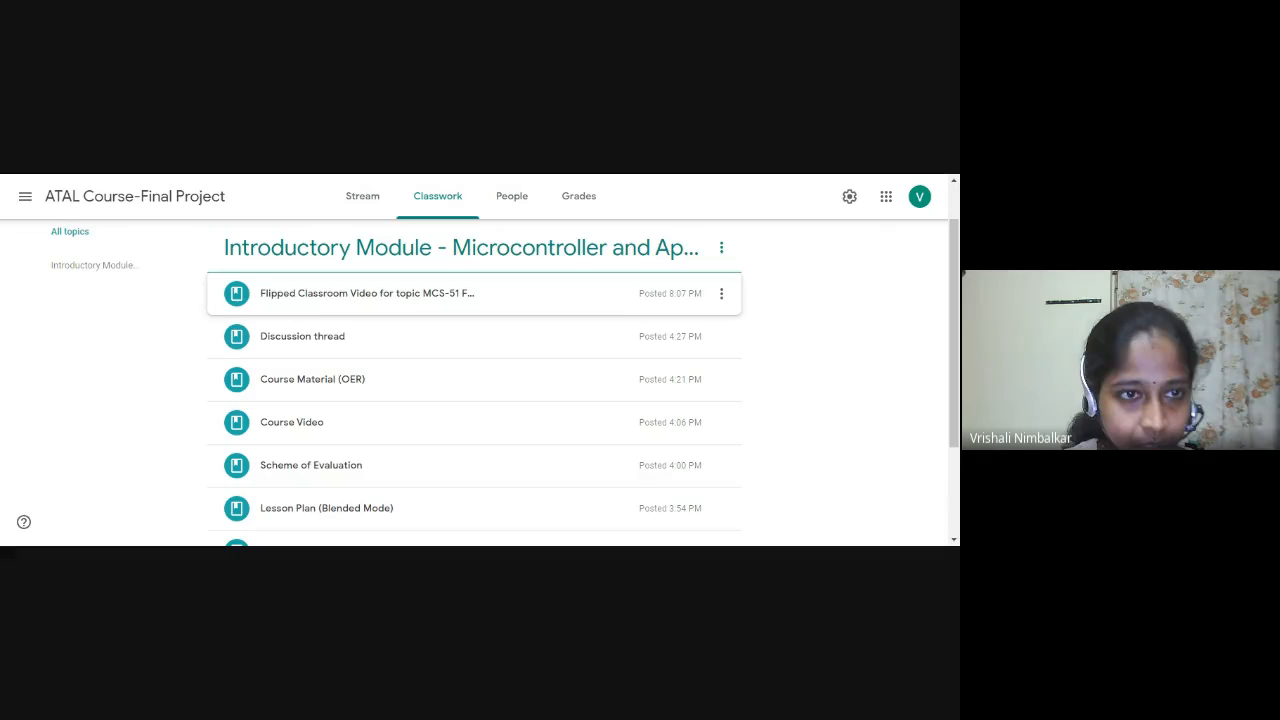
mouse_move(408, 428)
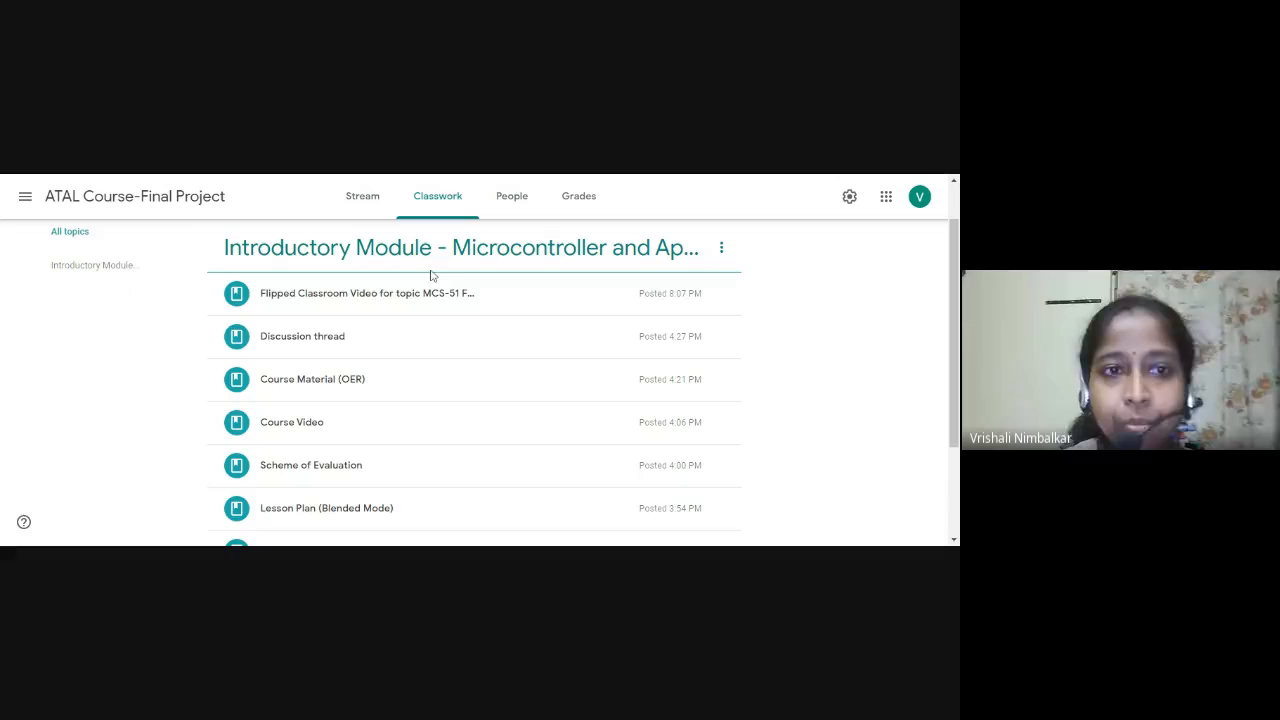
mouse_move(452, 260)
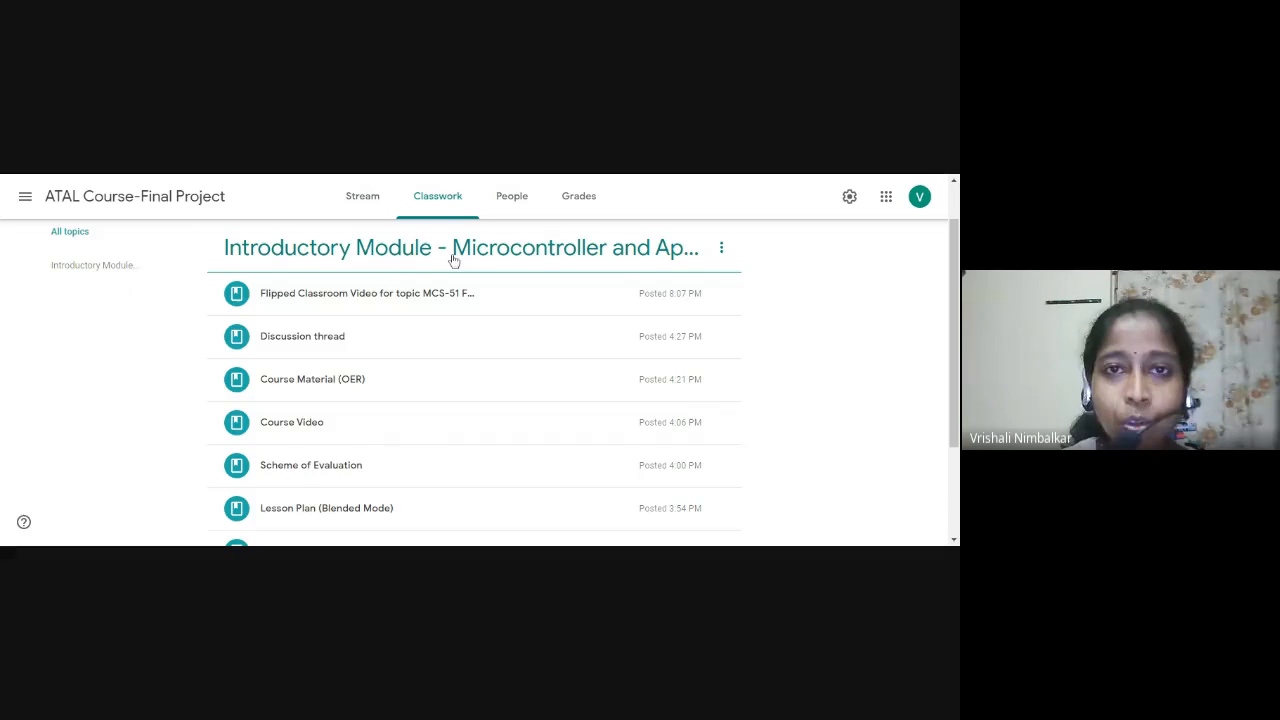
mouse_move(458, 304)
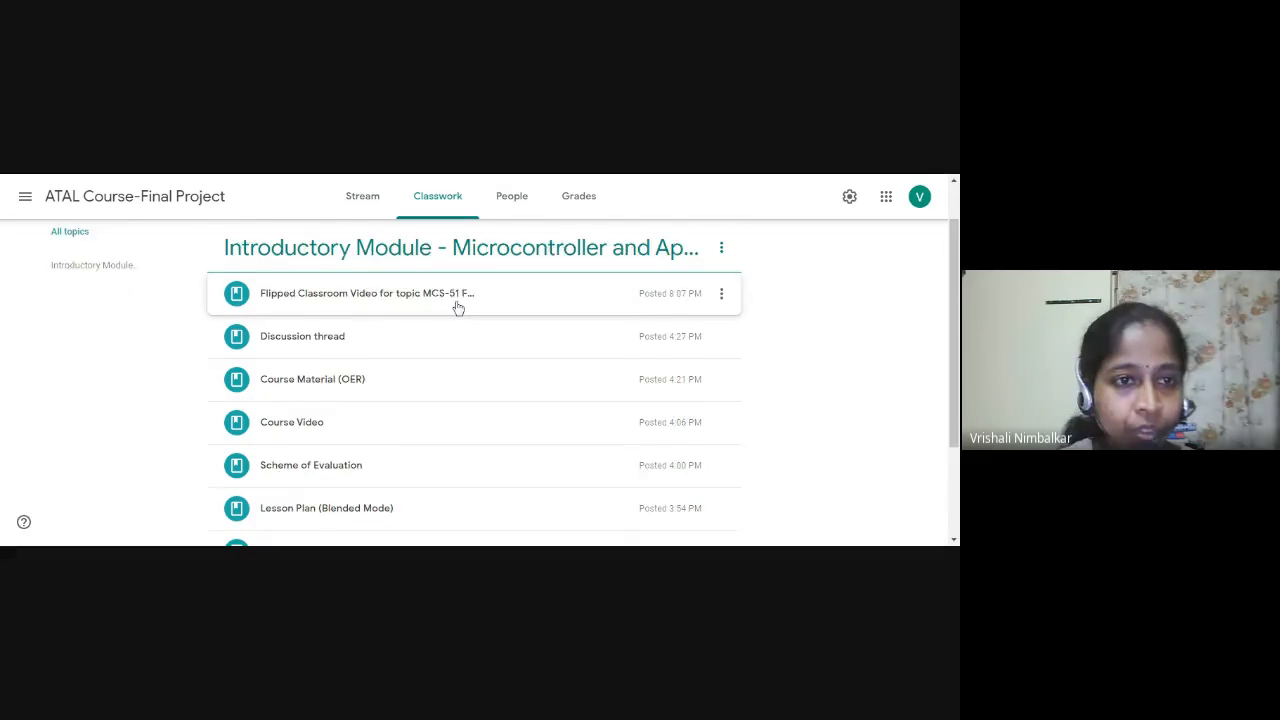
scroll(down, 3)
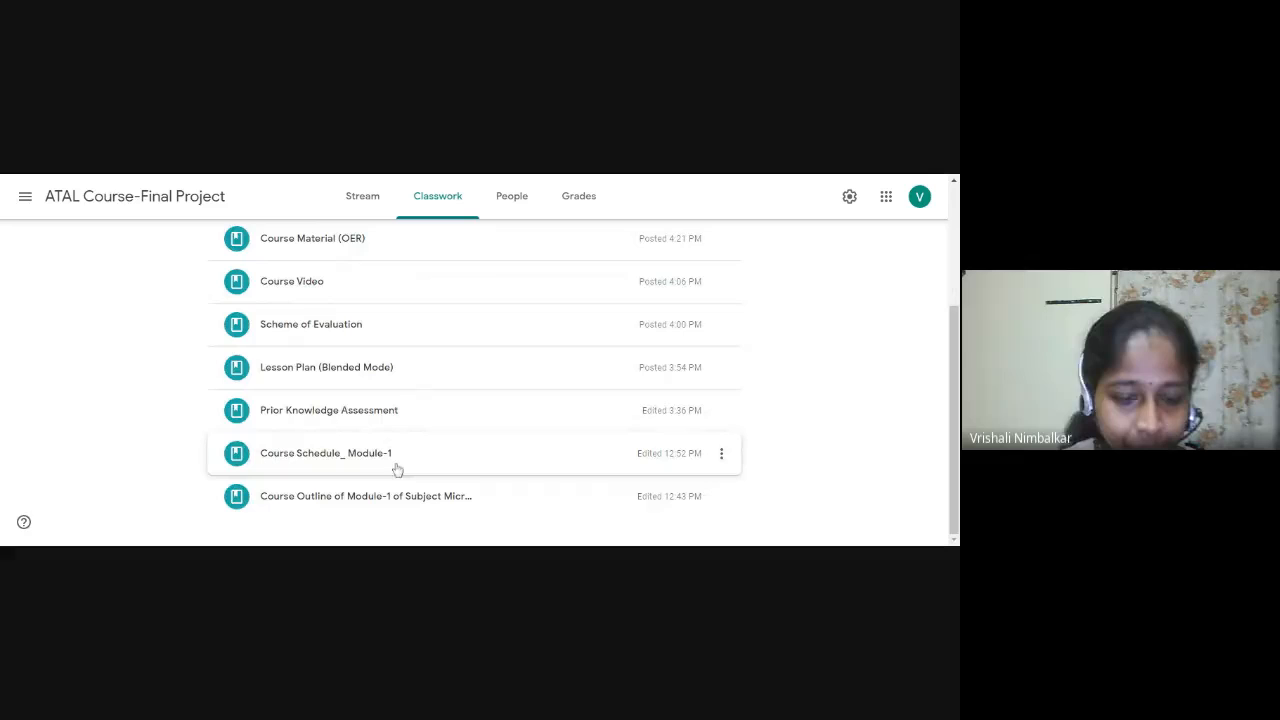
mouse_move(284, 496)
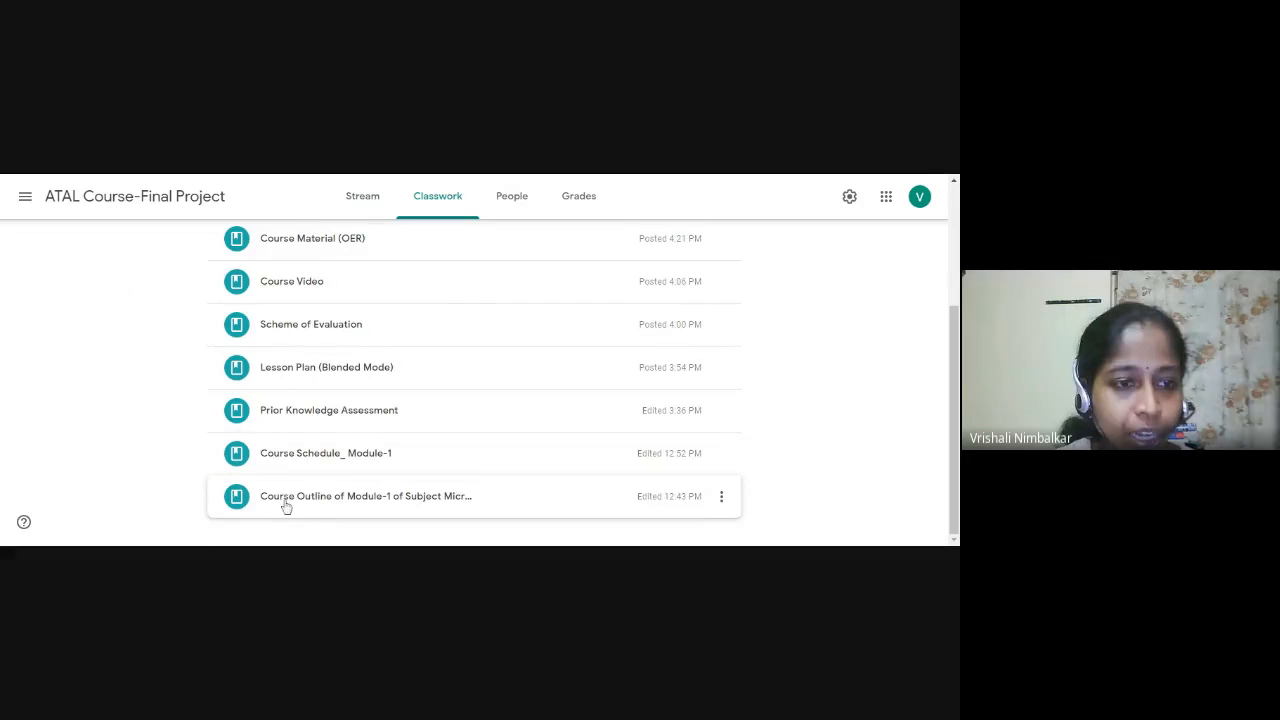
- View the Module-1 Course Outcome PDF with its three 8051 microcontroller outcomes
click(364, 496)
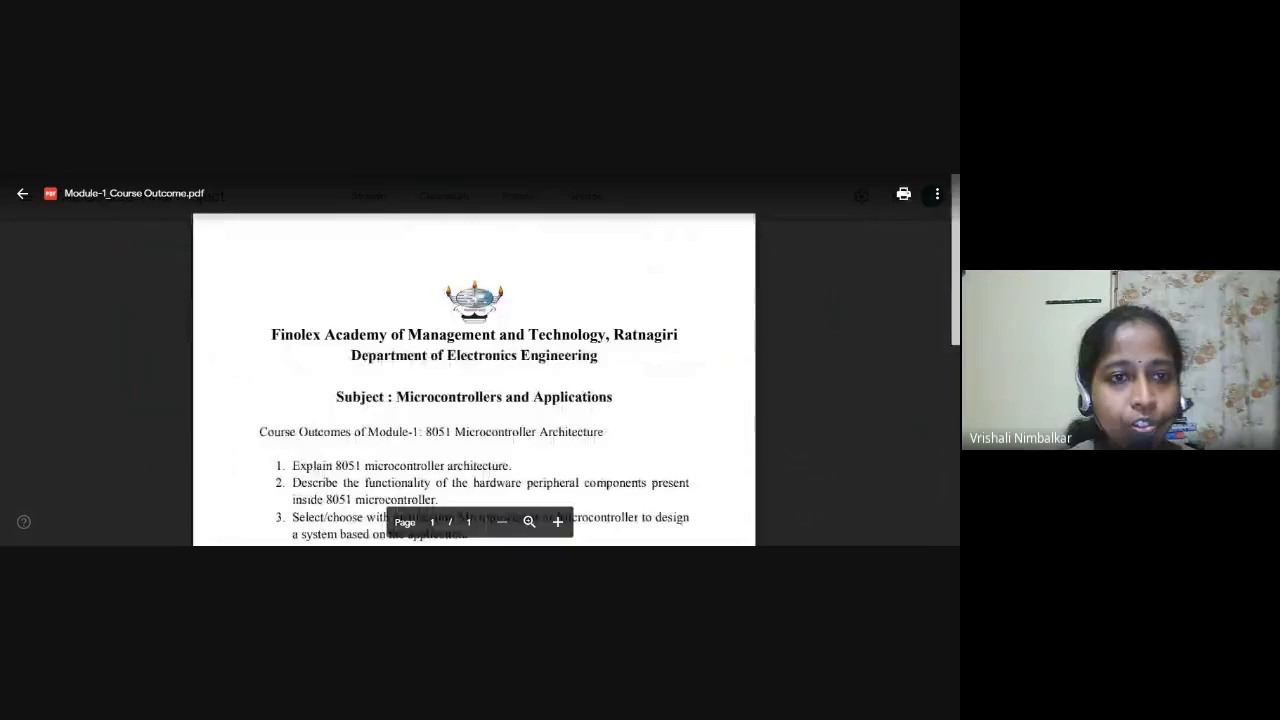
scroll(down, 3)
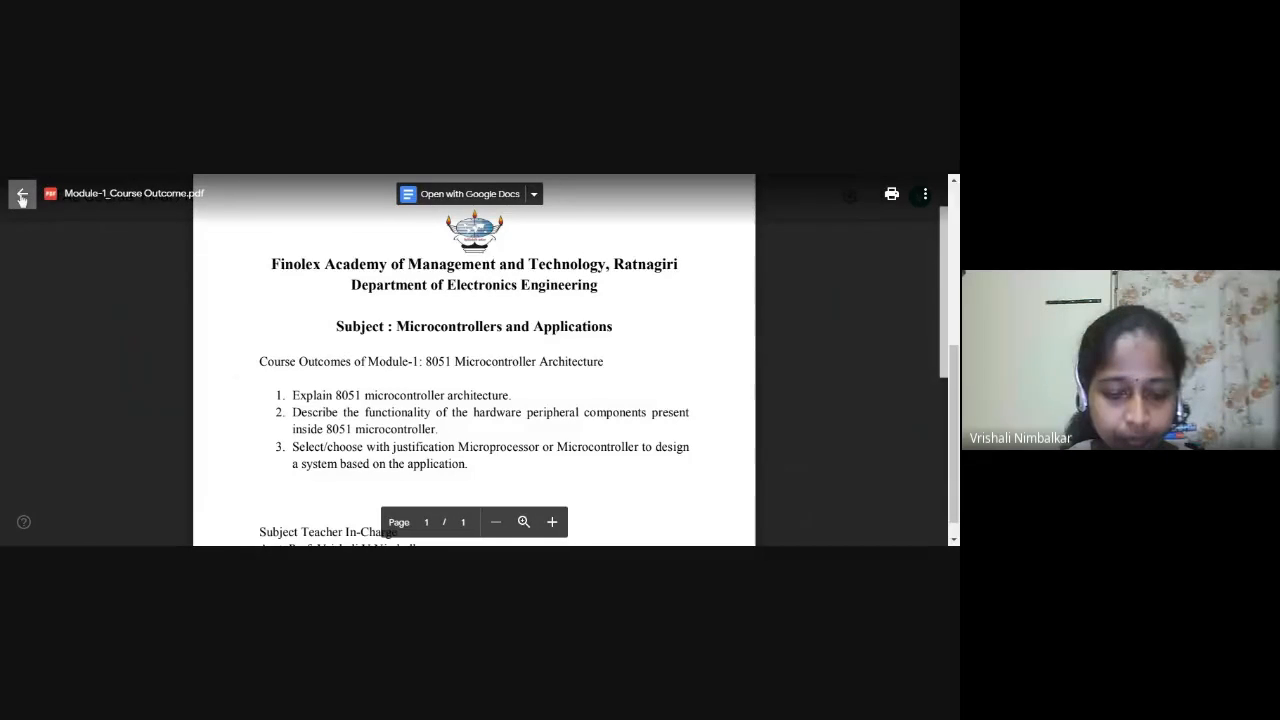
- Leave the outcomes PDF and view the Course Schedule_ Module-1 PDF's five-day topic schedule
click(20, 192)
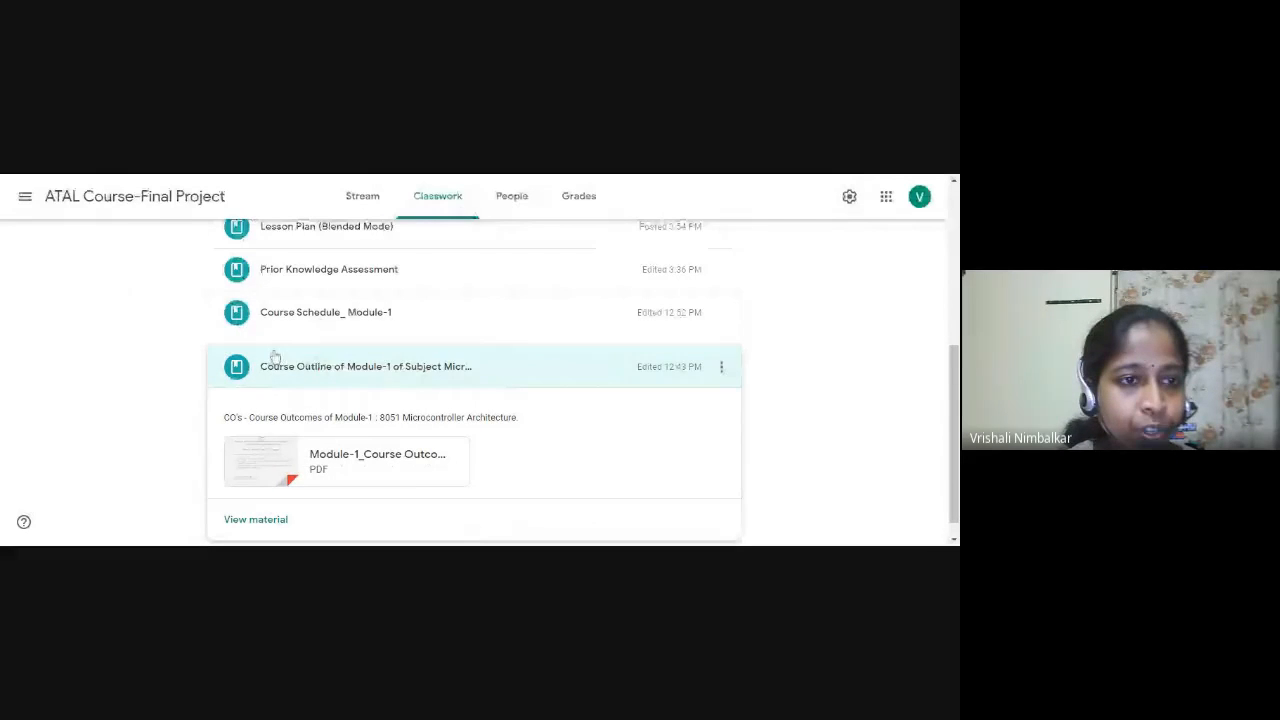
click(324, 312)
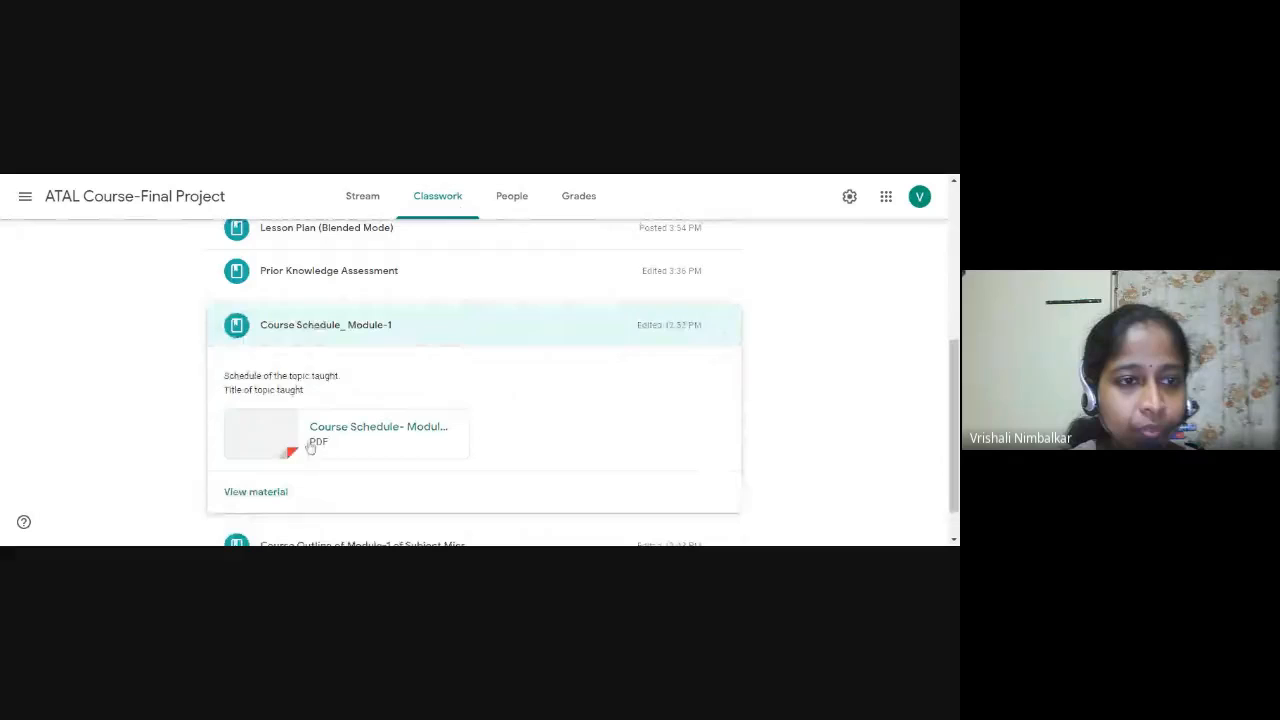
click(378, 432)
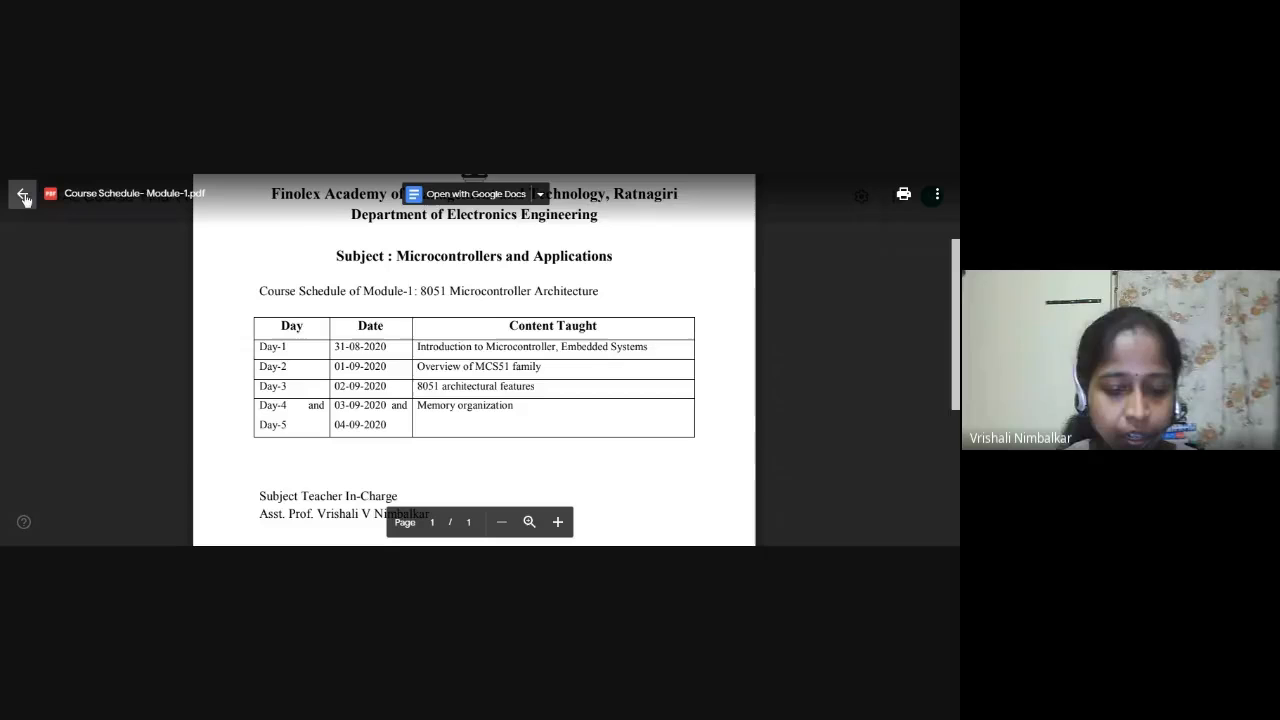
- Leave the schedule PDF and expand Prior Knowledge Assessment showing the Kahoot link and game PIN
click(22, 192)
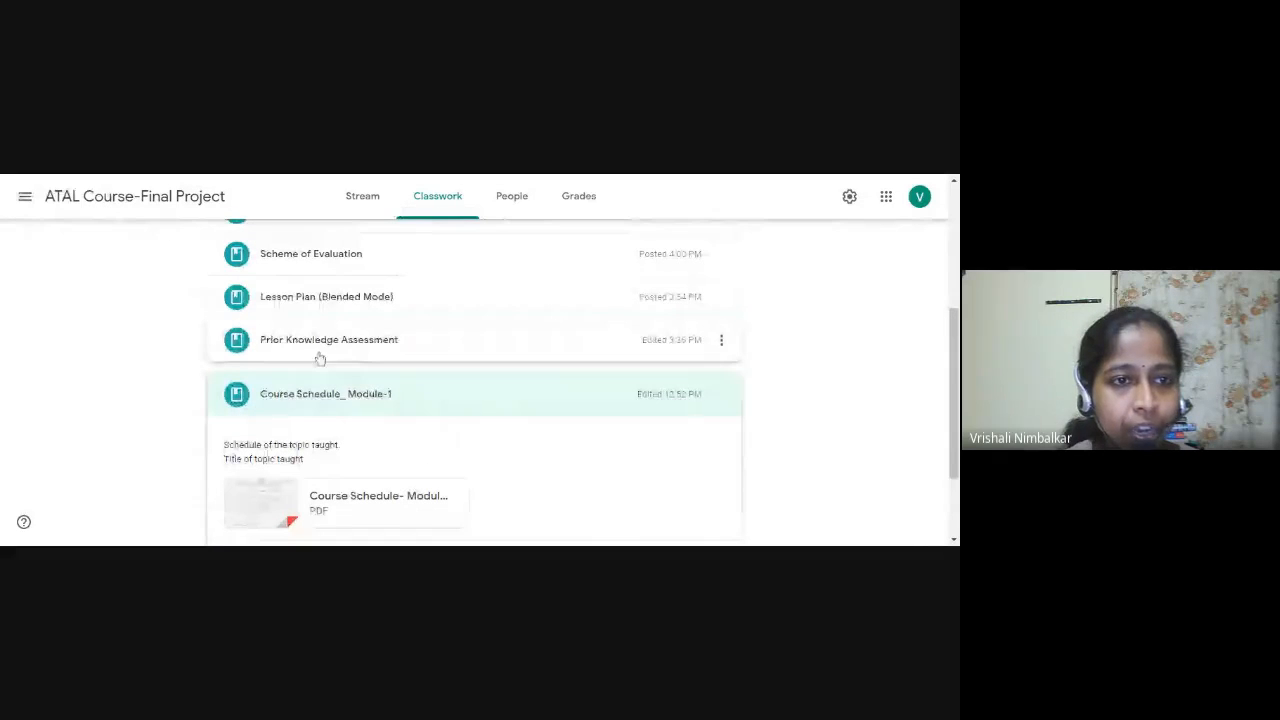
click(328, 340)
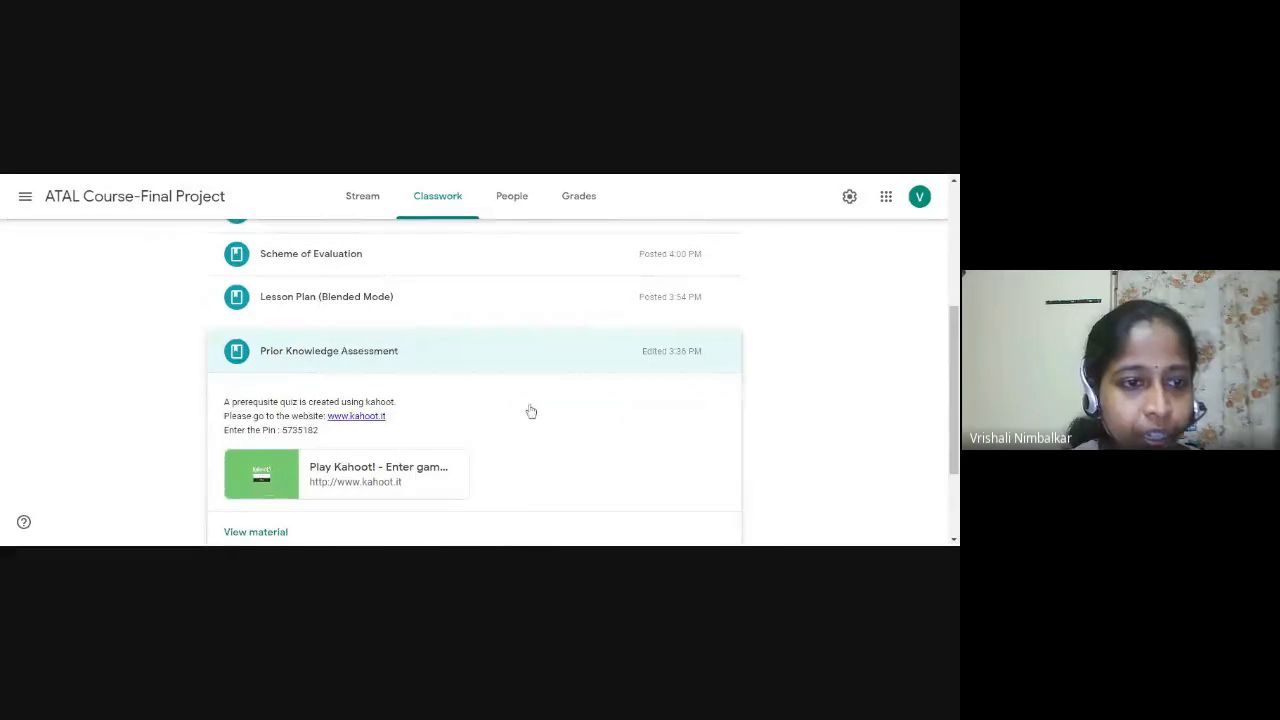
scroll(down, 3)
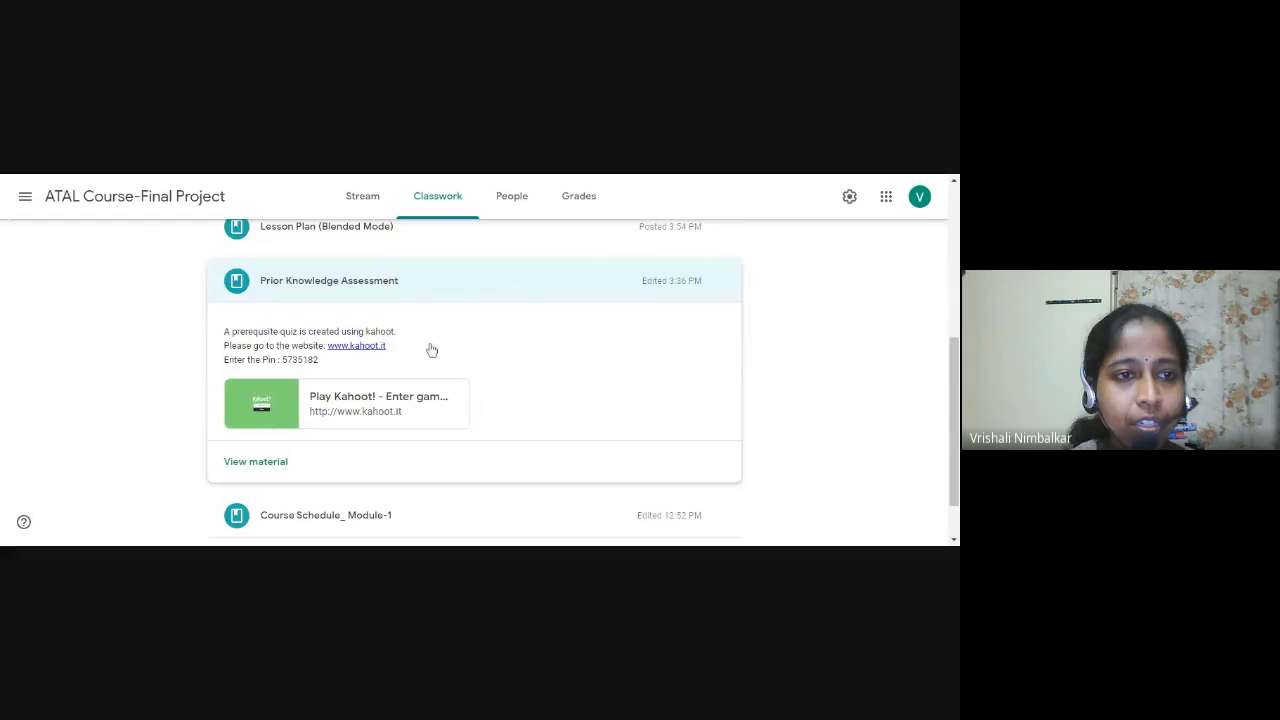
mouse_move(436, 400)
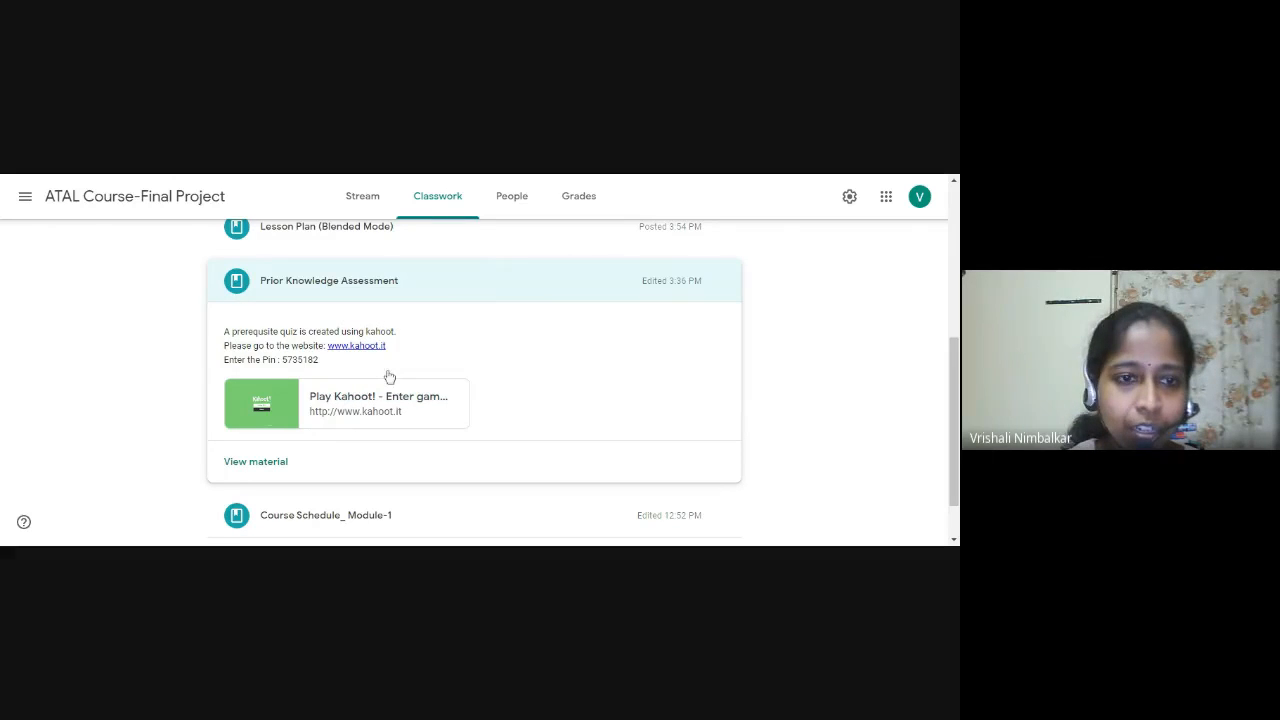
mouse_move(312, 436)
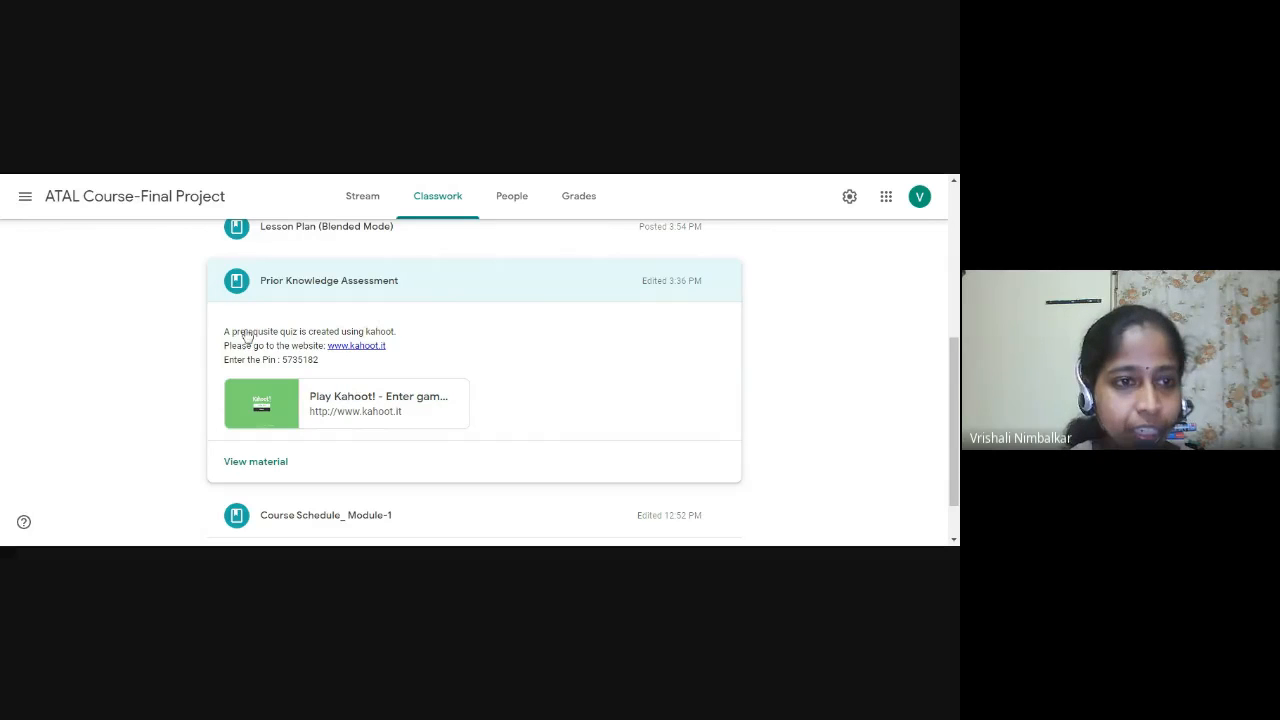
mouse_move(490, 368)
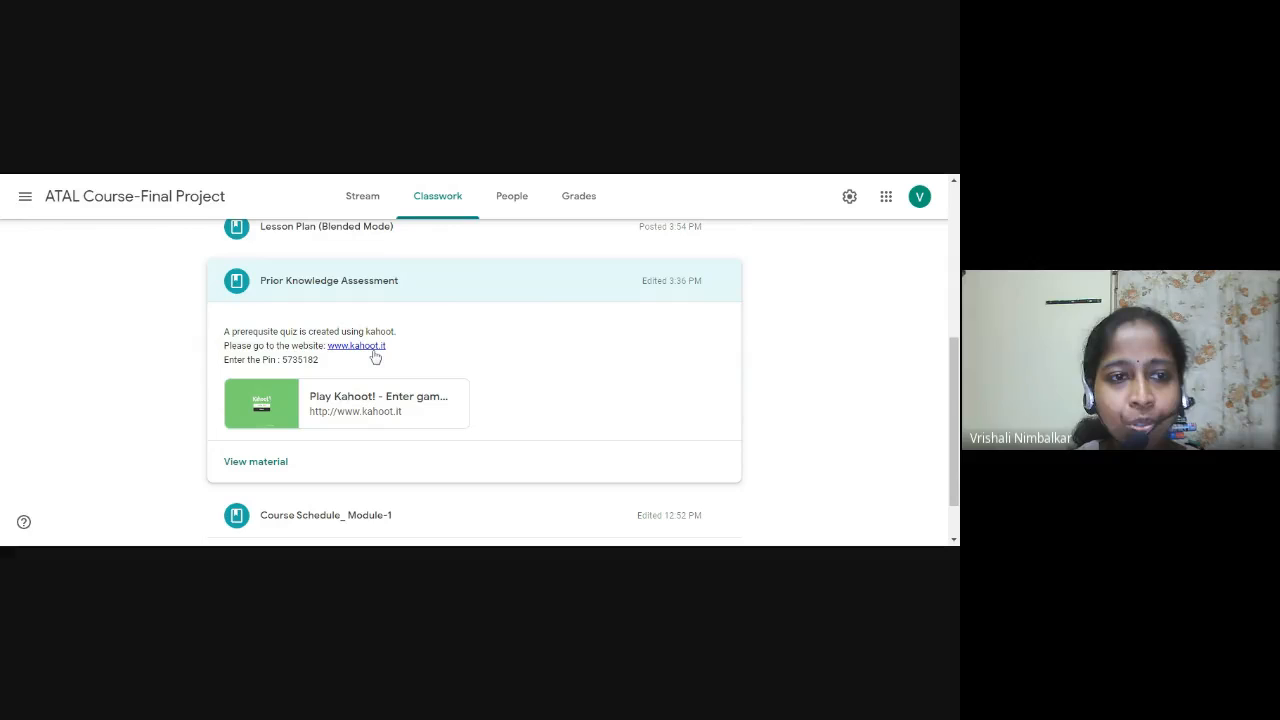
mouse_move(296, 368)
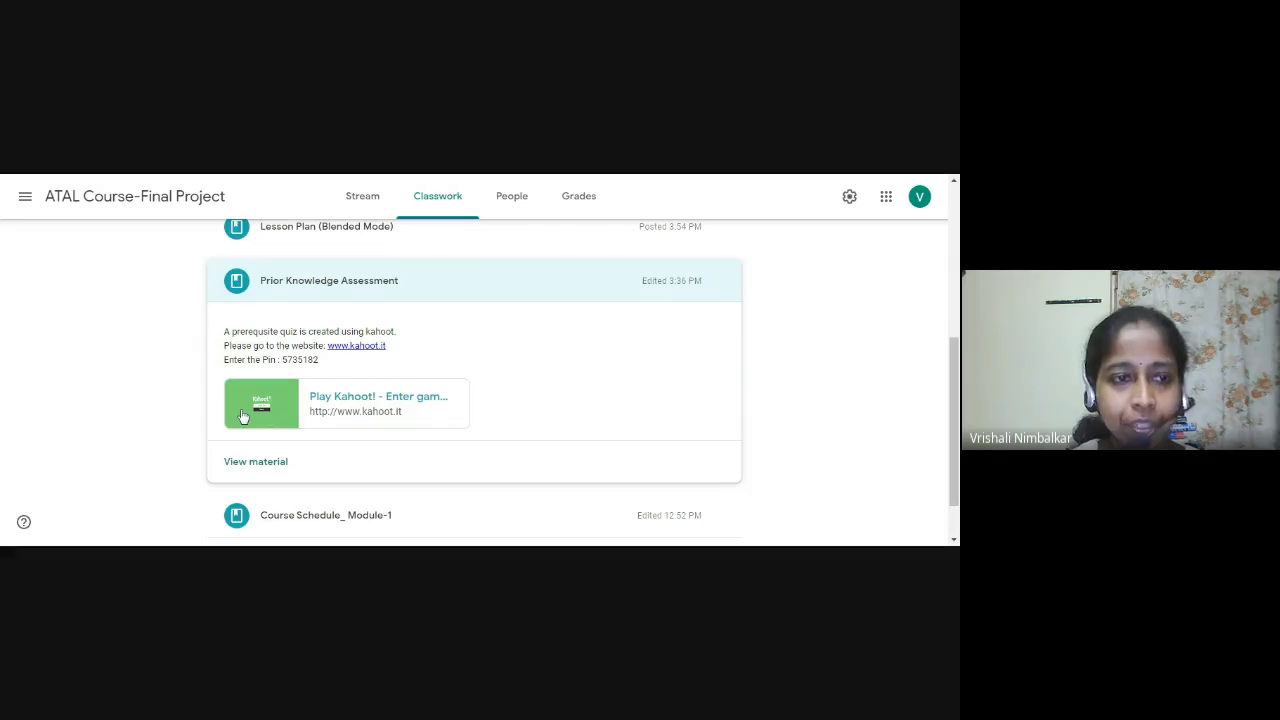
mouse_move(288, 412)
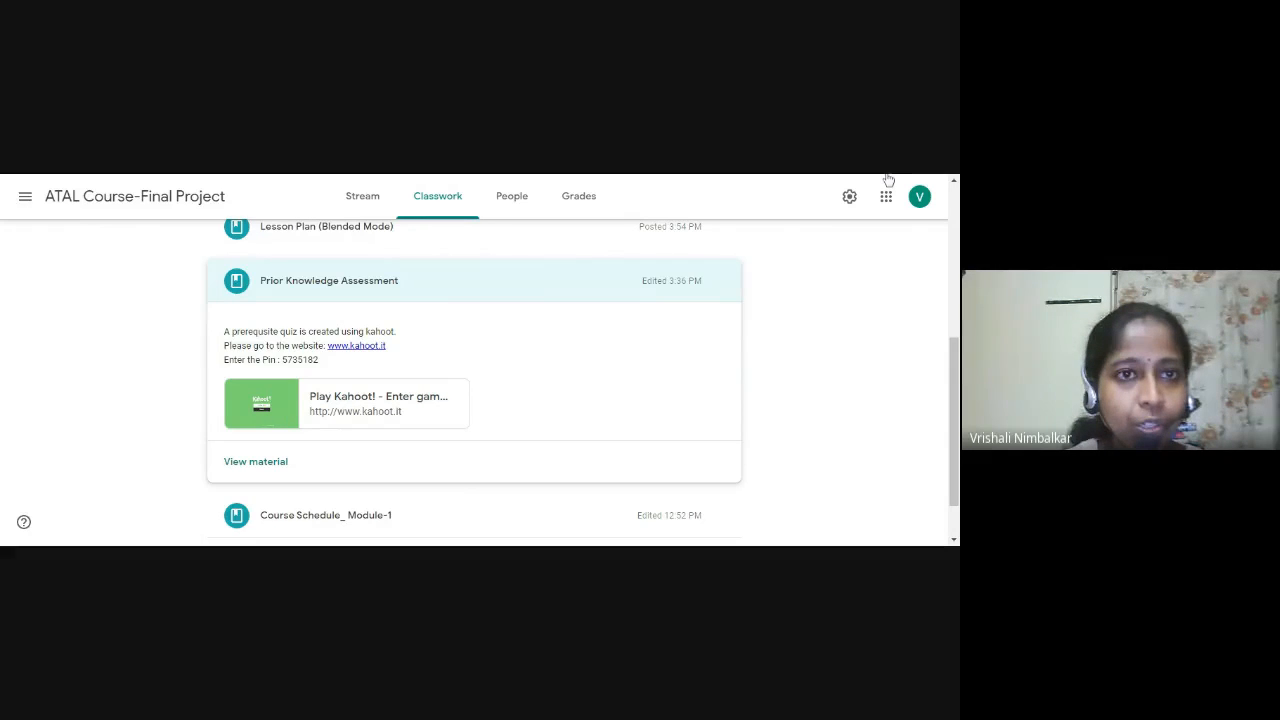
mouse_move(436, 308)
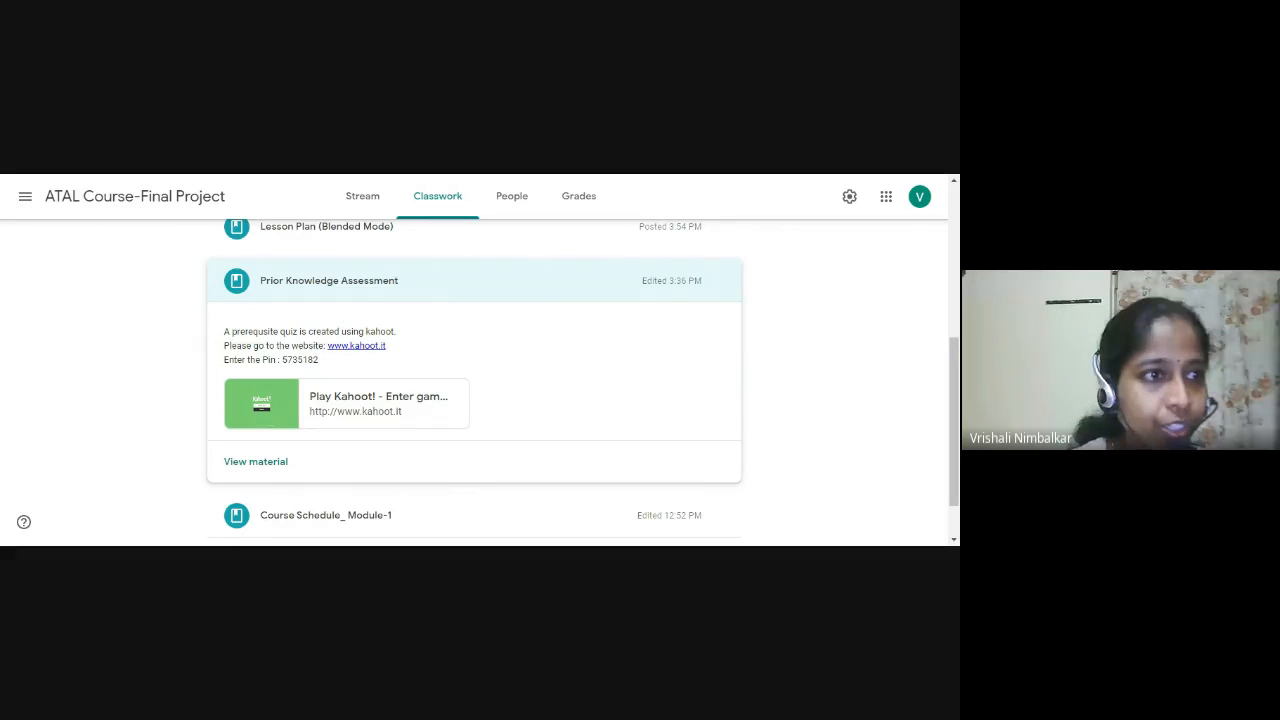
mouse_move(716, 374)
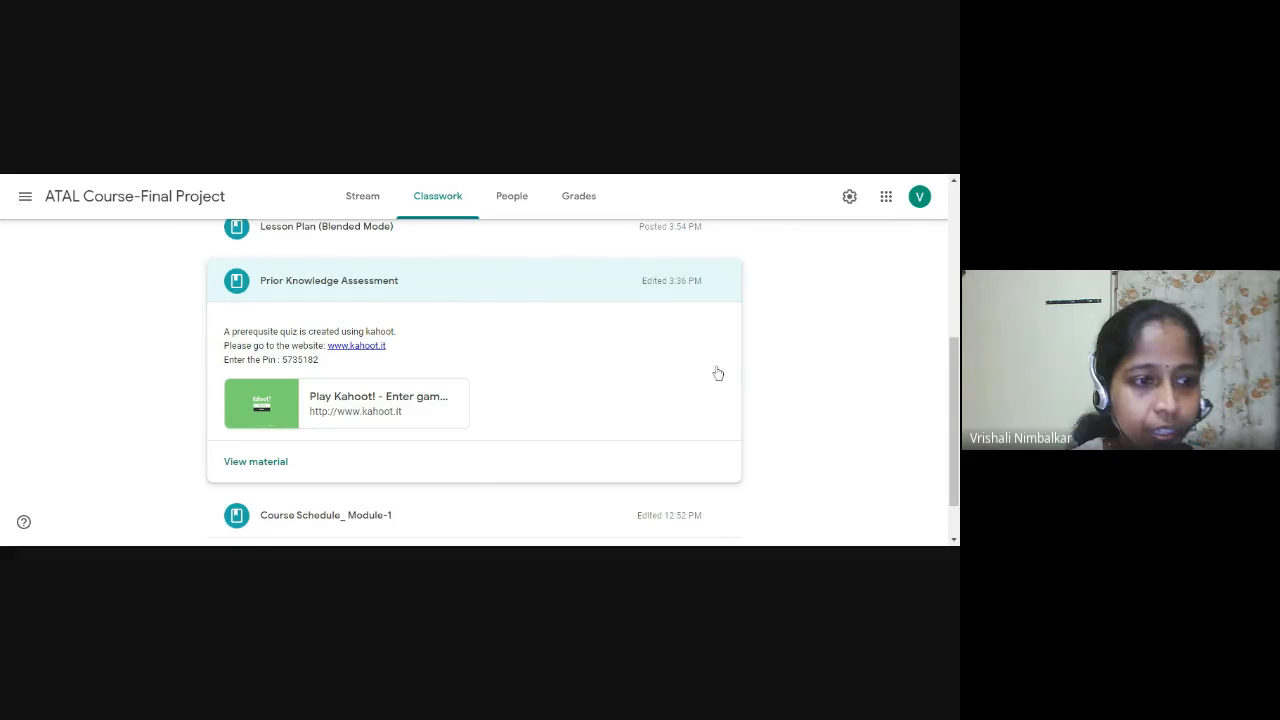
mouse_move(352, 178)
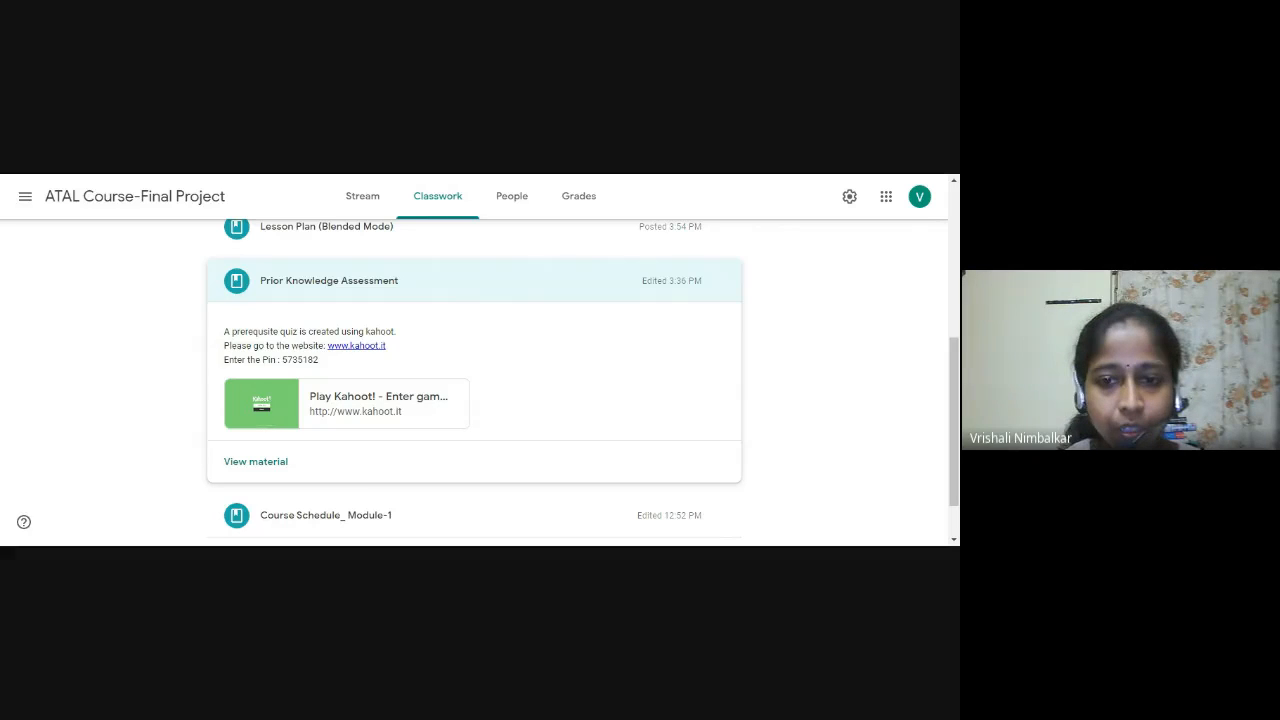
- View the linked Kahoot 'Prerequisite of processors' quiz and its six 8086 questions, dismissing the play-mode choice
click(356, 412)
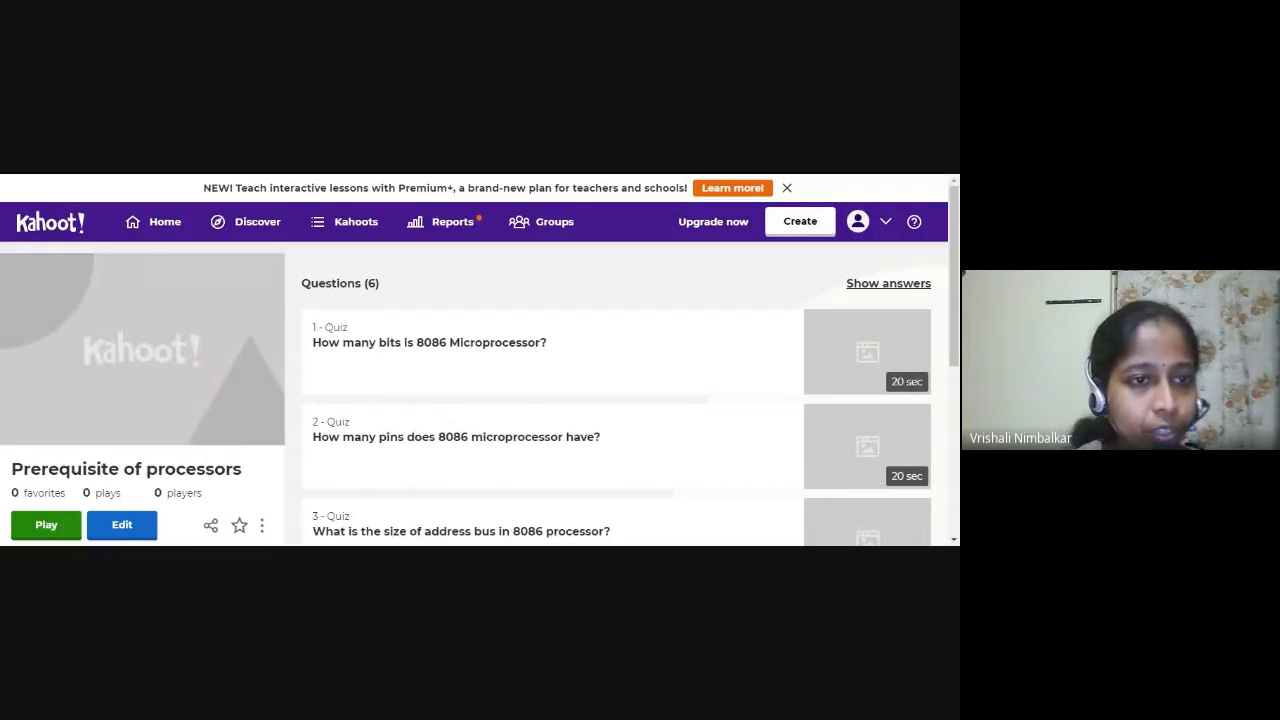
scroll(down, 3)
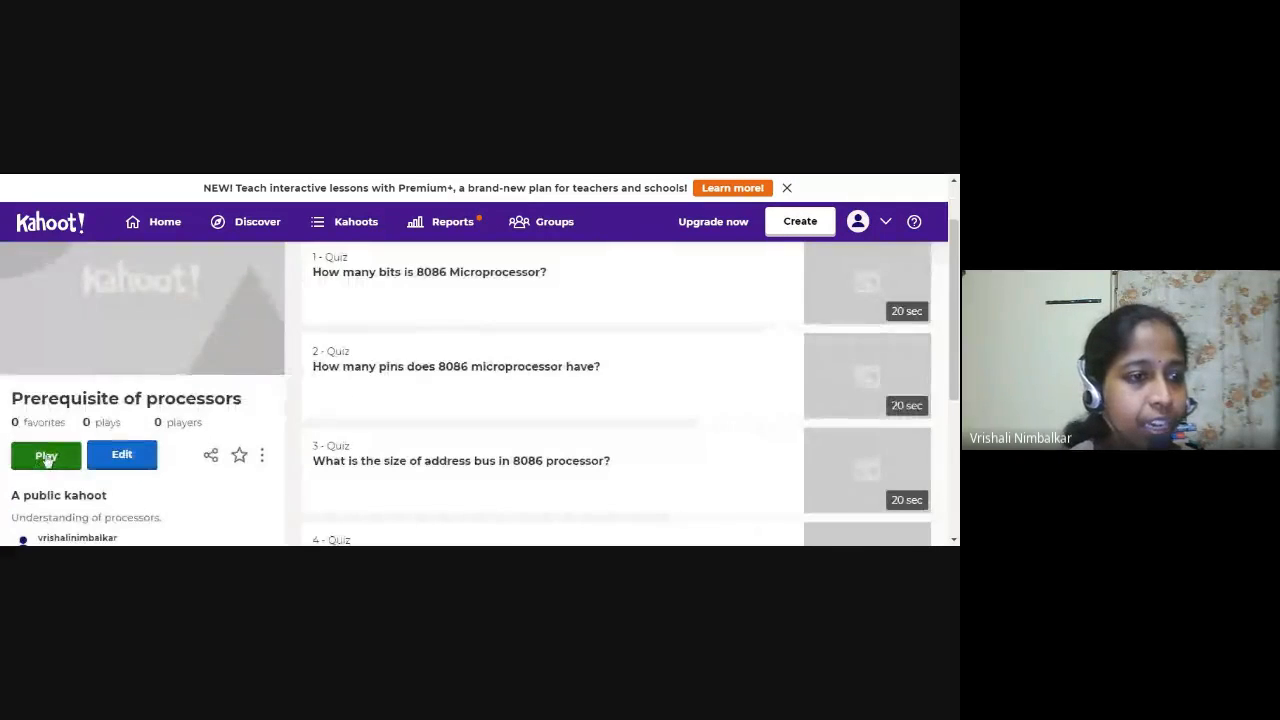
click(46, 456)
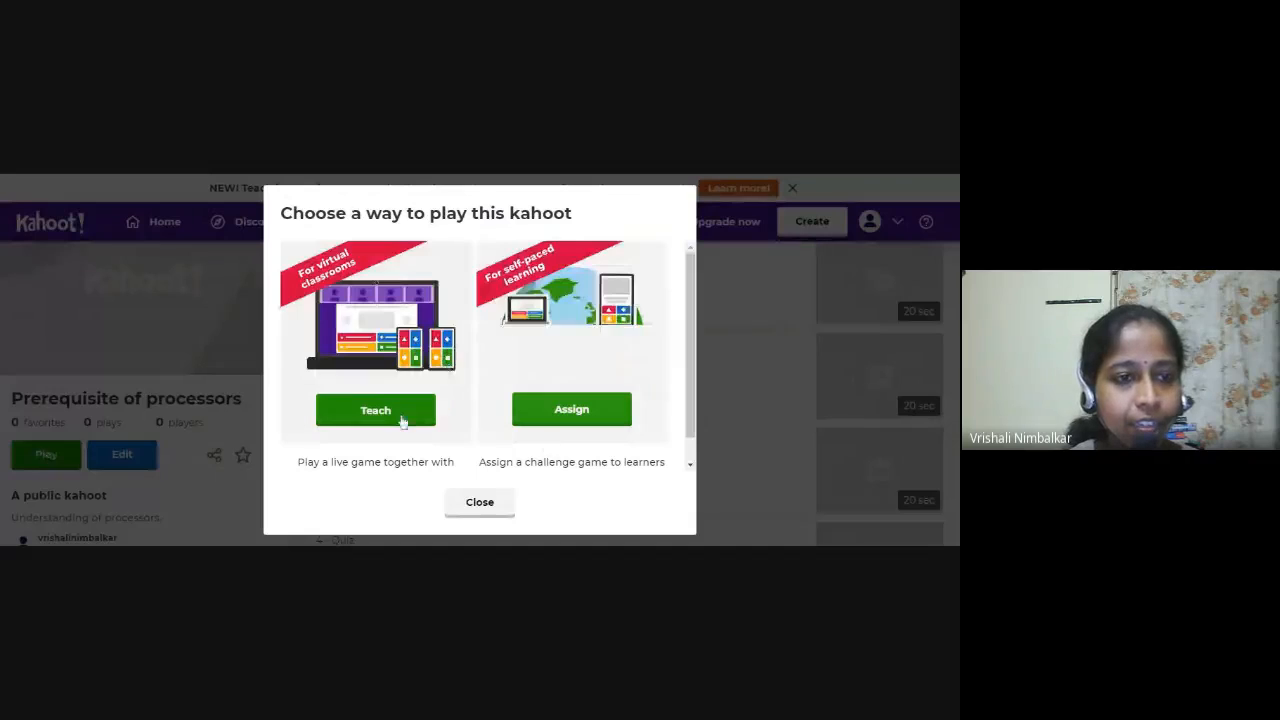
click(480, 500)
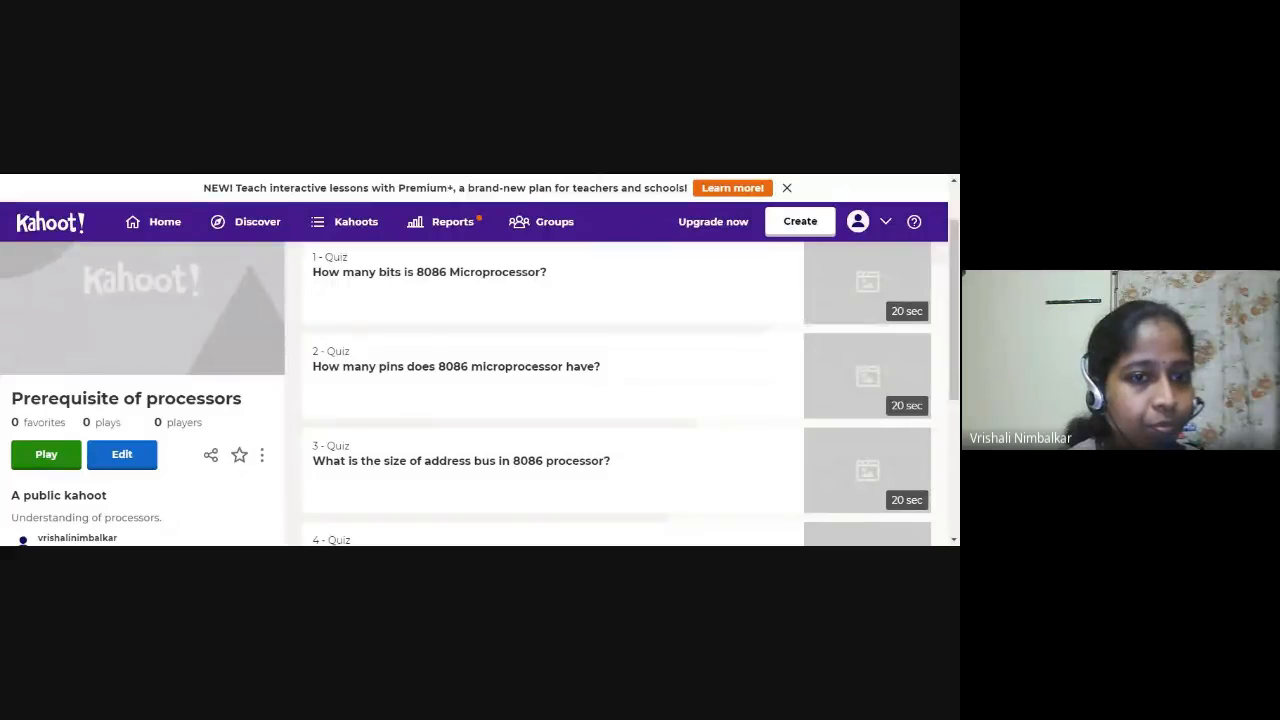
- Launch a live game of the processors quiz so the 'Ready to join?' screen appears
click(44, 454)
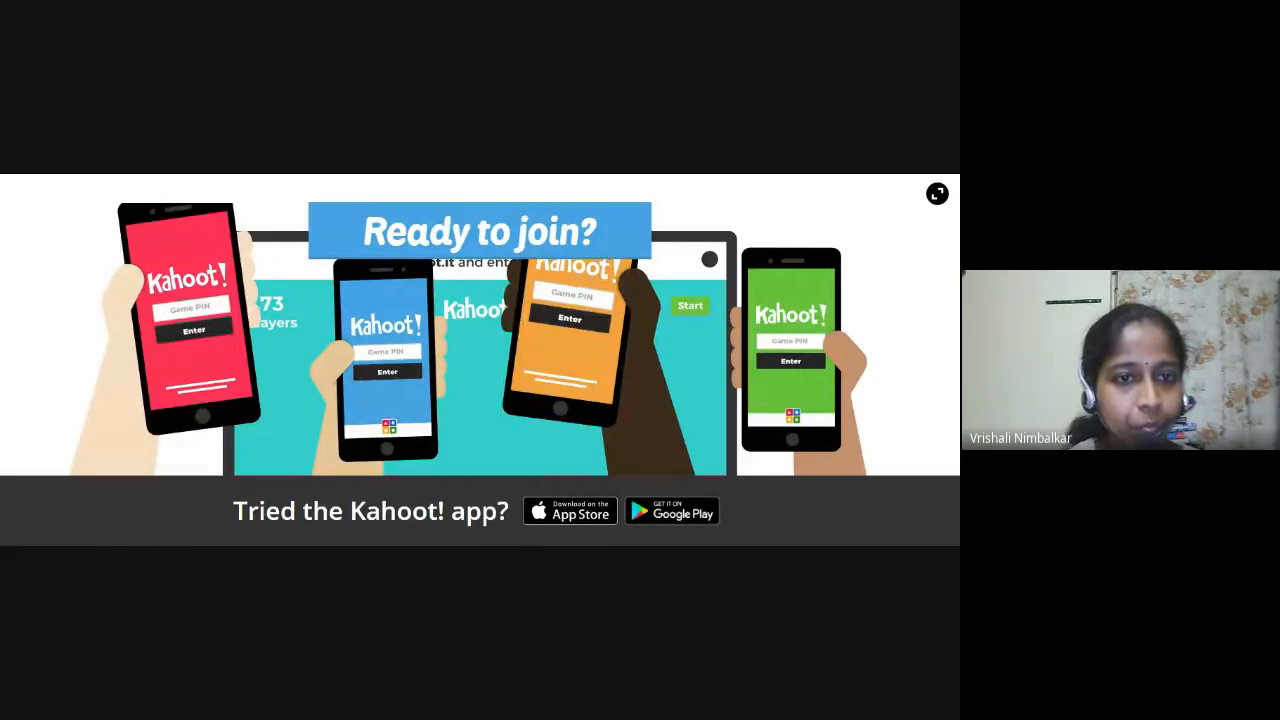
mouse_move(470, 386)
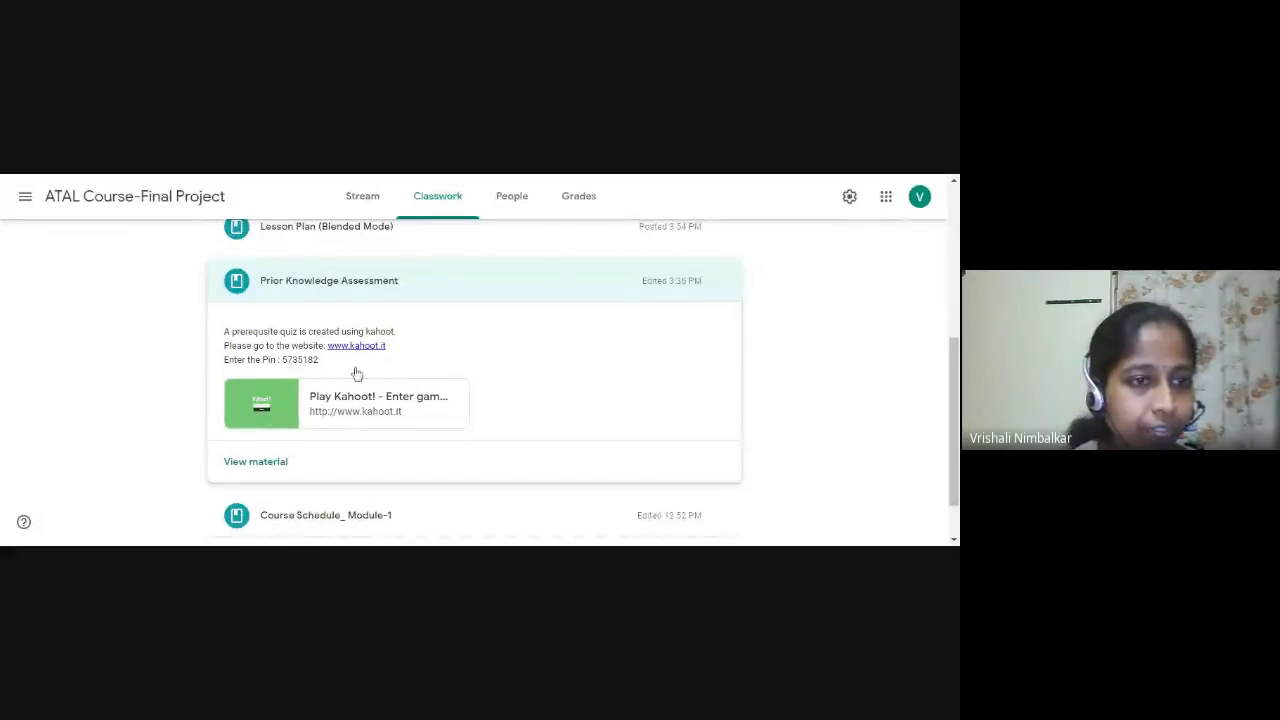
mouse_move(410, 420)
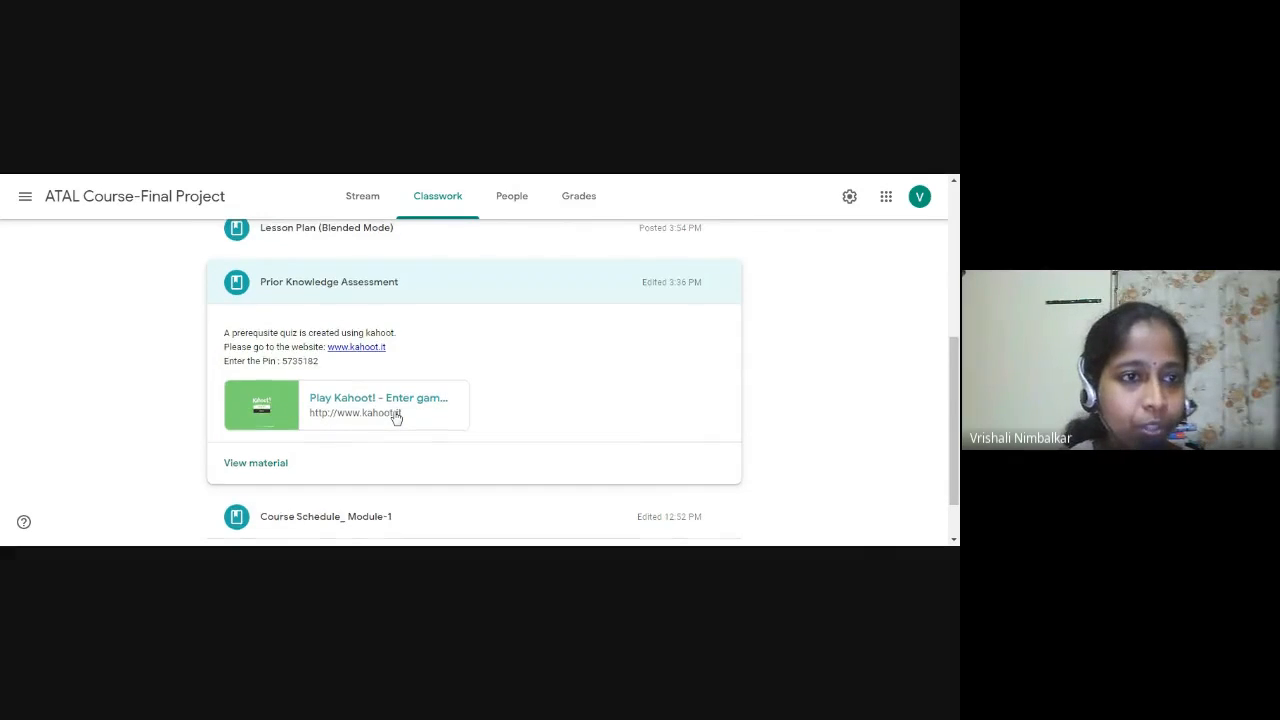
- Expand the Lesson Plan (Blended Mode) post showing its Module-1 lesson plan PDF
scroll(up, 3)
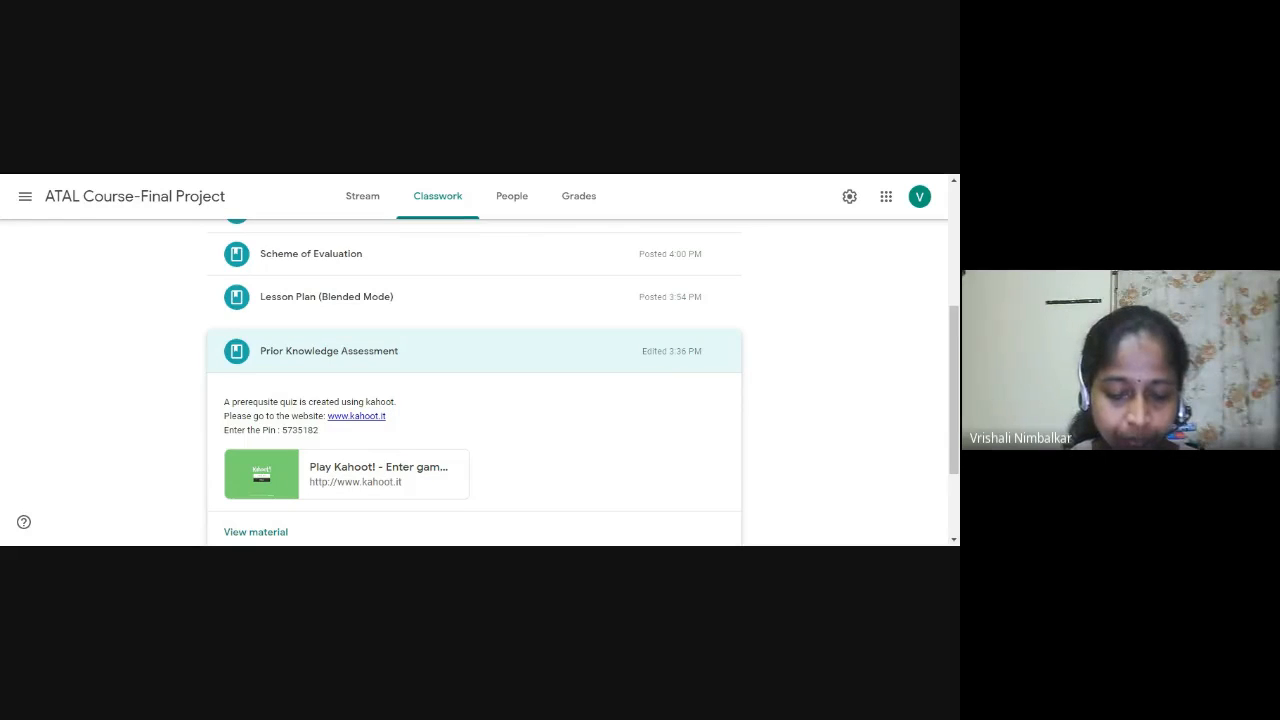
mouse_move(296, 304)
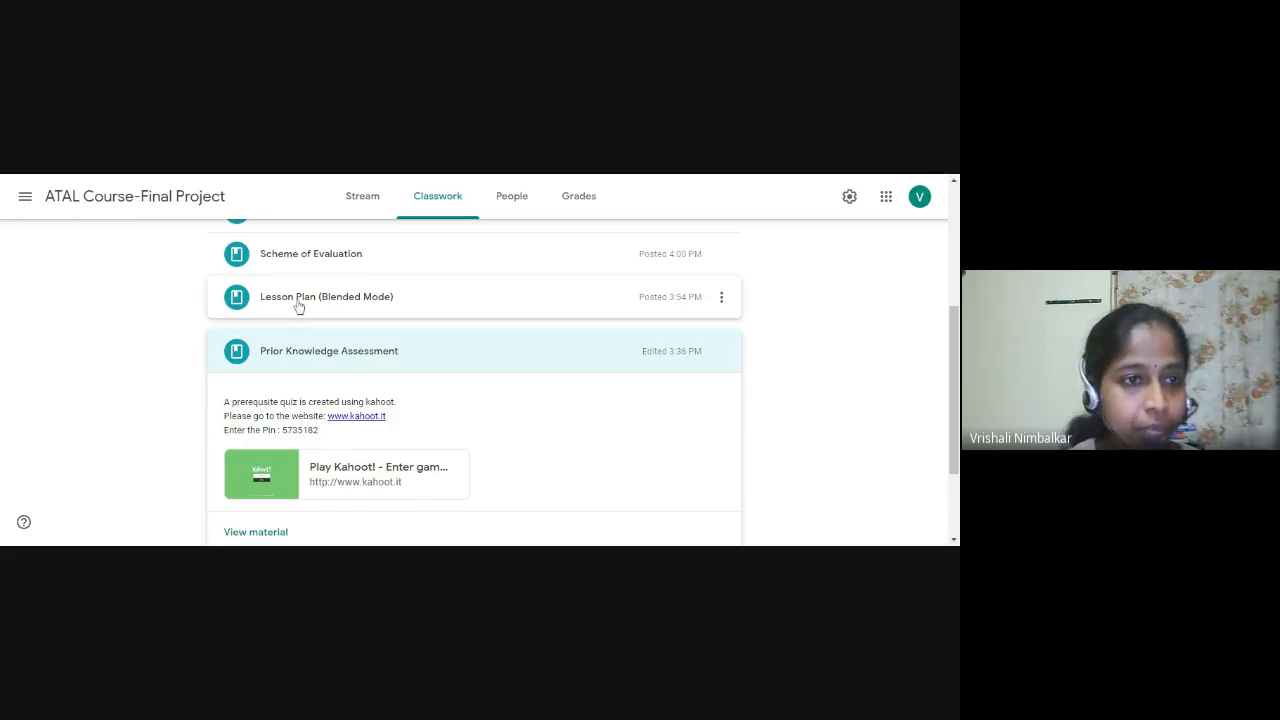
click(326, 296)
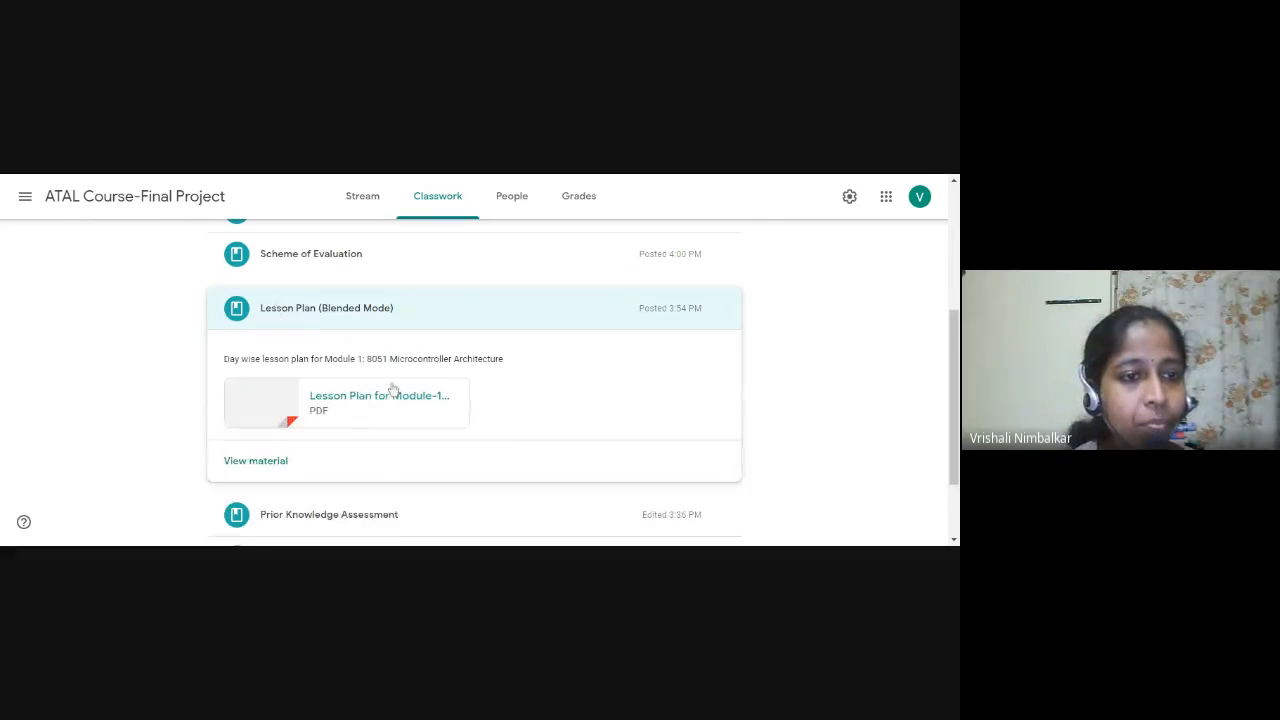
click(378, 396)
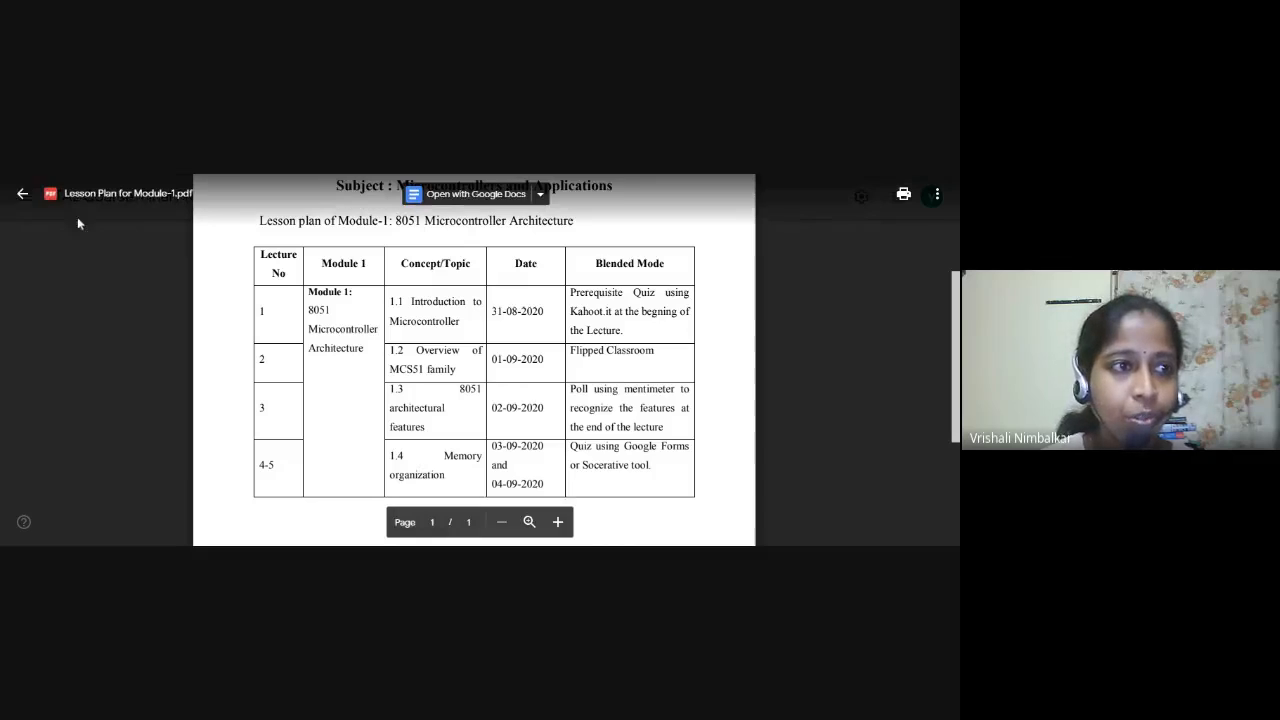
mouse_move(24, 192)
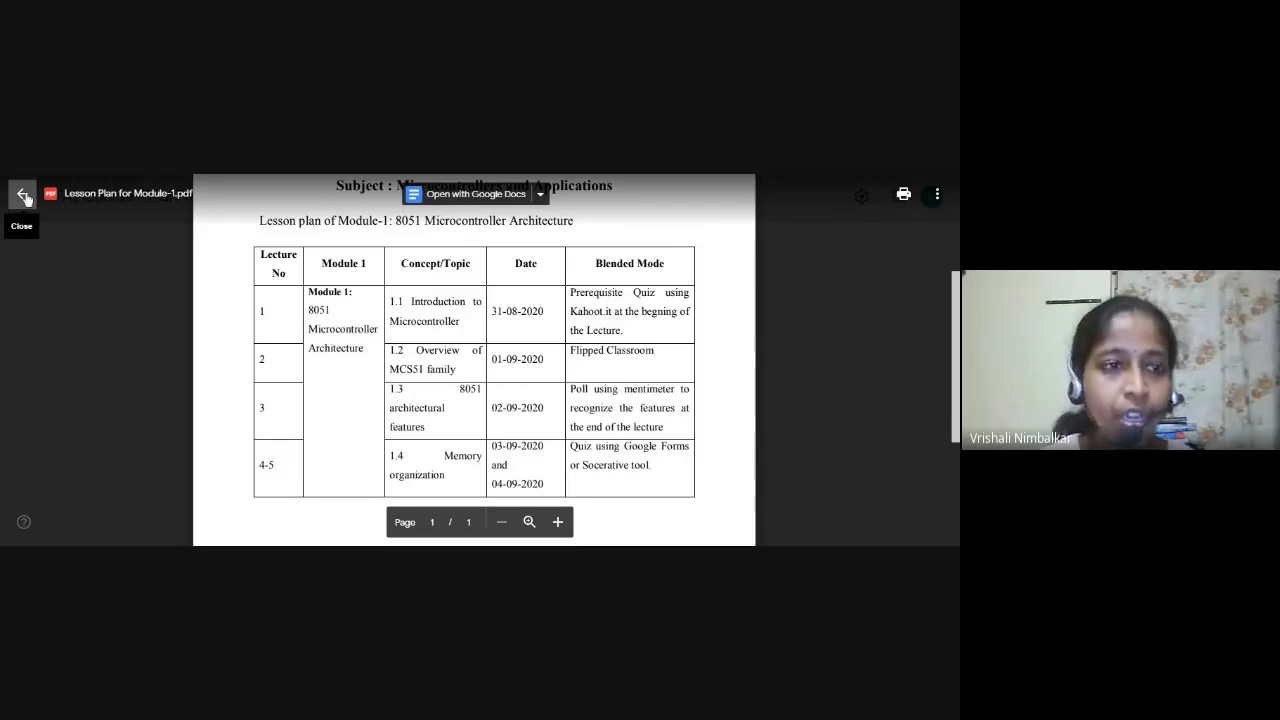
click(22, 194)
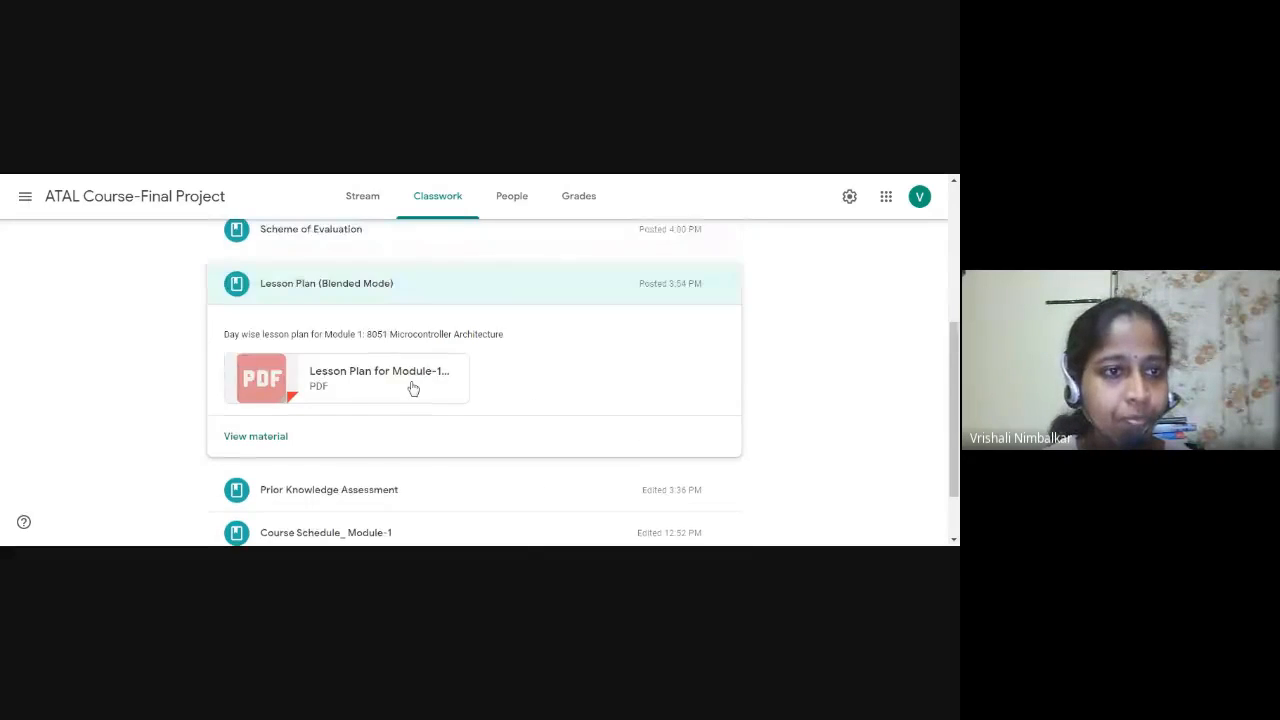
- Expand Scheme of Evaluation, view the Module-1 Scheme of Assessment PDF, and return to Classwork
scroll(up, 3)
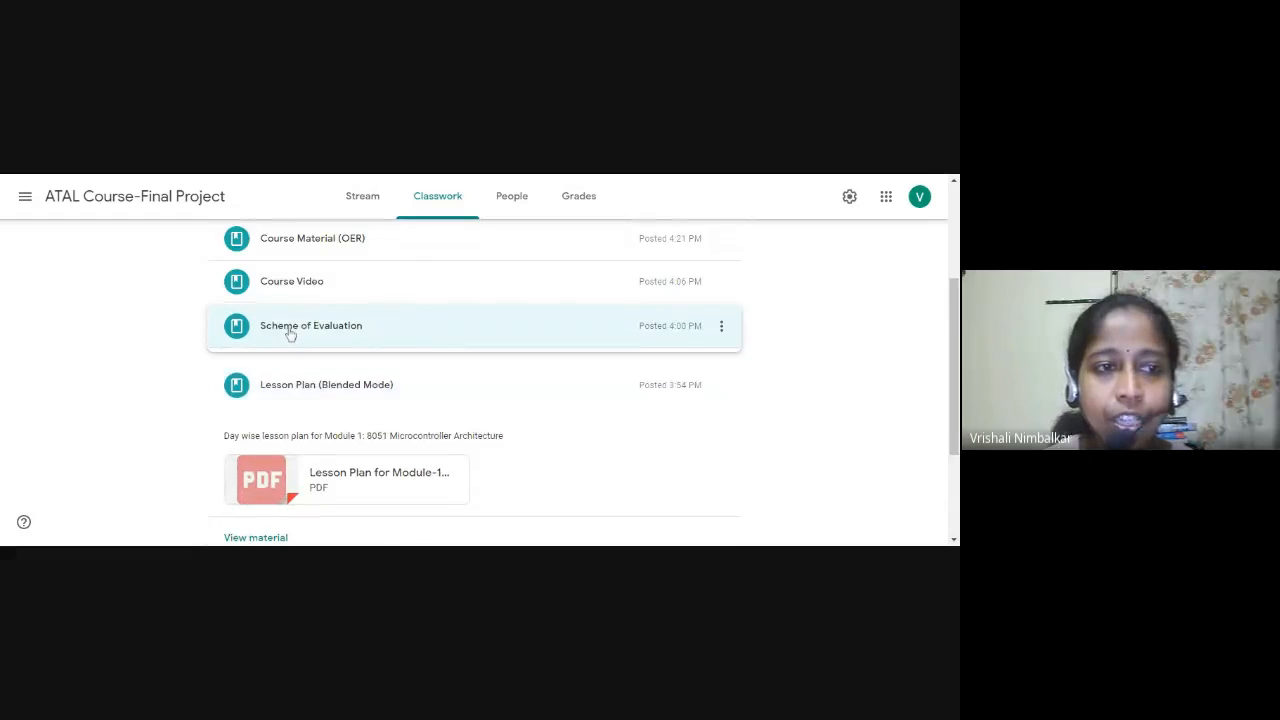
click(312, 324)
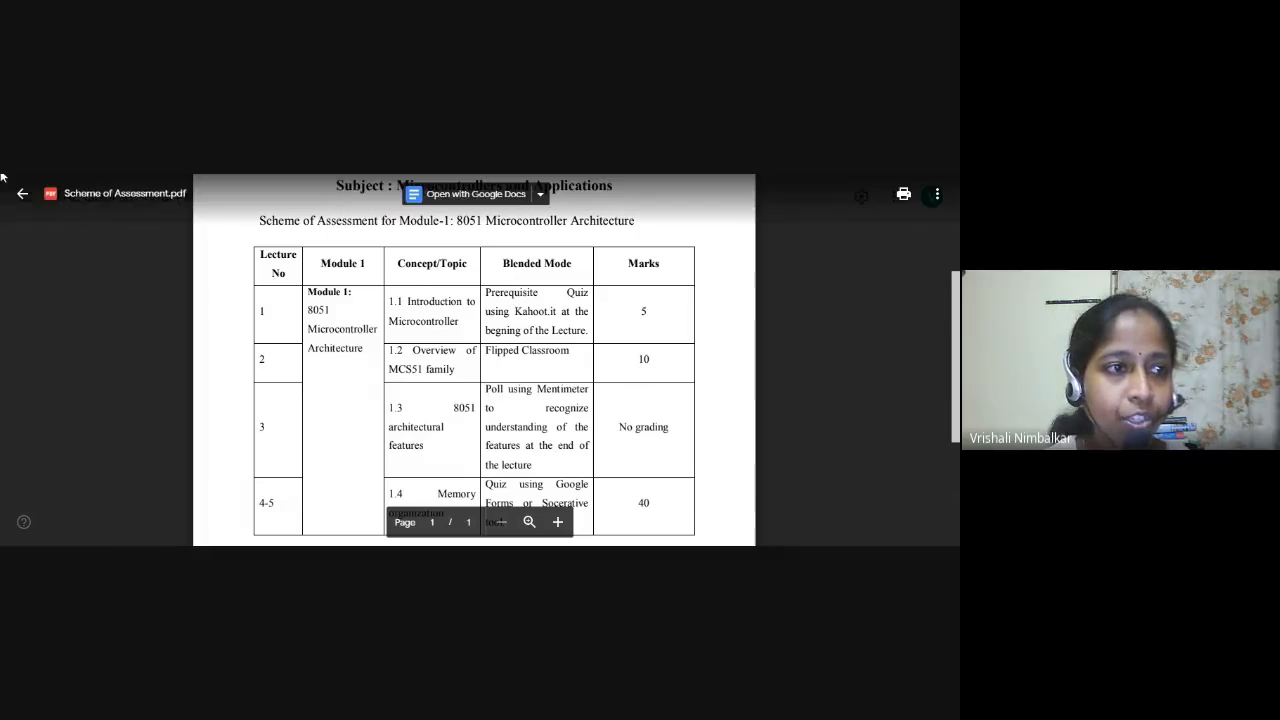
click(22, 192)
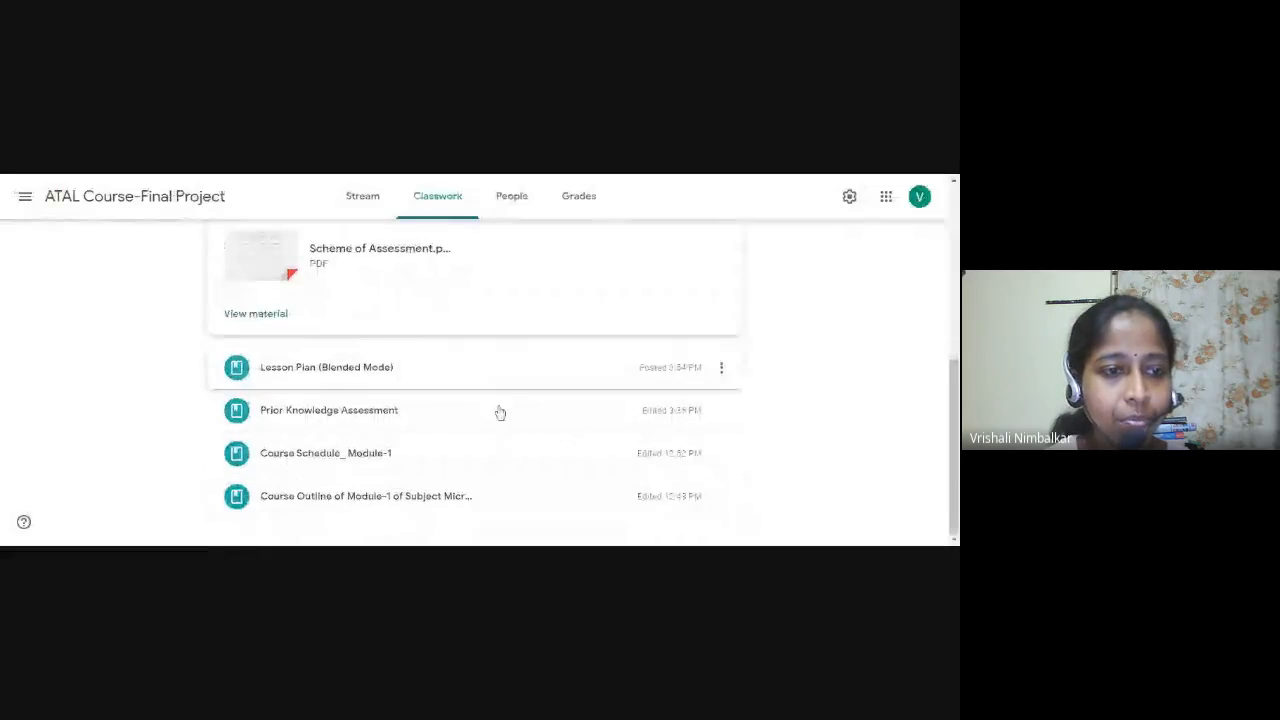
- Expand the Course Video post and play the Lecture 1 microcontroller overview YouTube video
scroll(up, 3)
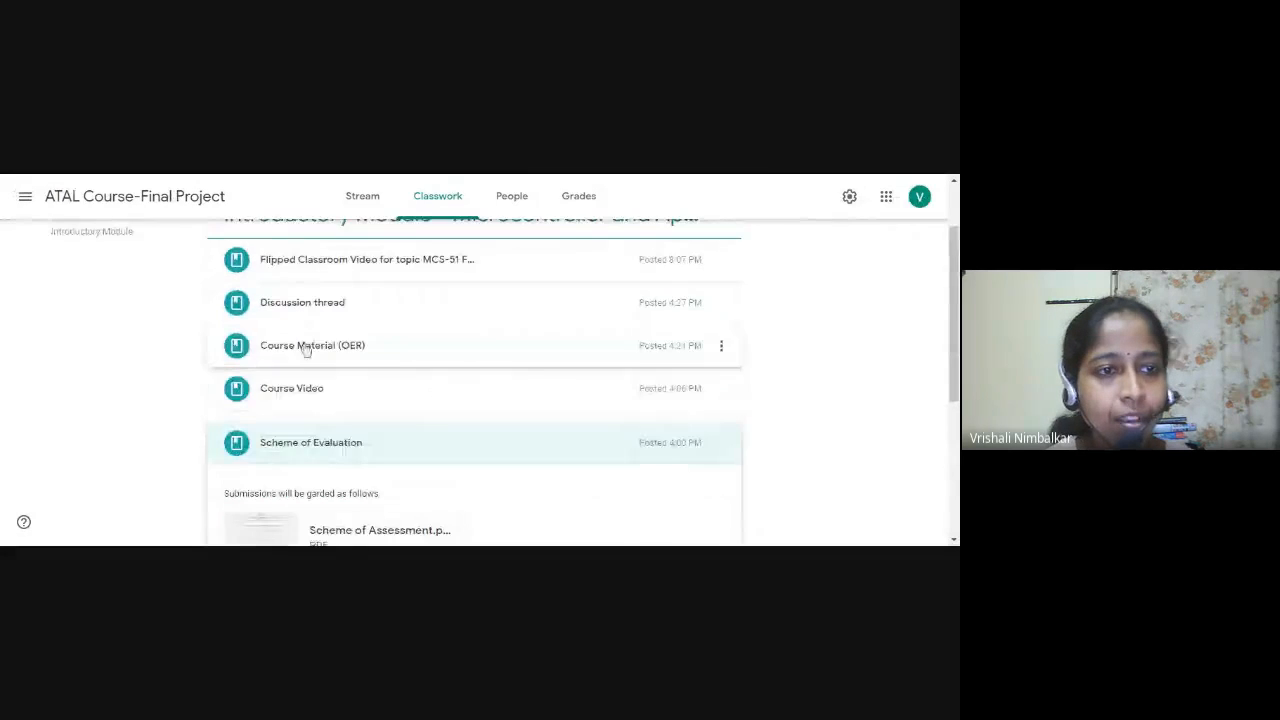
click(292, 388)
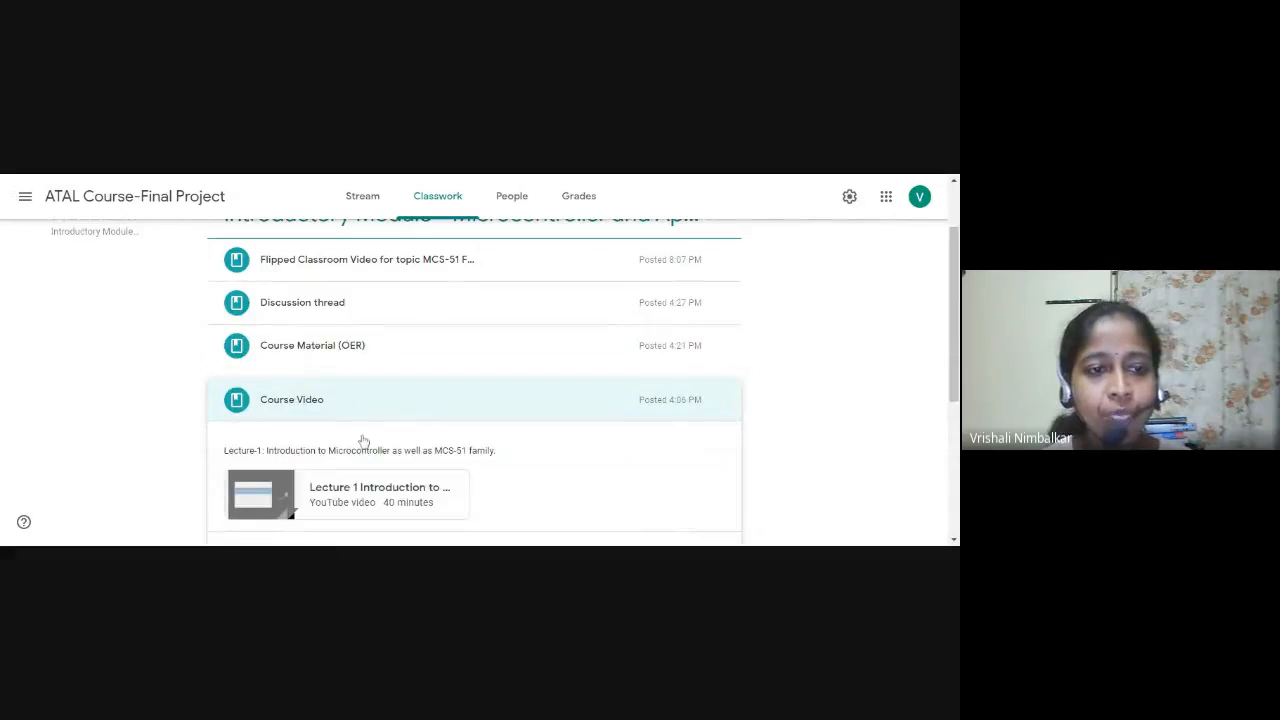
scroll(down, 3)
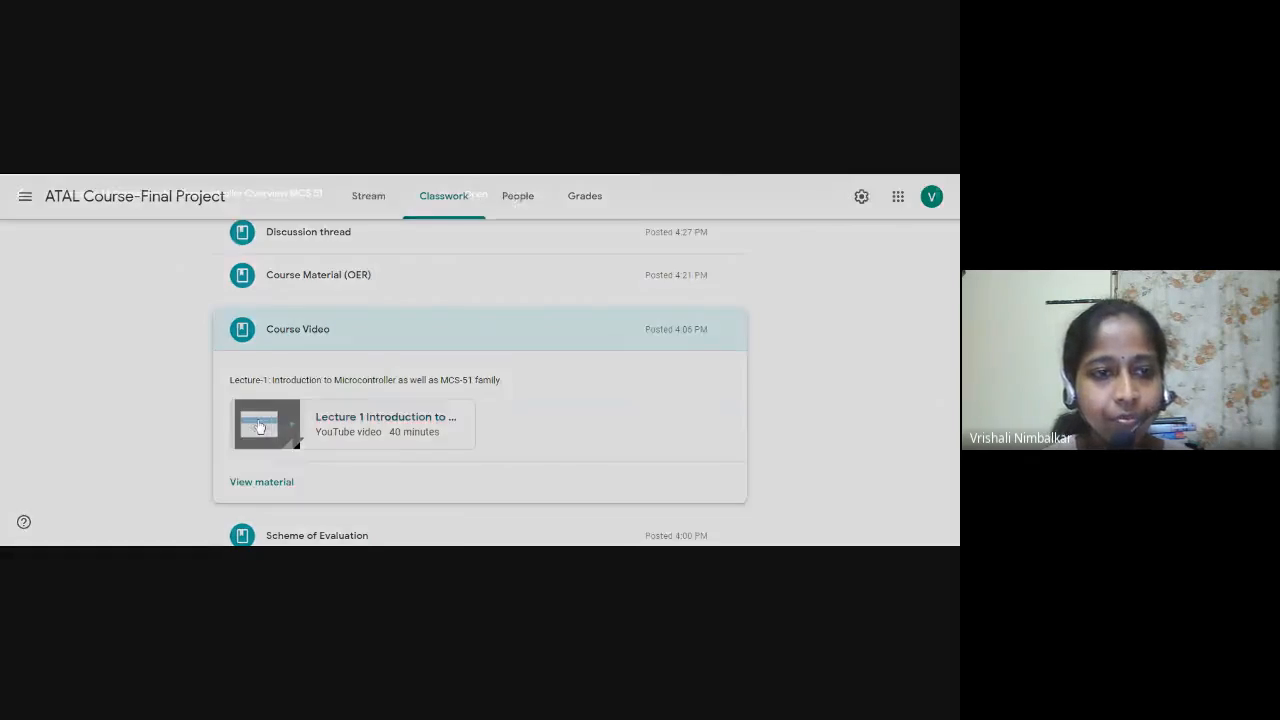
click(266, 424)
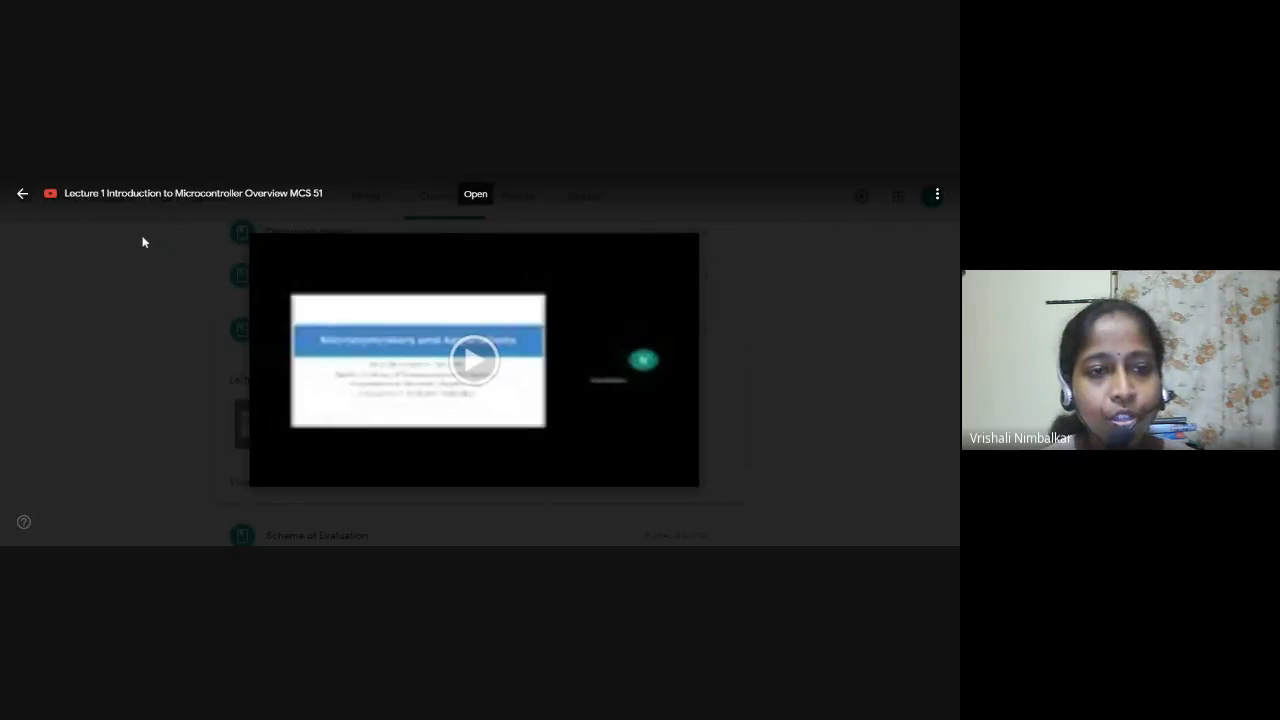
click(474, 360)
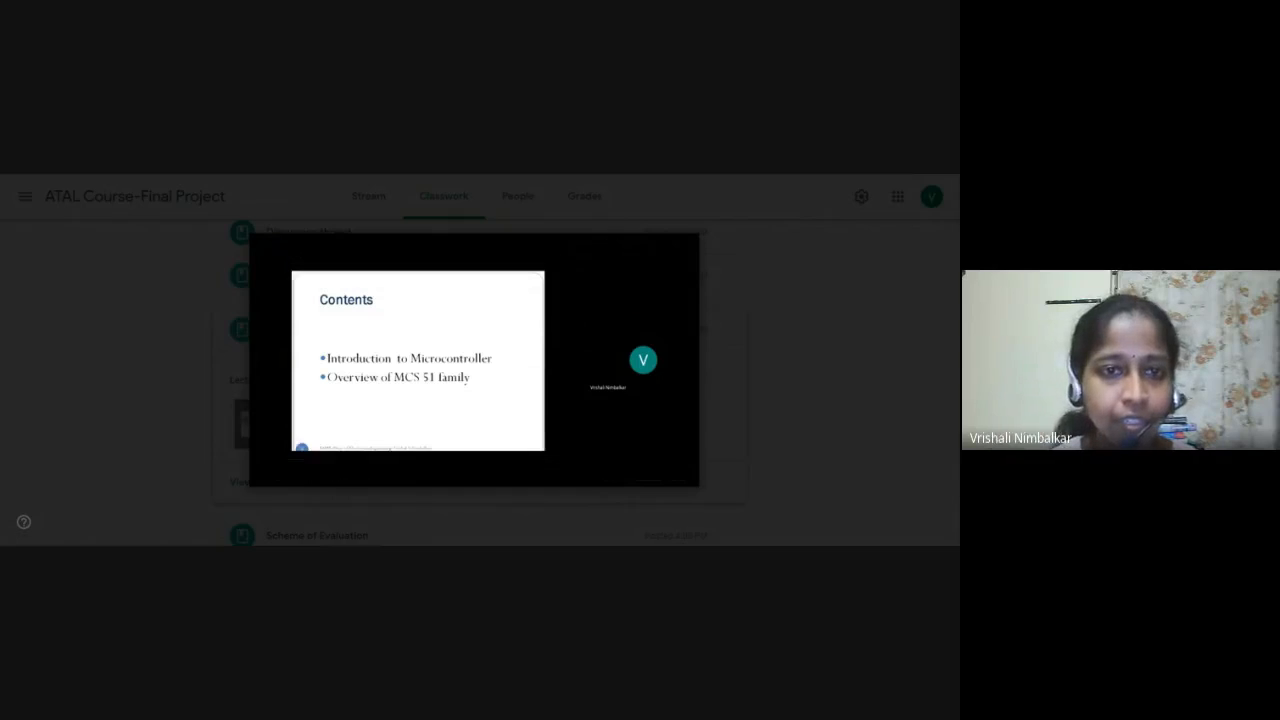
click(476, 360)
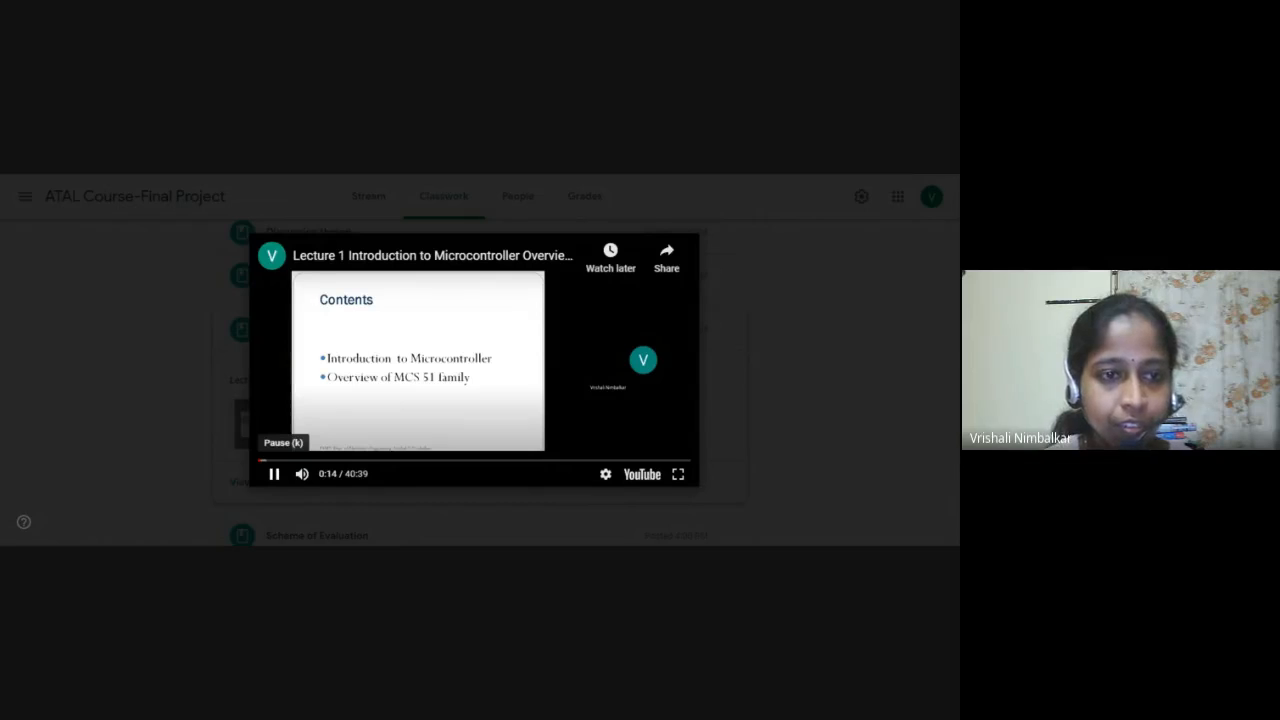
- Pause the lecture video and close it to return to the Classwork list
click(272, 472)
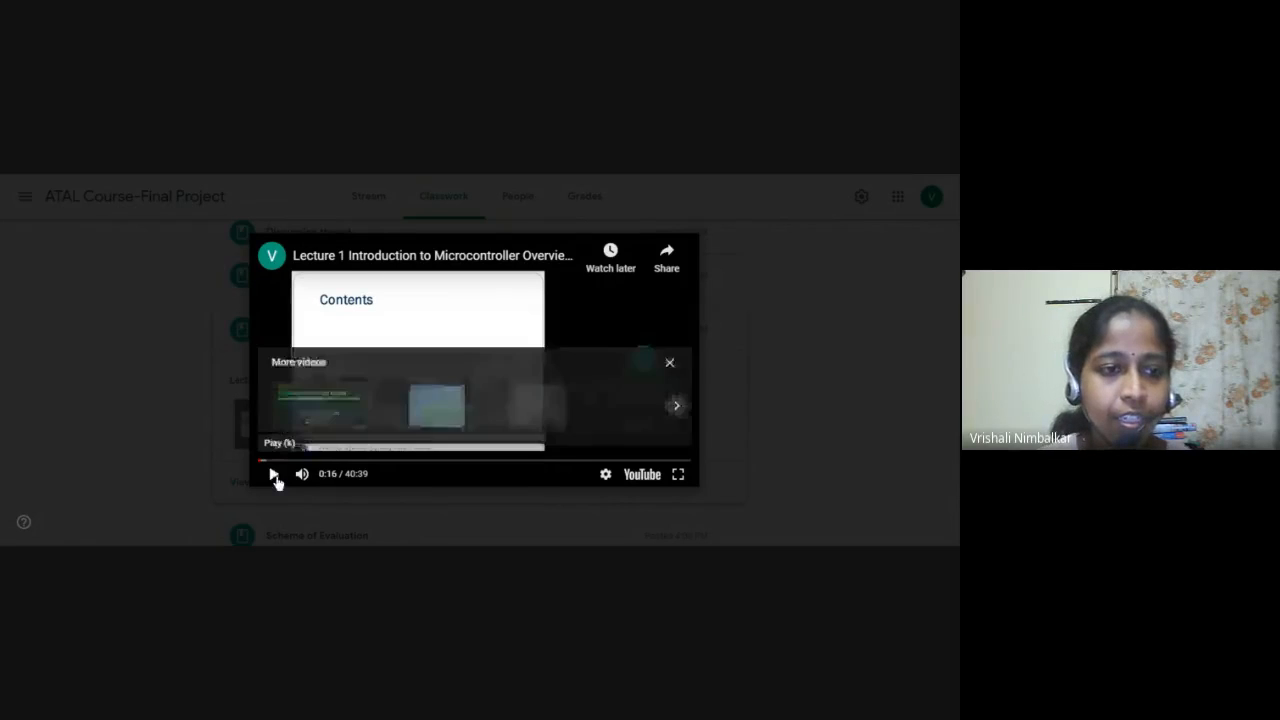
click(668, 362)
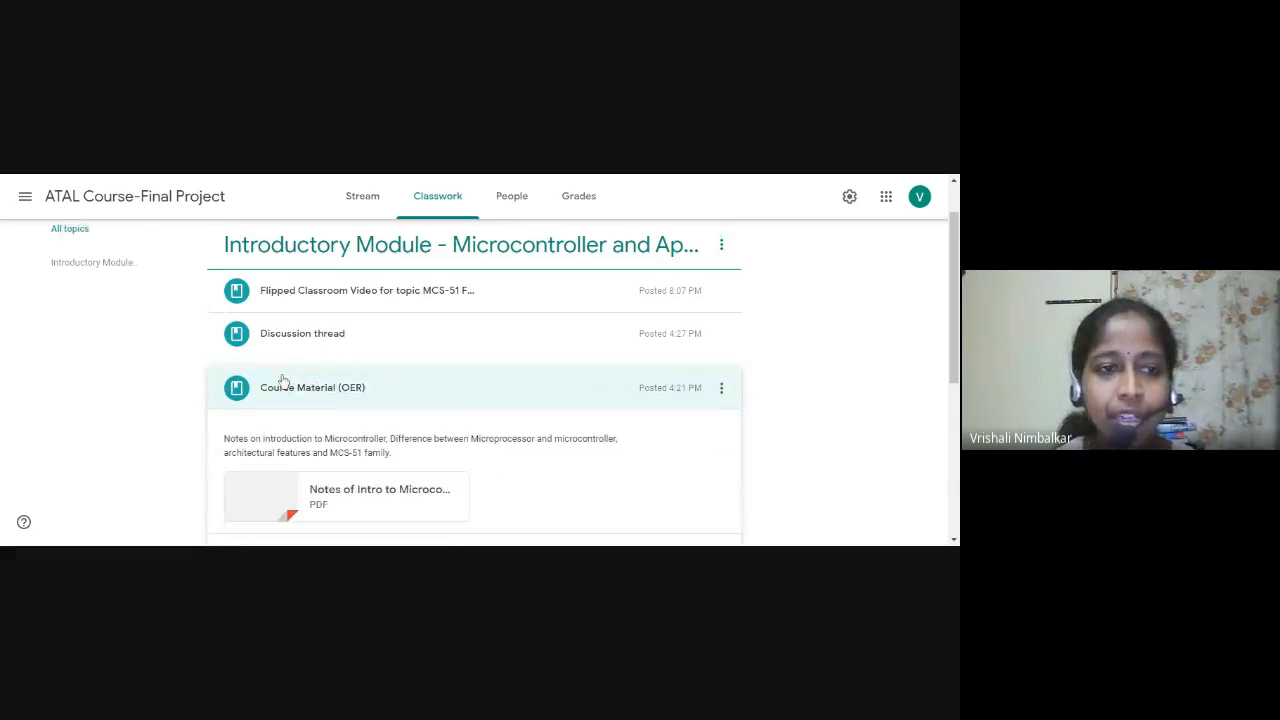
scroll(down, 3)
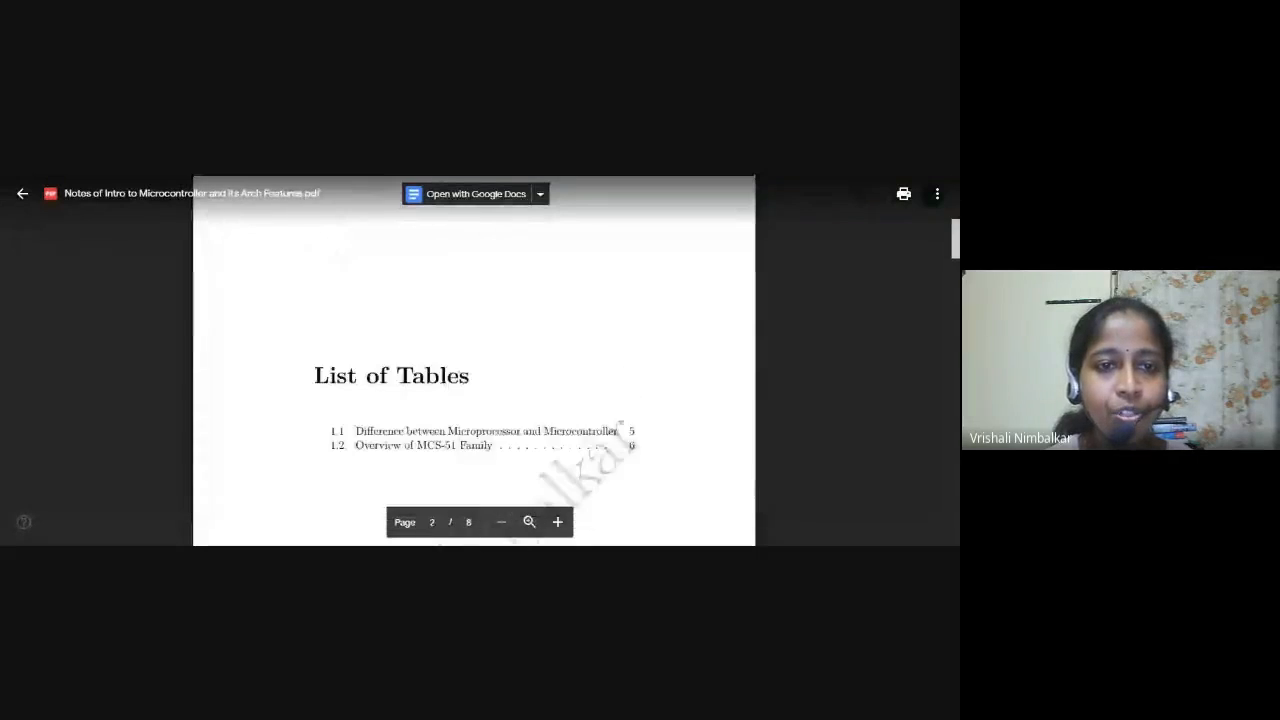
scroll(up, 3)
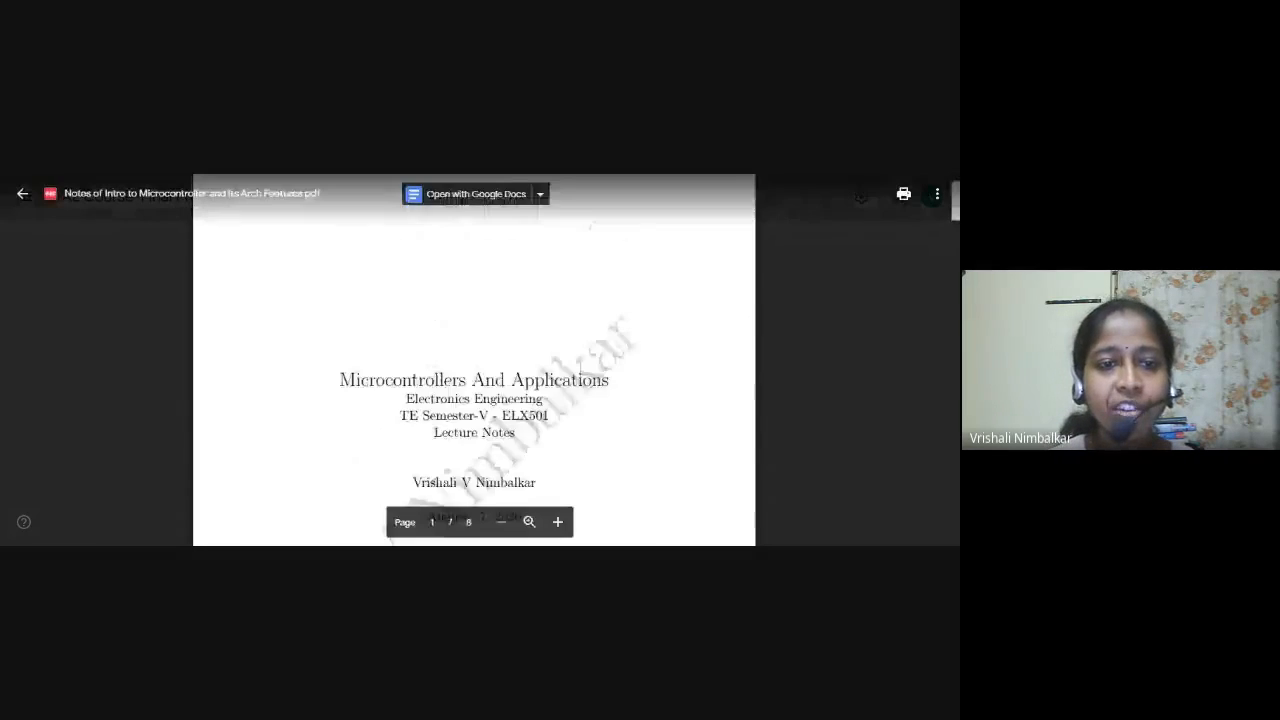
scroll(down, 3)
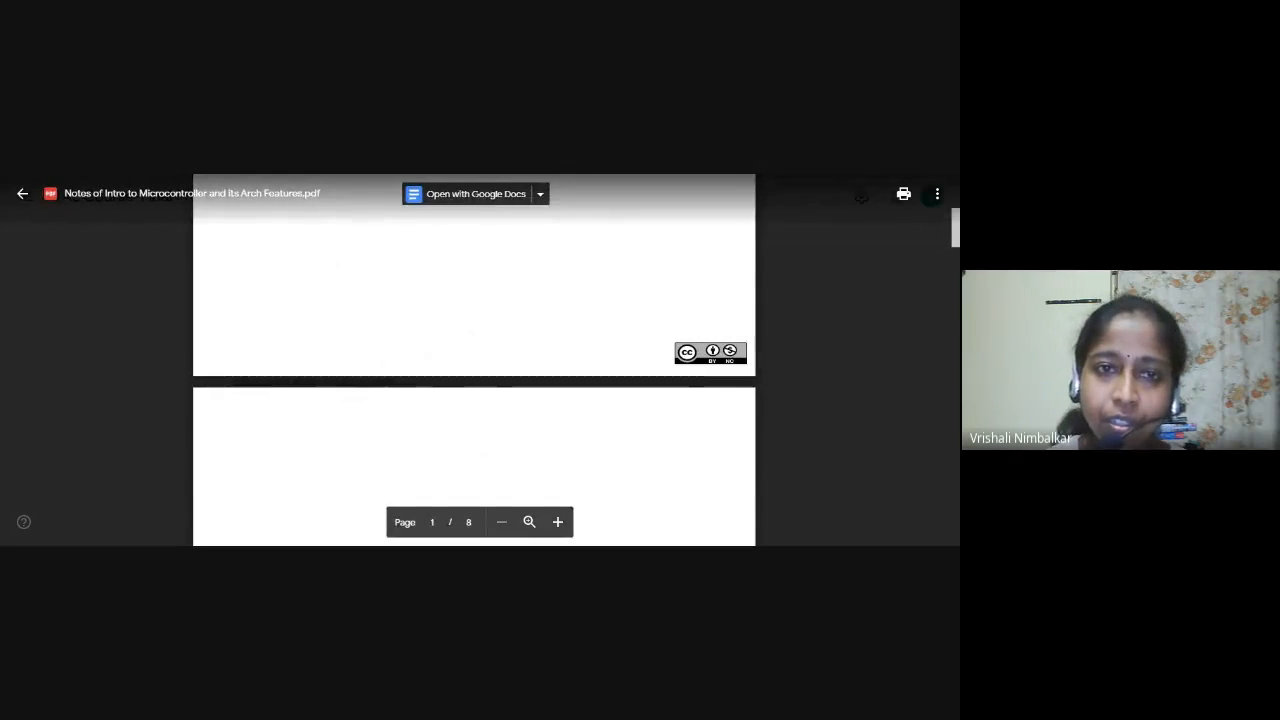
mouse_move(178, 176)
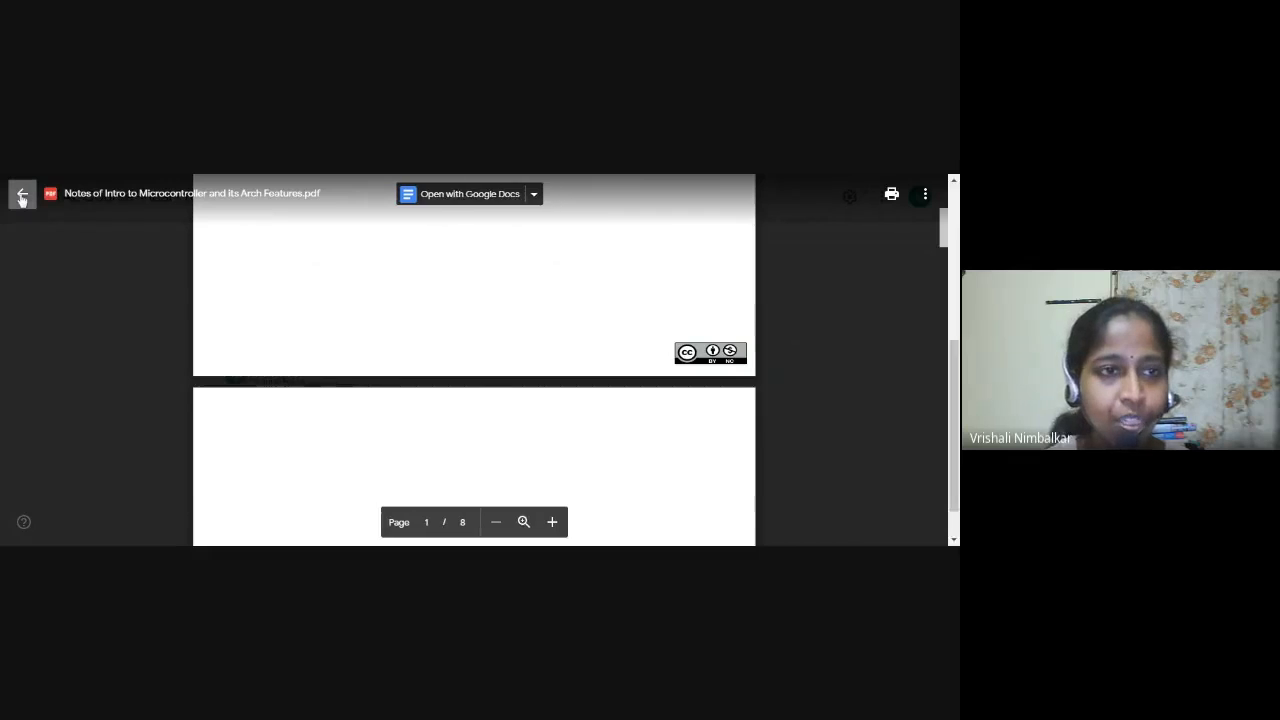
click(22, 192)
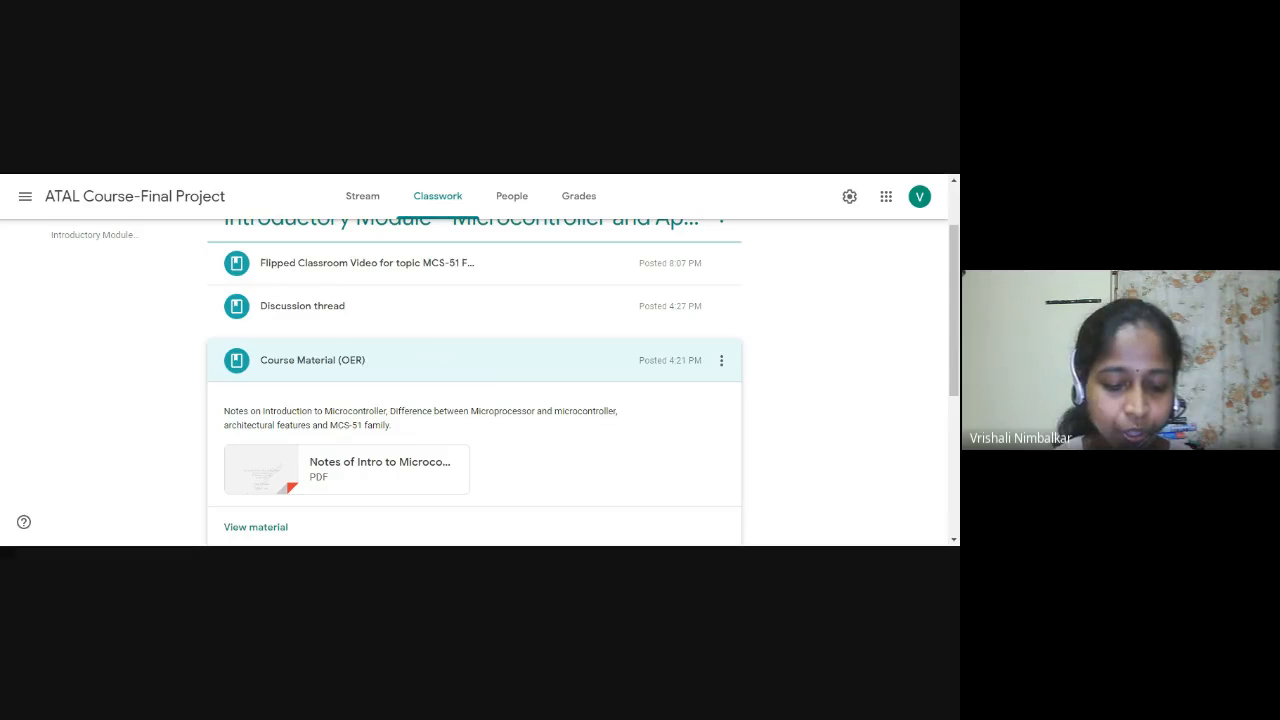
mouse_move(448, 308)
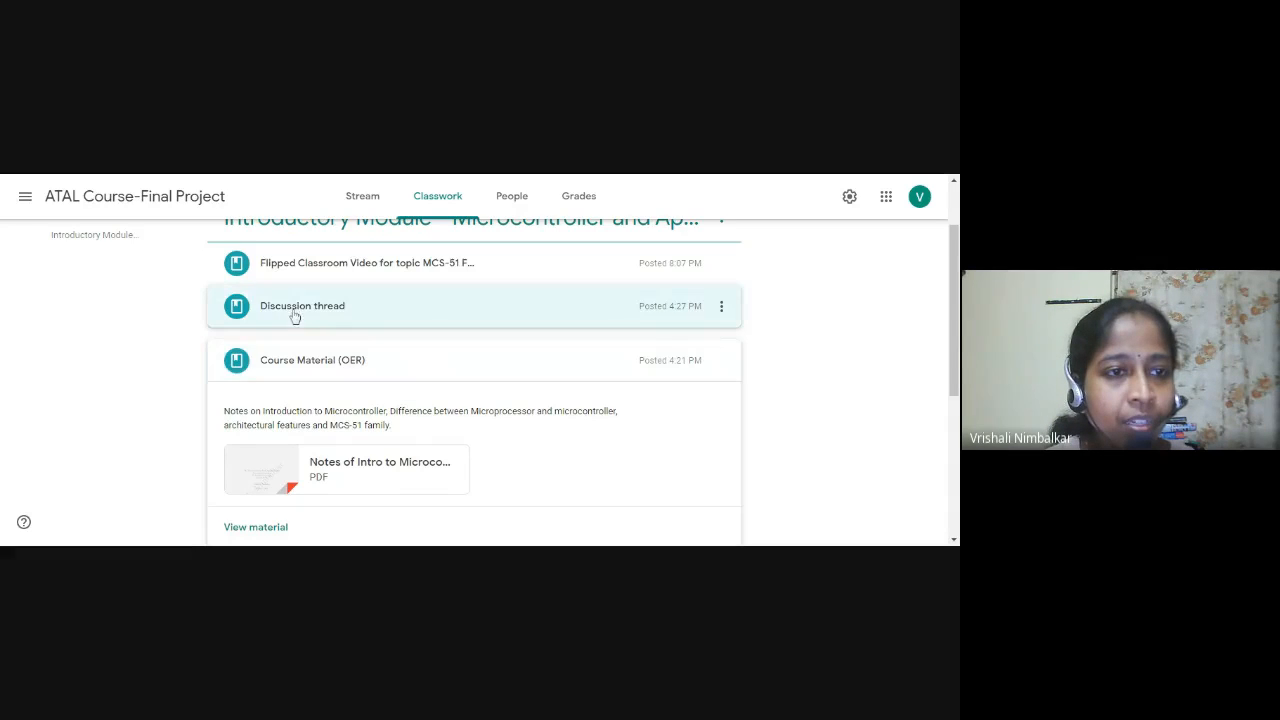
- Expand the Discussion thread post showing the embedded system design prompt
click(302, 306)
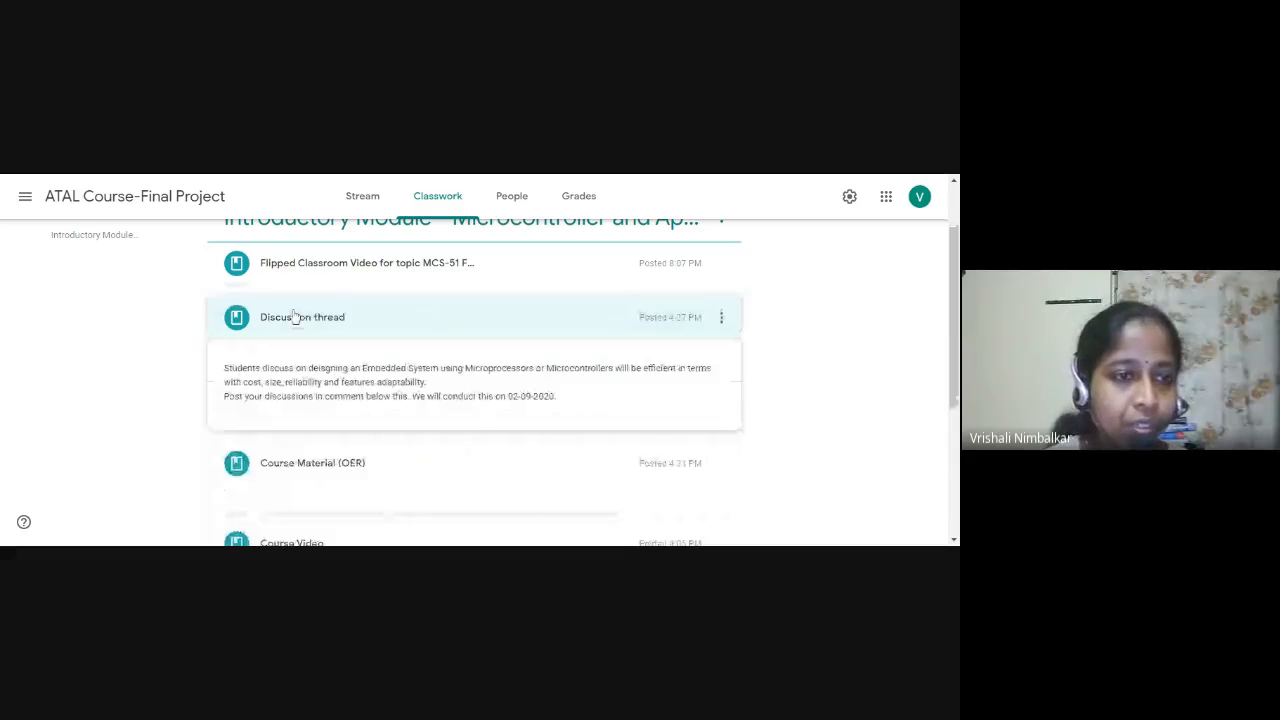
click(300, 316)
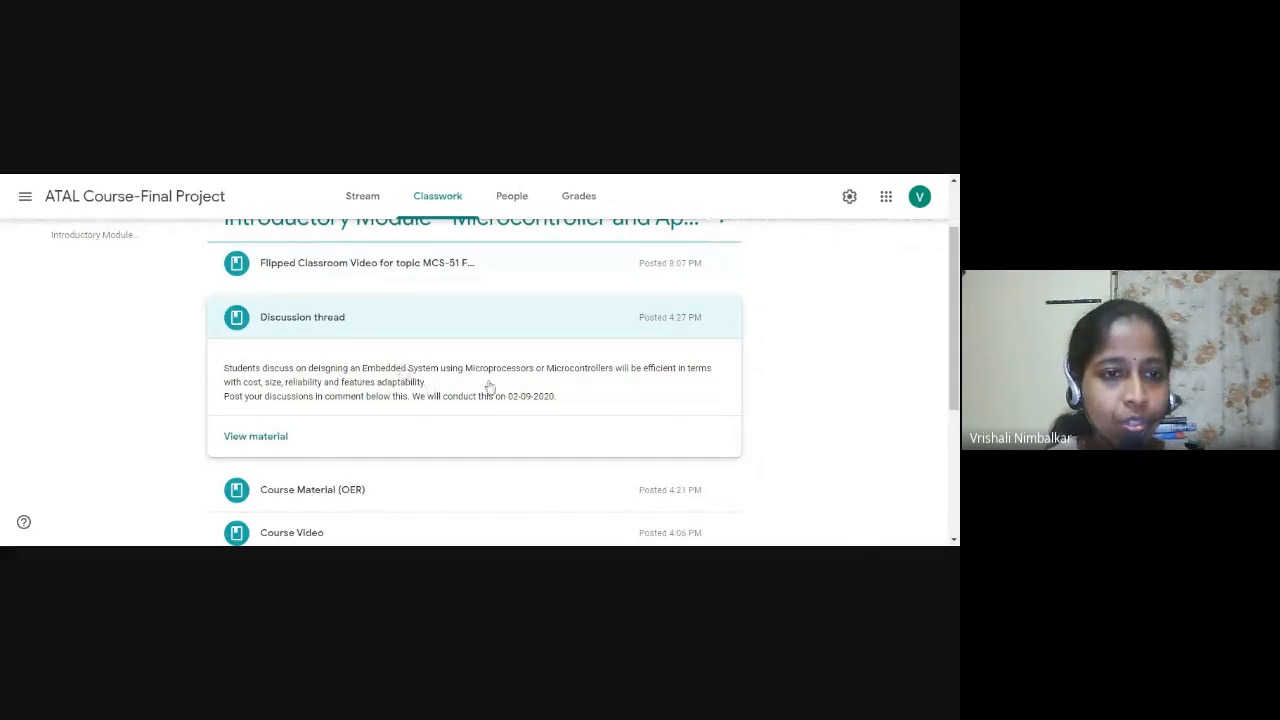
mouse_move(616, 392)
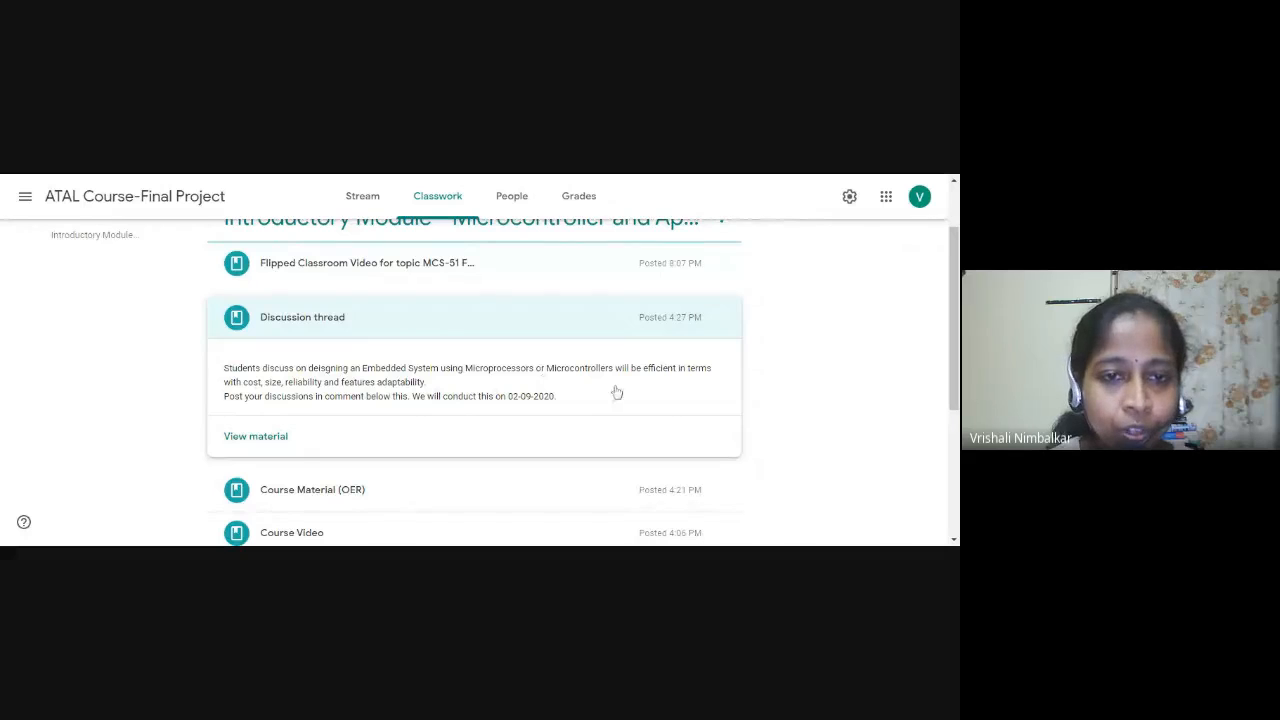
mouse_move(312, 388)
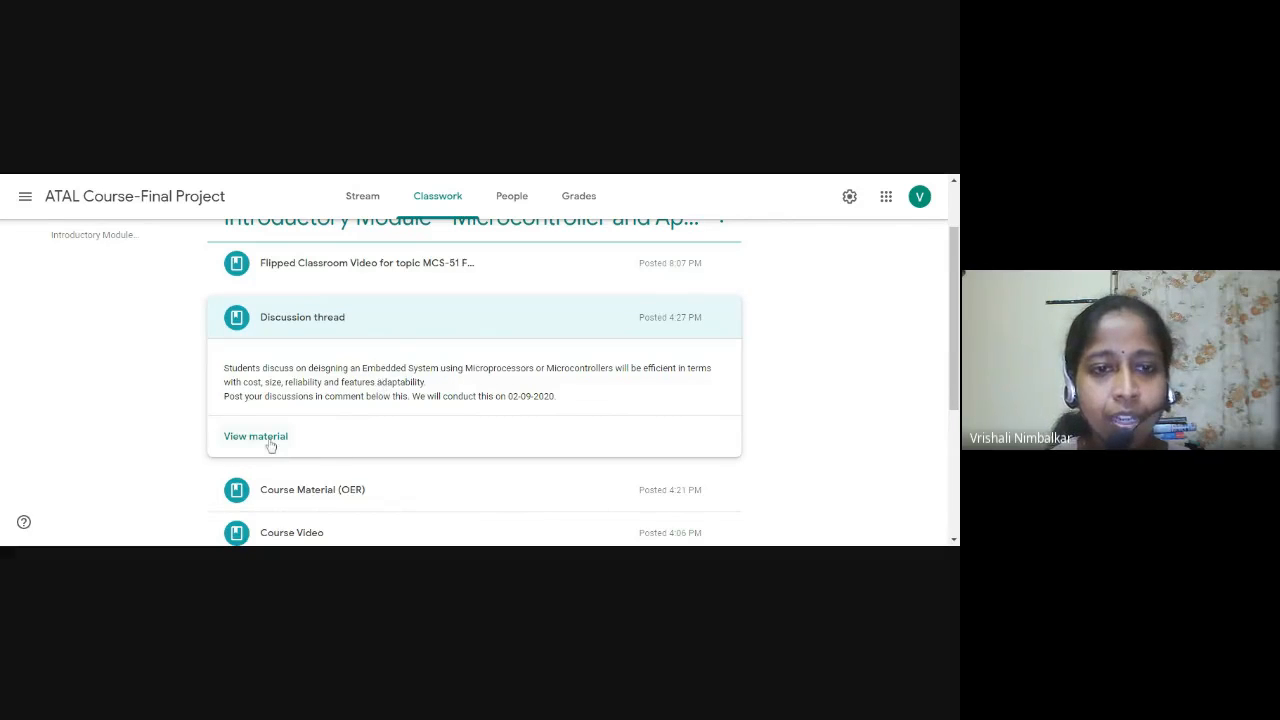
mouse_move(520, 458)
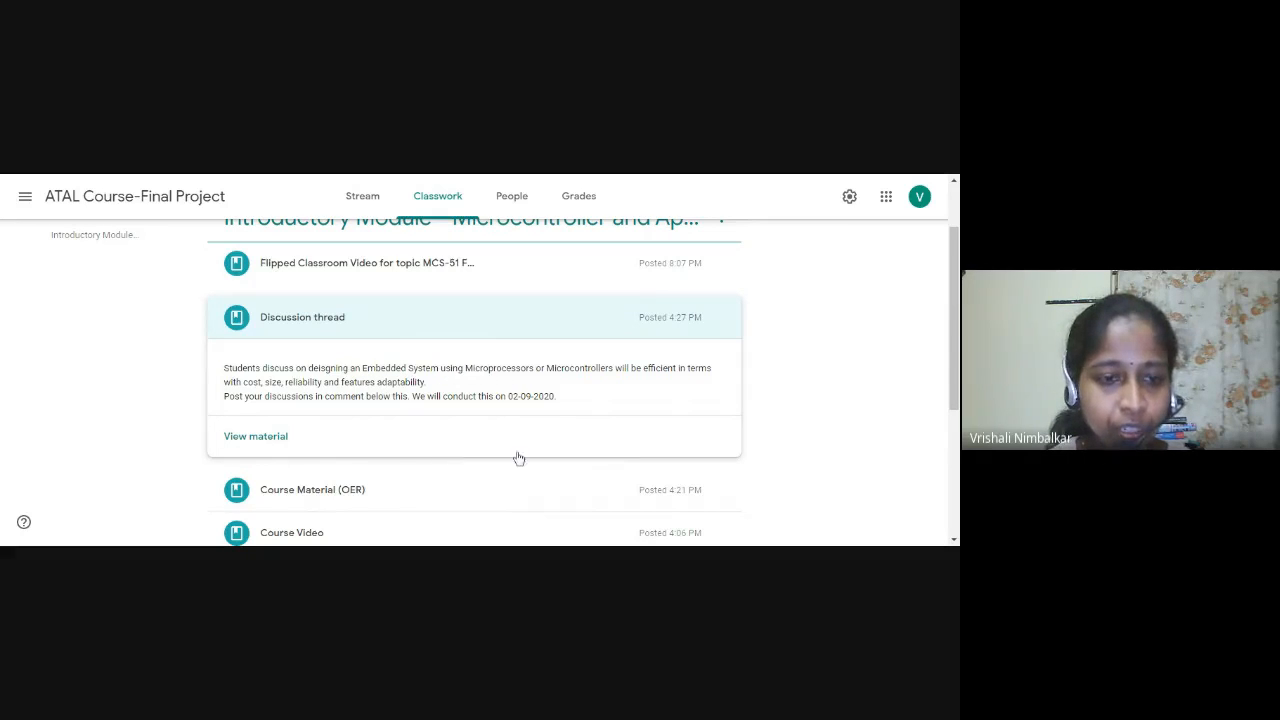
mouse_move(404, 426)
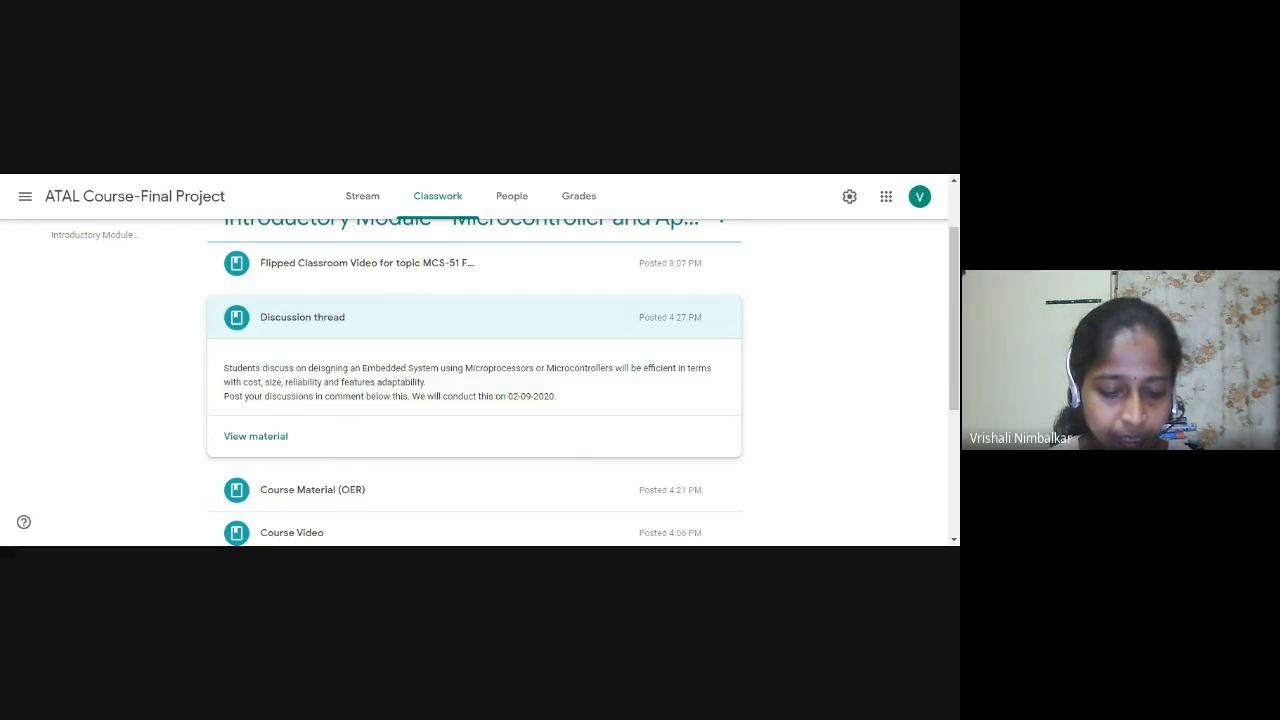
- Expand the 'Flipped Classroom Video for topic MCS-51 Family' post revealing its Edpuzzle link
scroll(up, 3)
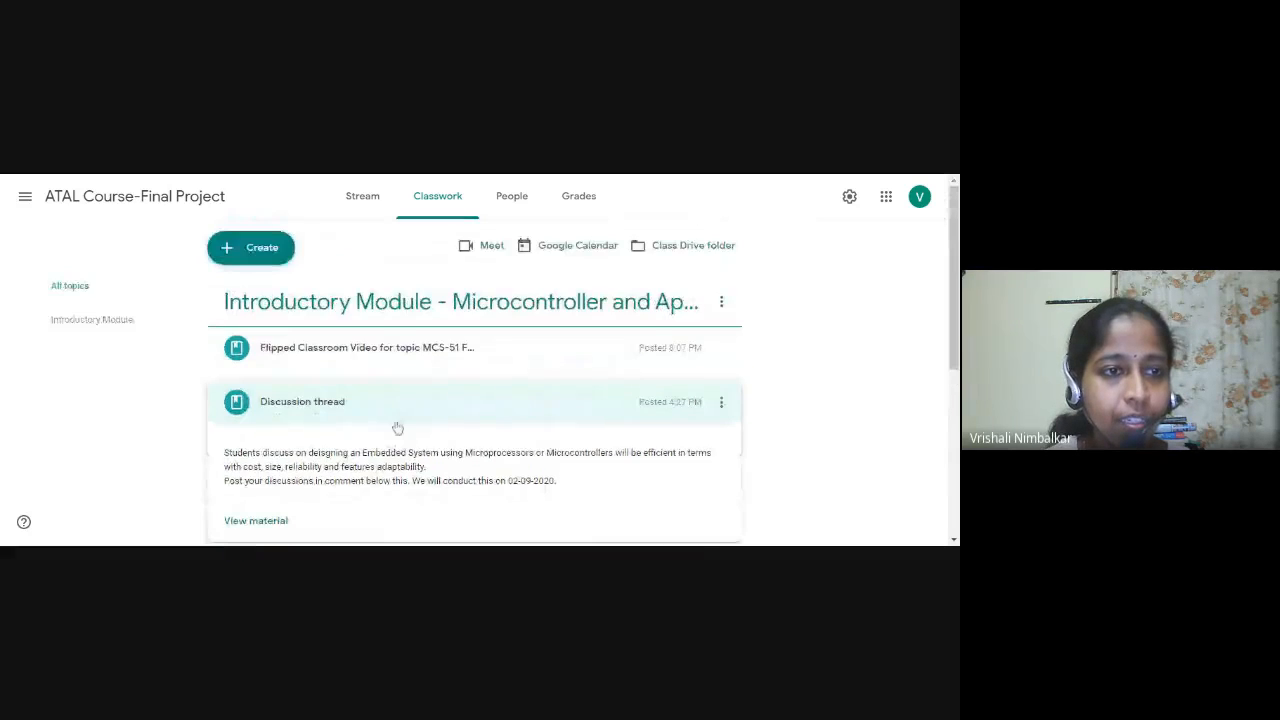
mouse_move(372, 464)
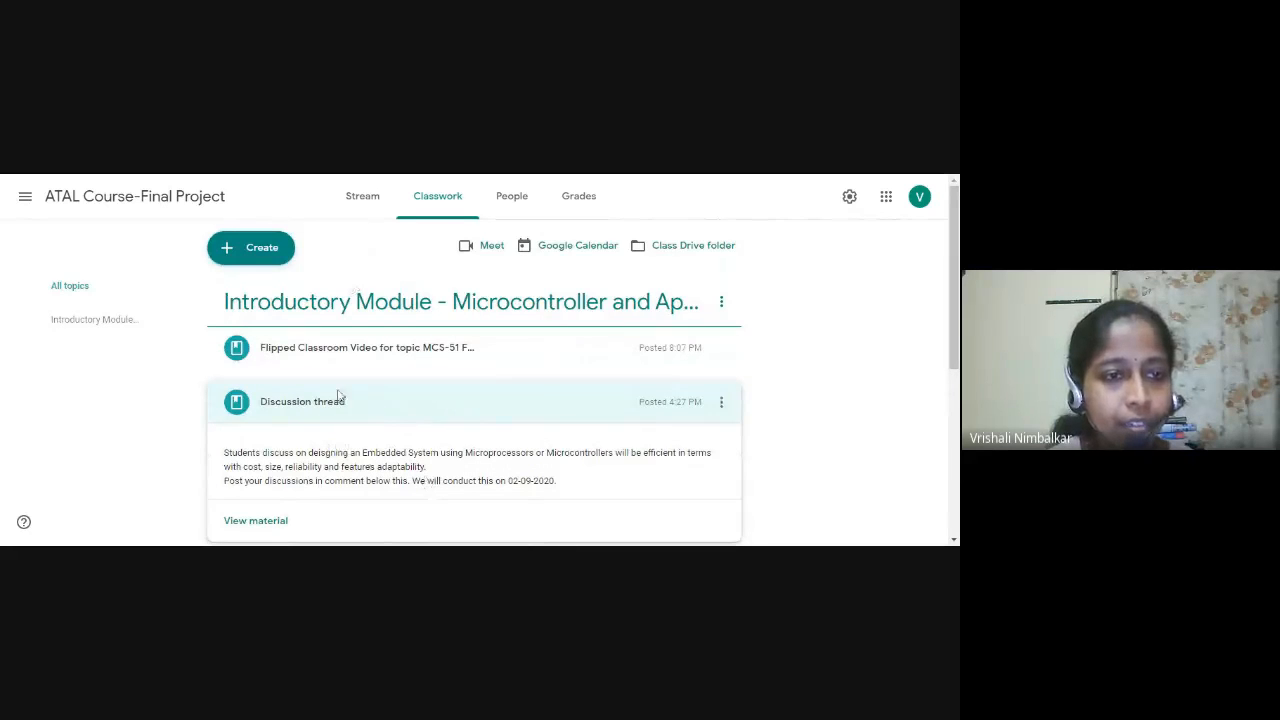
mouse_move(304, 348)
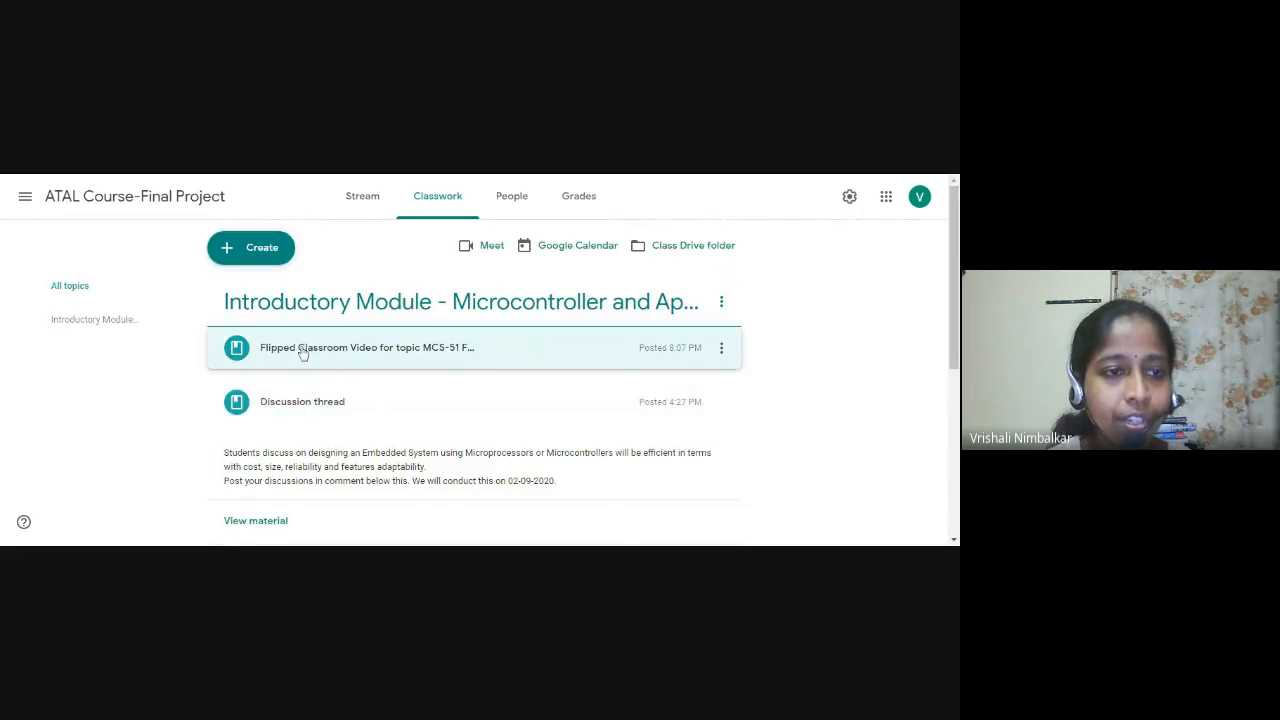
click(368, 348)
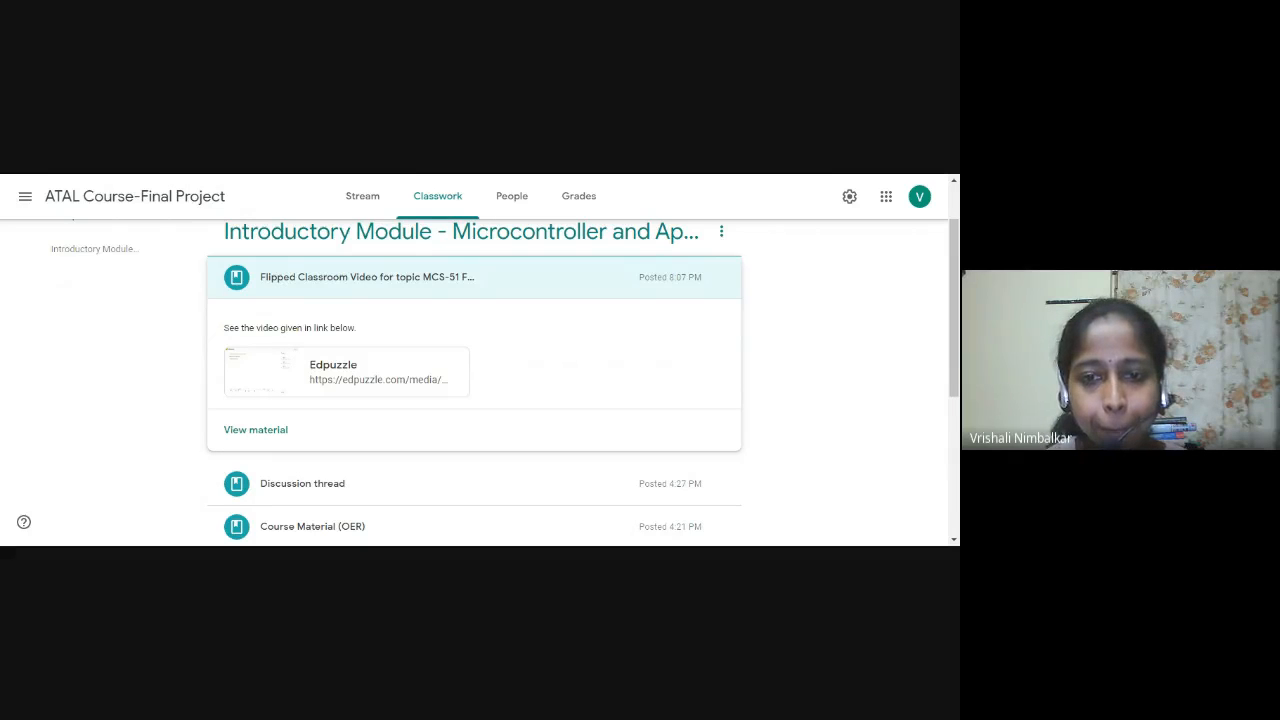
click(344, 370)
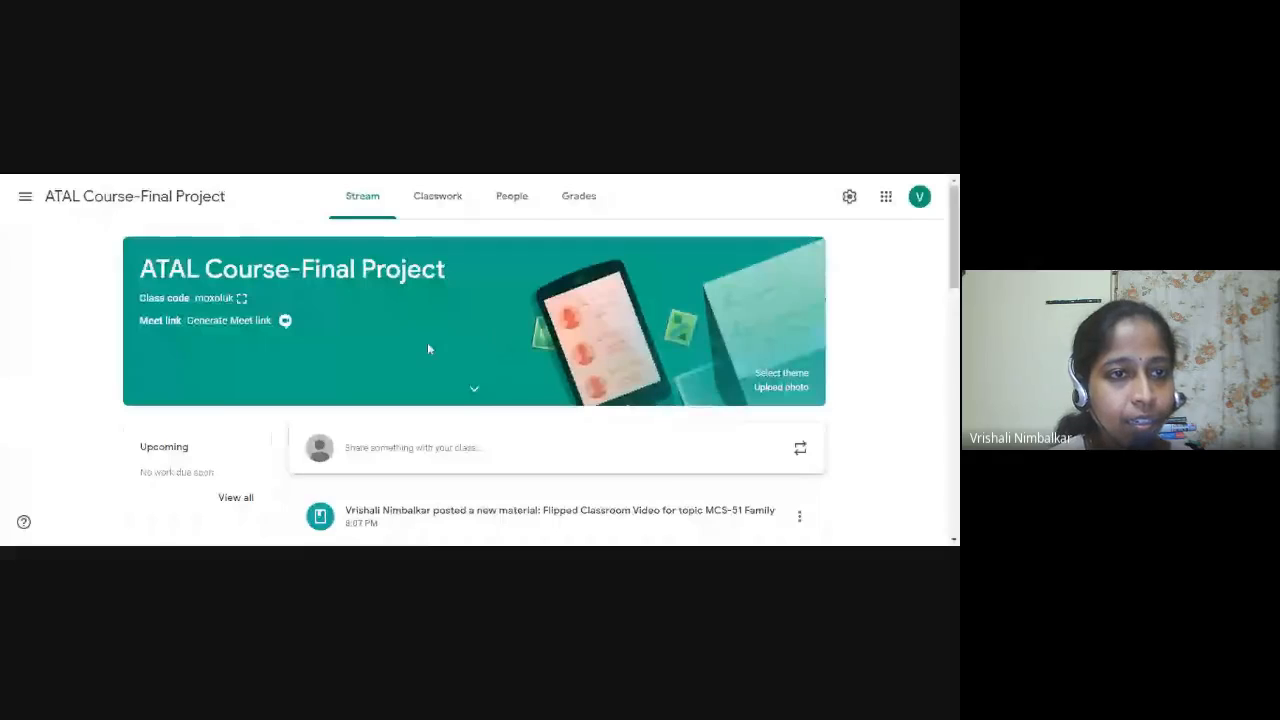
- Scroll the Stream down to the teacher's course schedule and lesson plan announcement
scroll(down, 3)
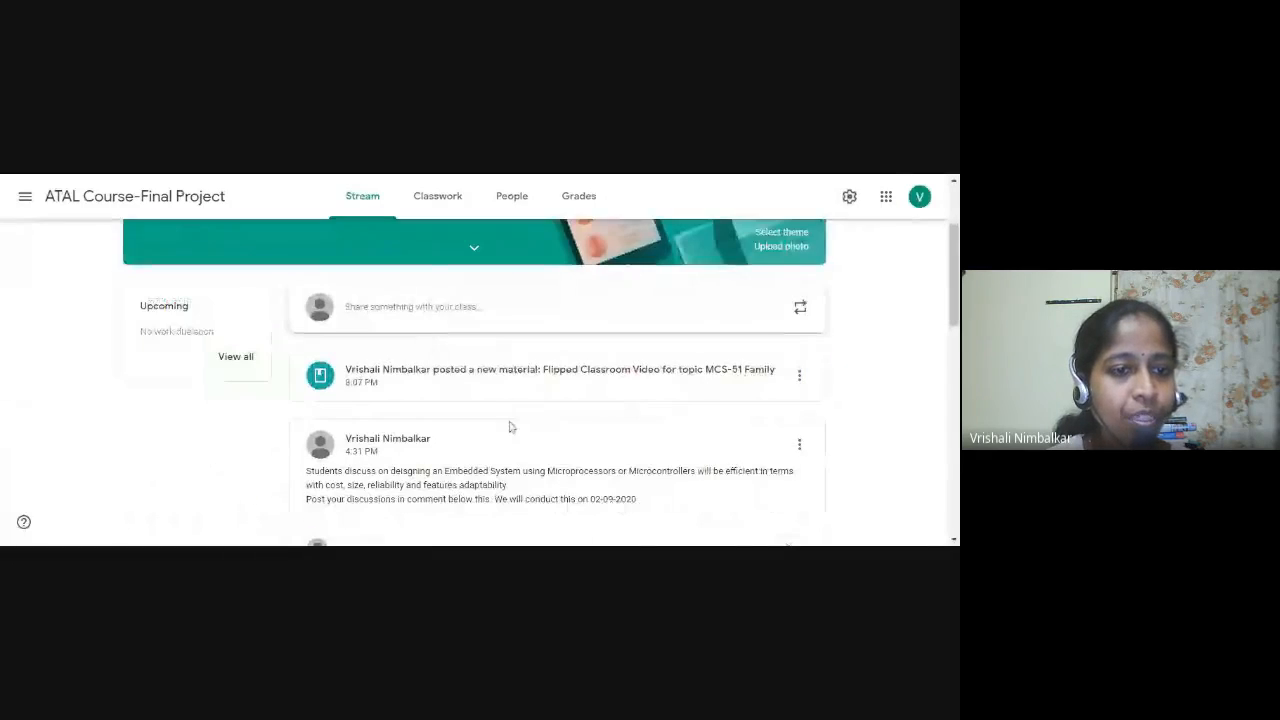
scroll(down, 3)
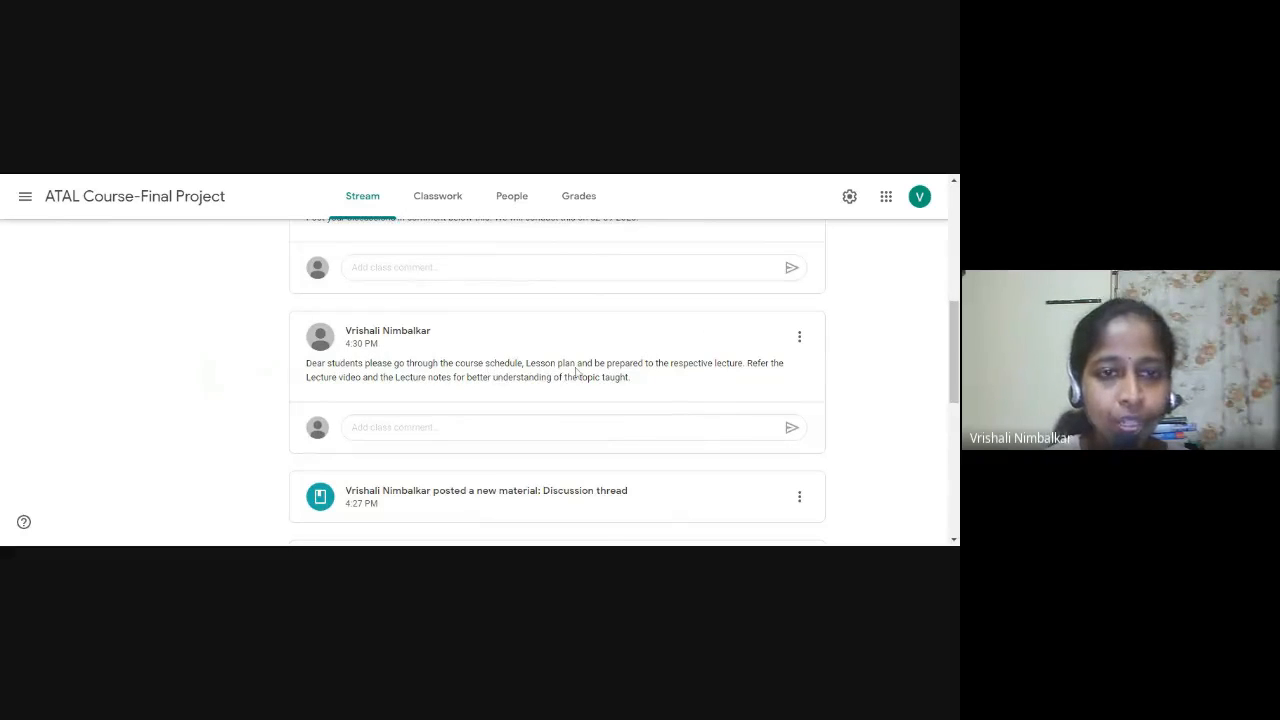
mouse_move(676, 374)
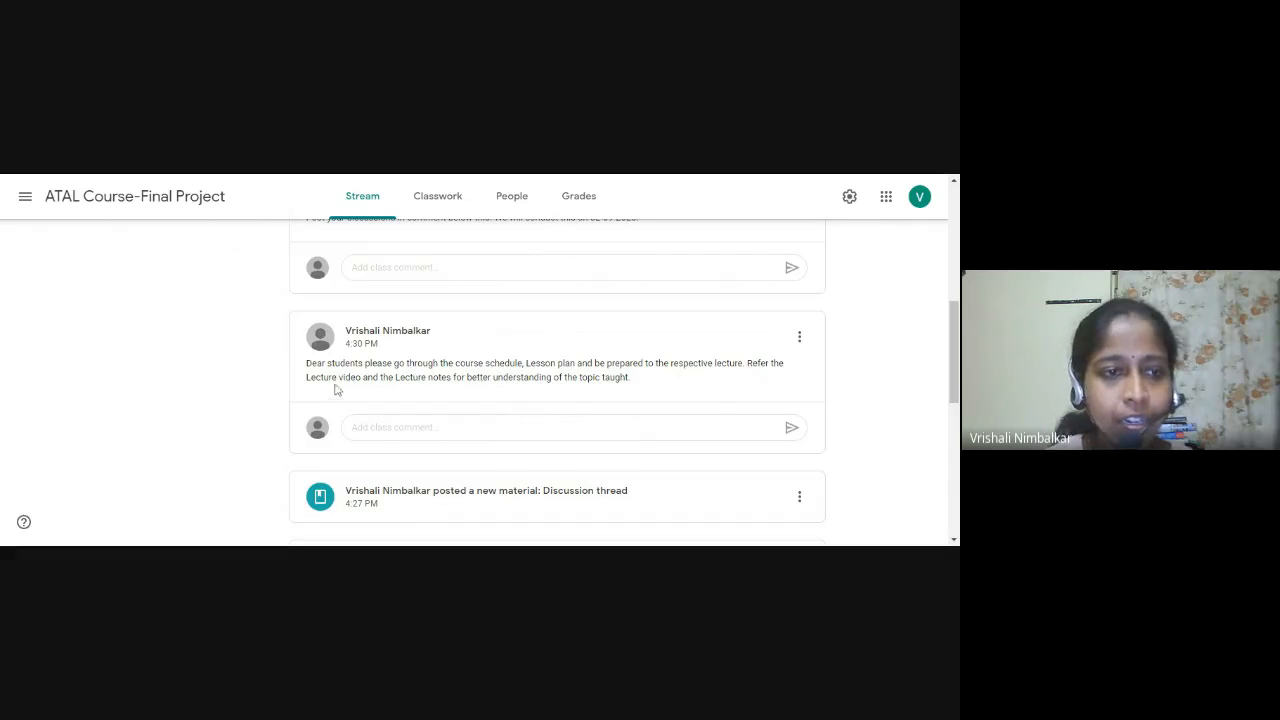
mouse_move(624, 400)
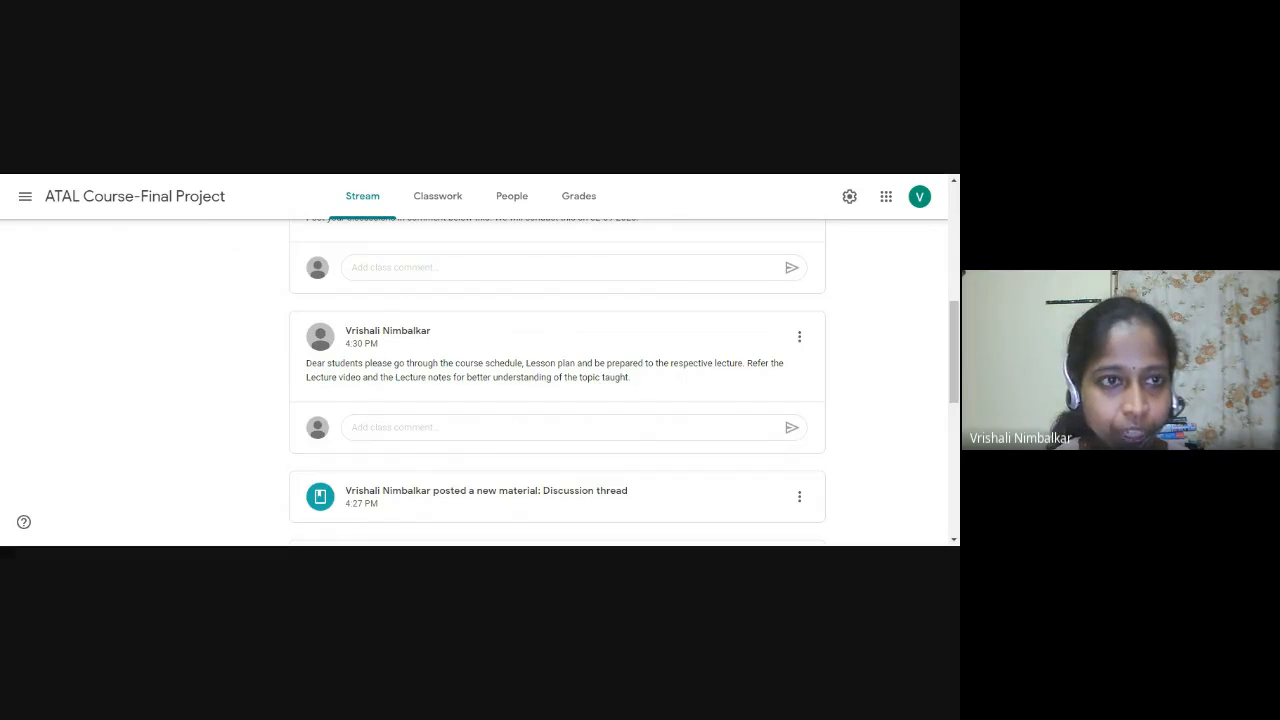
mouse_move(520, 400)
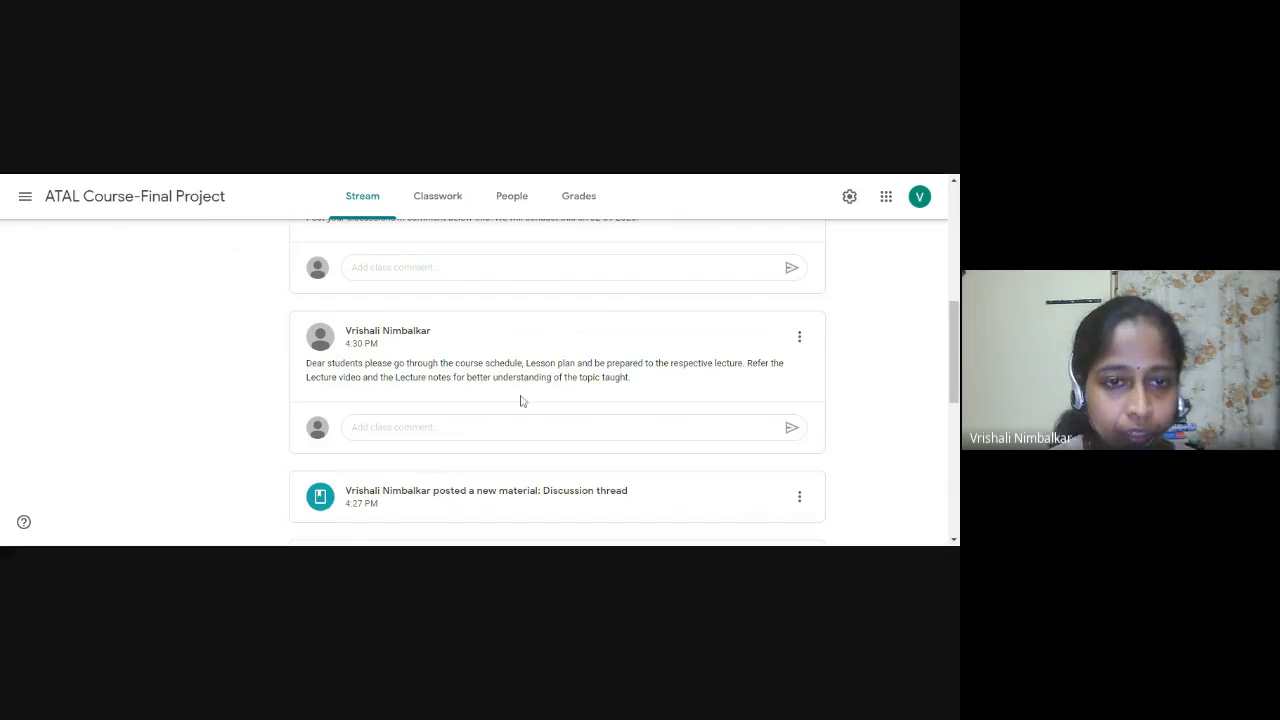